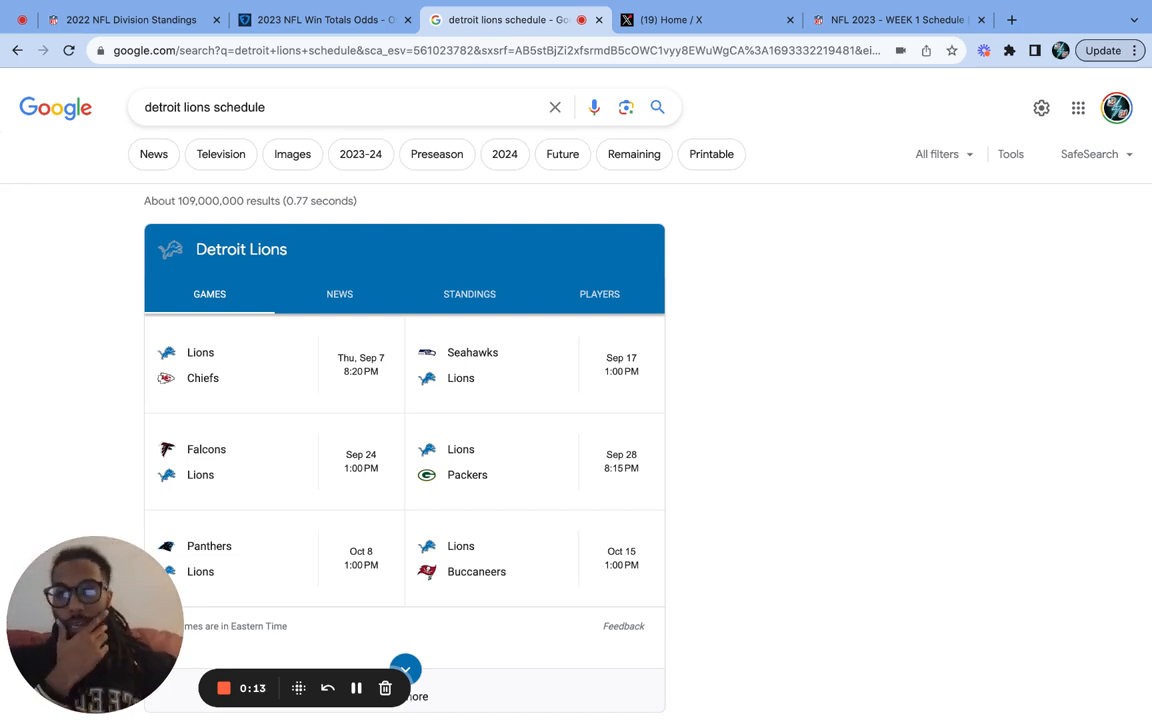
# - Scroll to the Detroit Lions games panel and expand it with 'See more'
pyautogui.scroll(-3)
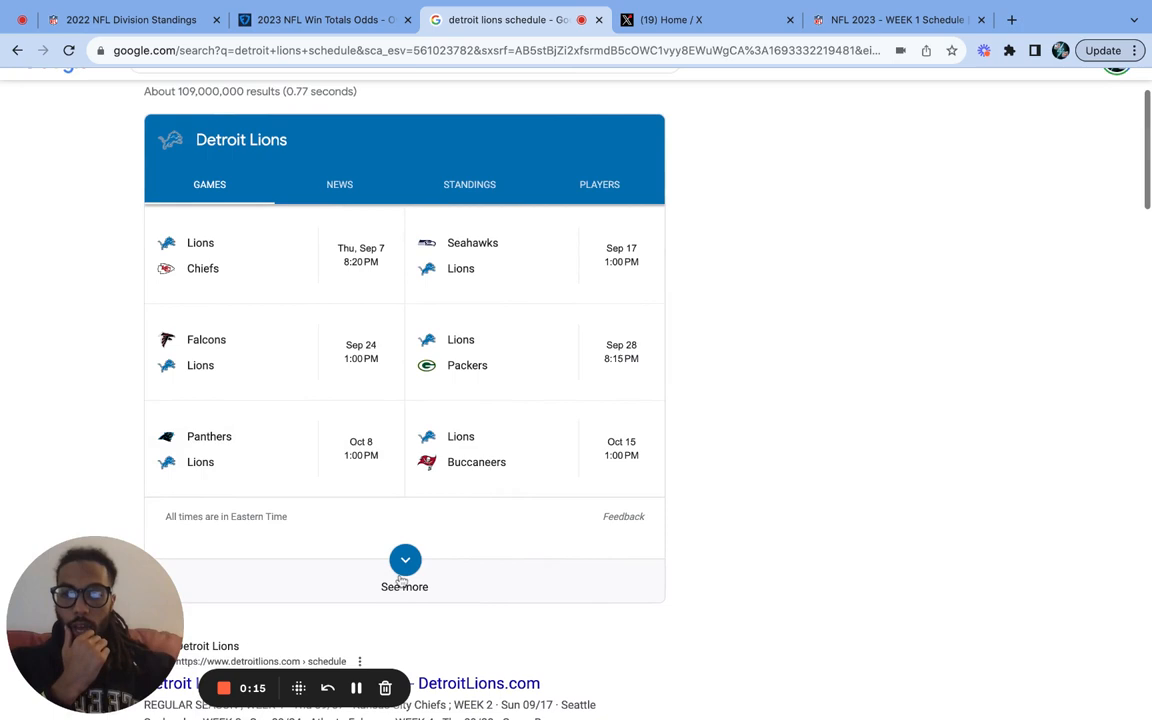
pyautogui.click(404, 558)
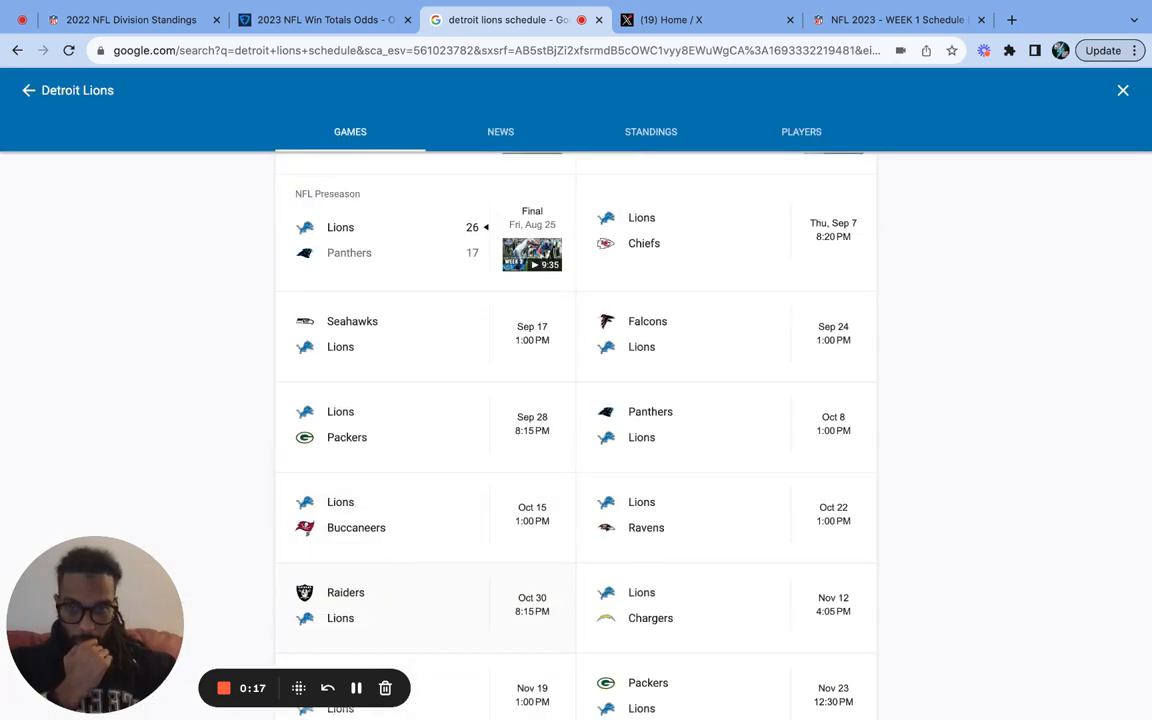
pyautogui.click(318, 19)
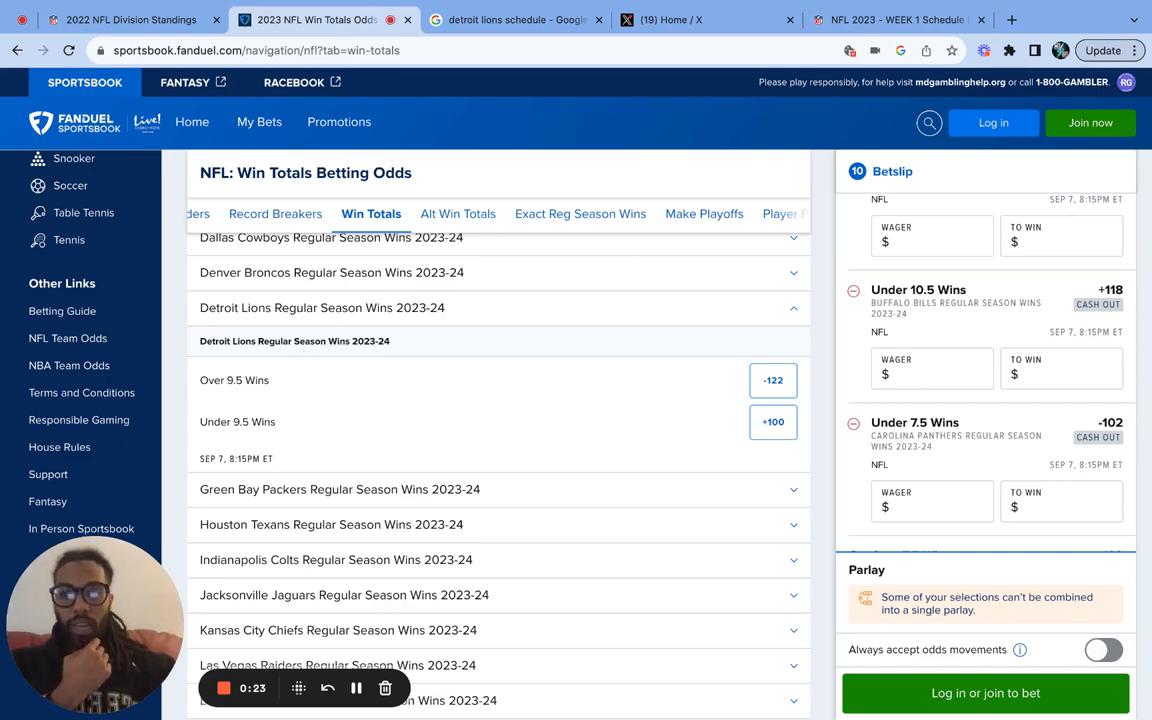
pyautogui.scroll(-3)
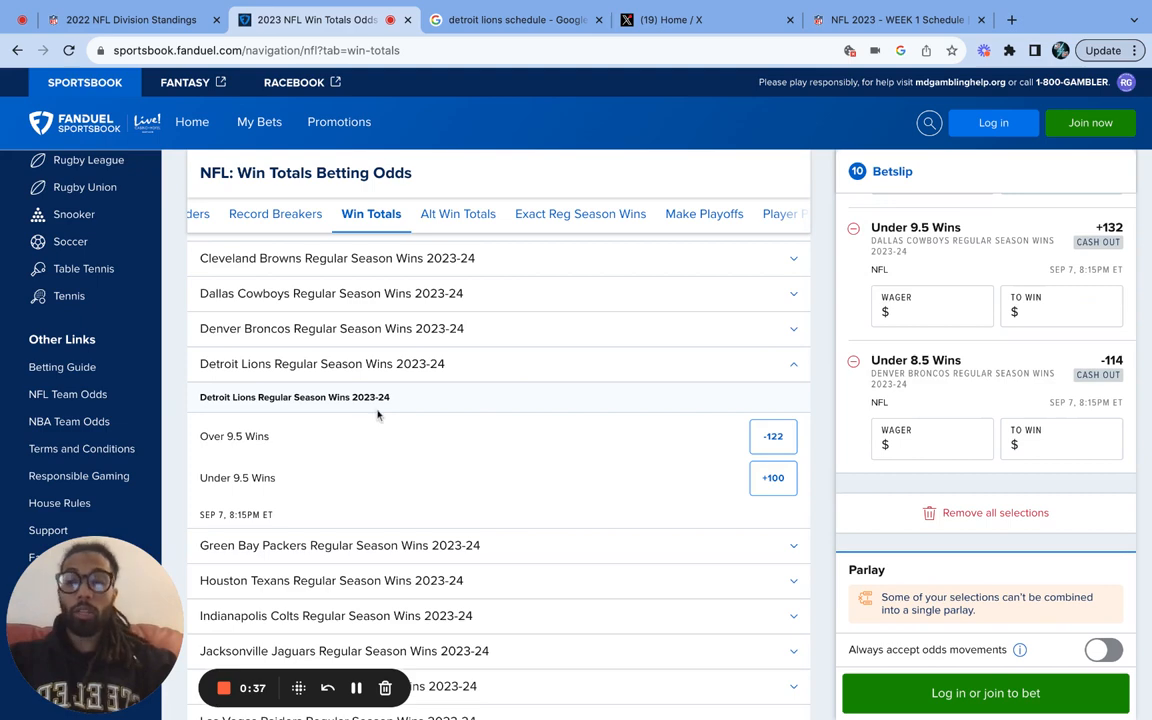
pyautogui.click(513, 18)
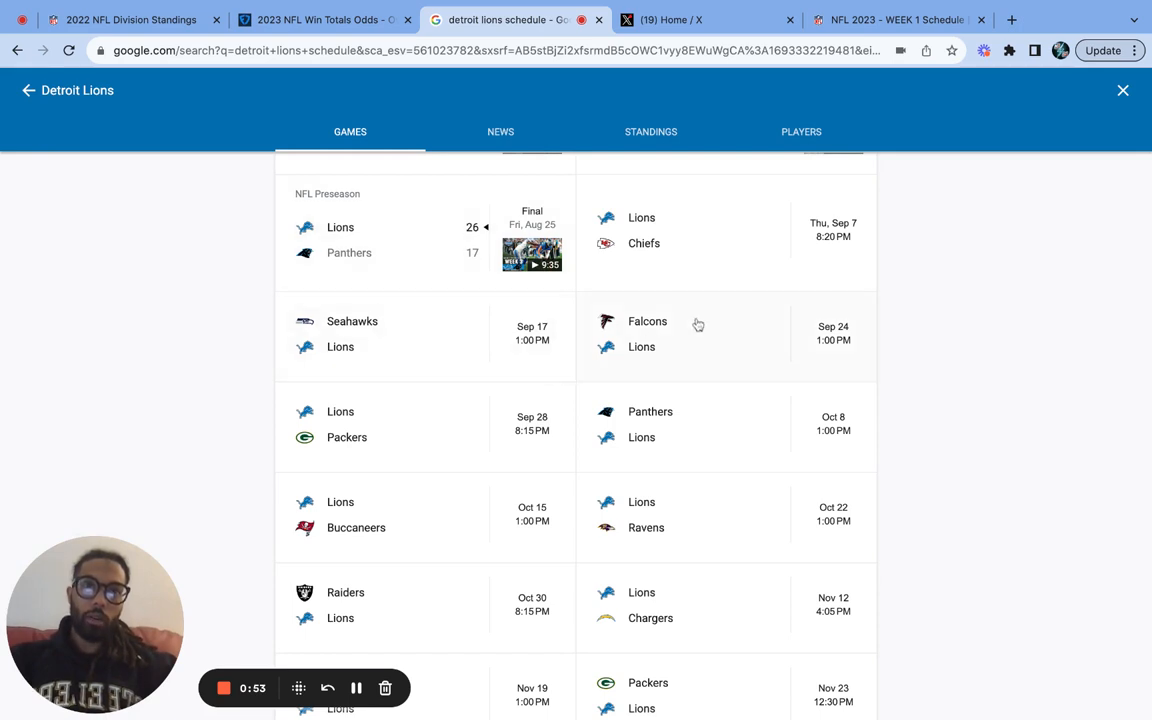
pyautogui.scroll(-3)
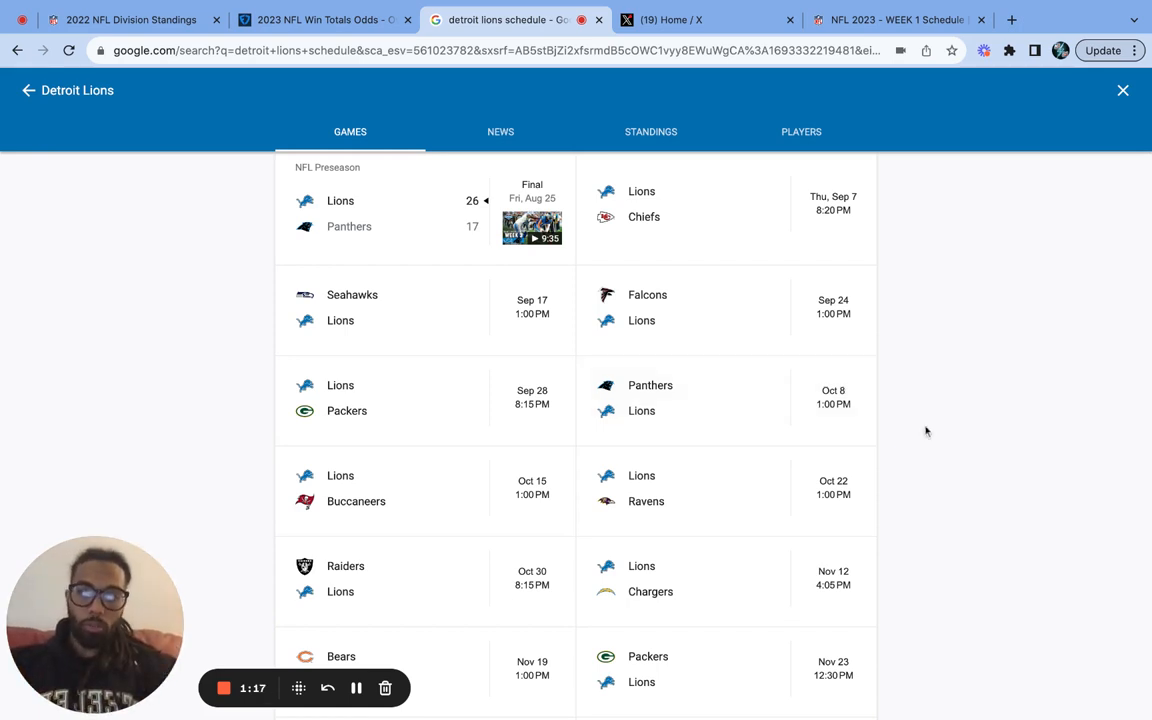
pyautogui.moveTo(622, 257)
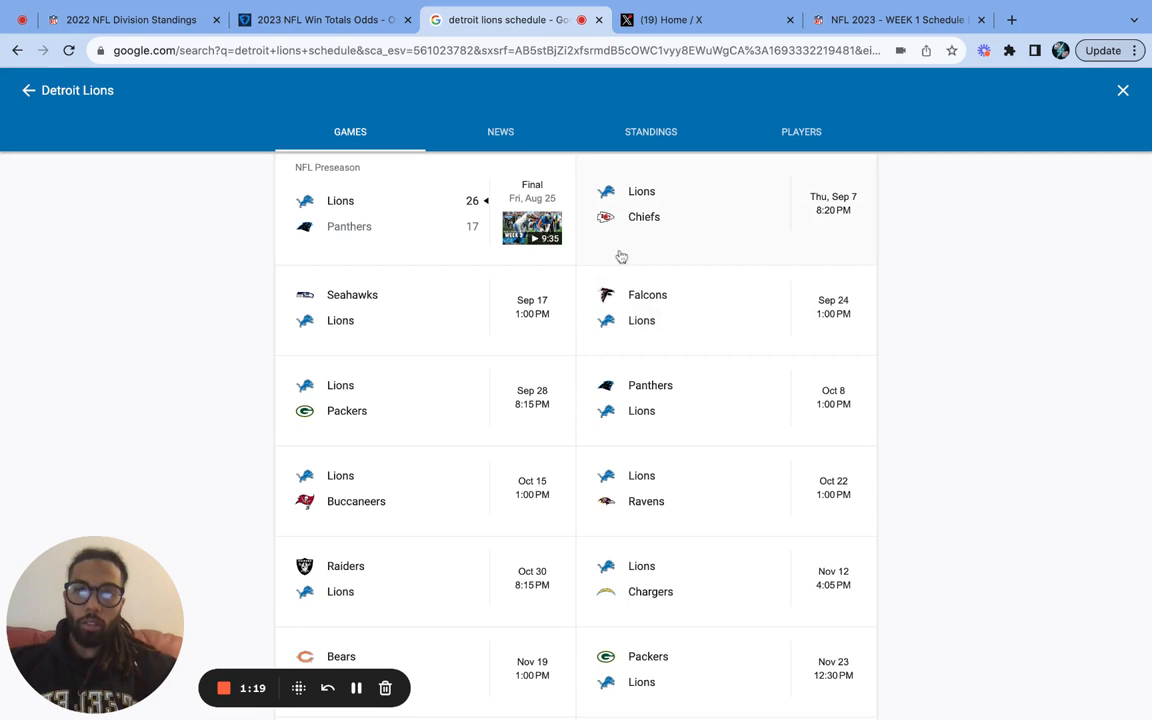
pyautogui.moveTo(544, 322)
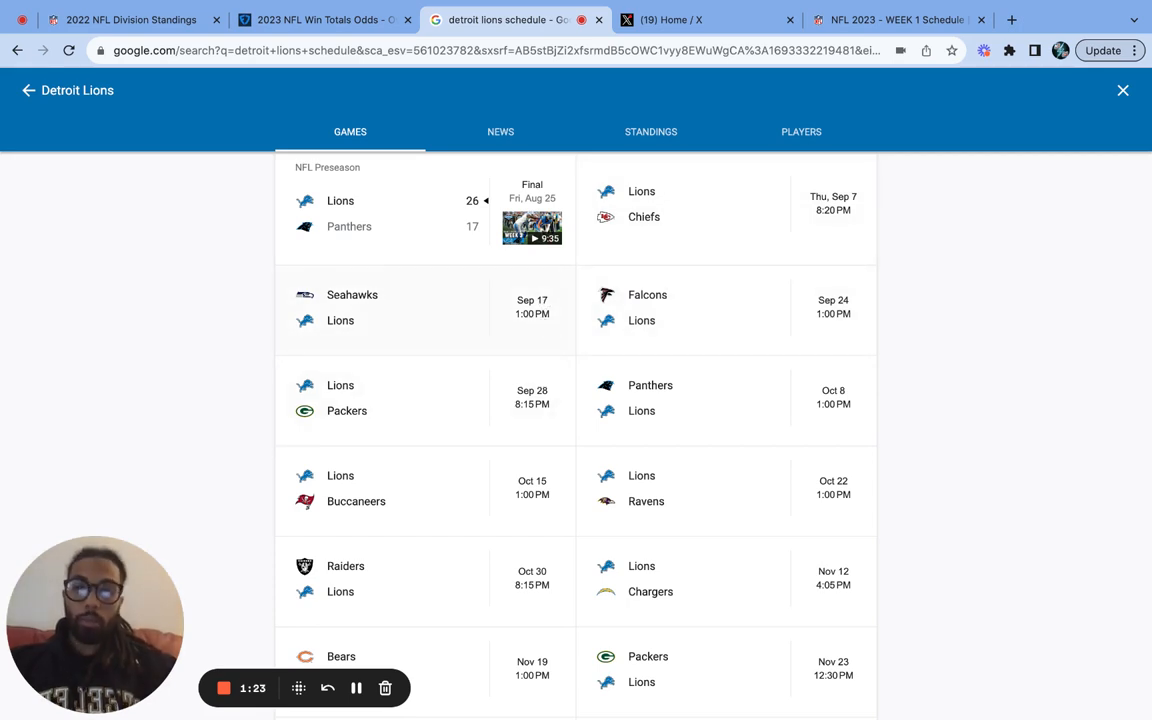
pyautogui.moveTo(675, 216)
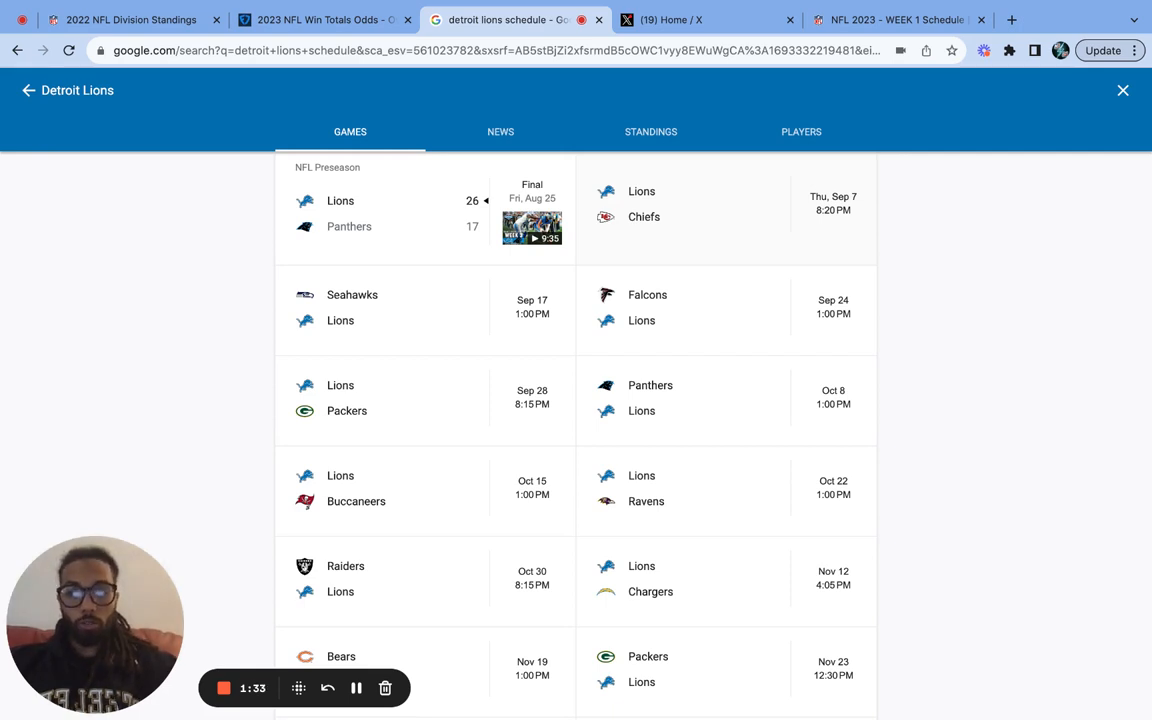
pyautogui.moveTo(438, 293)
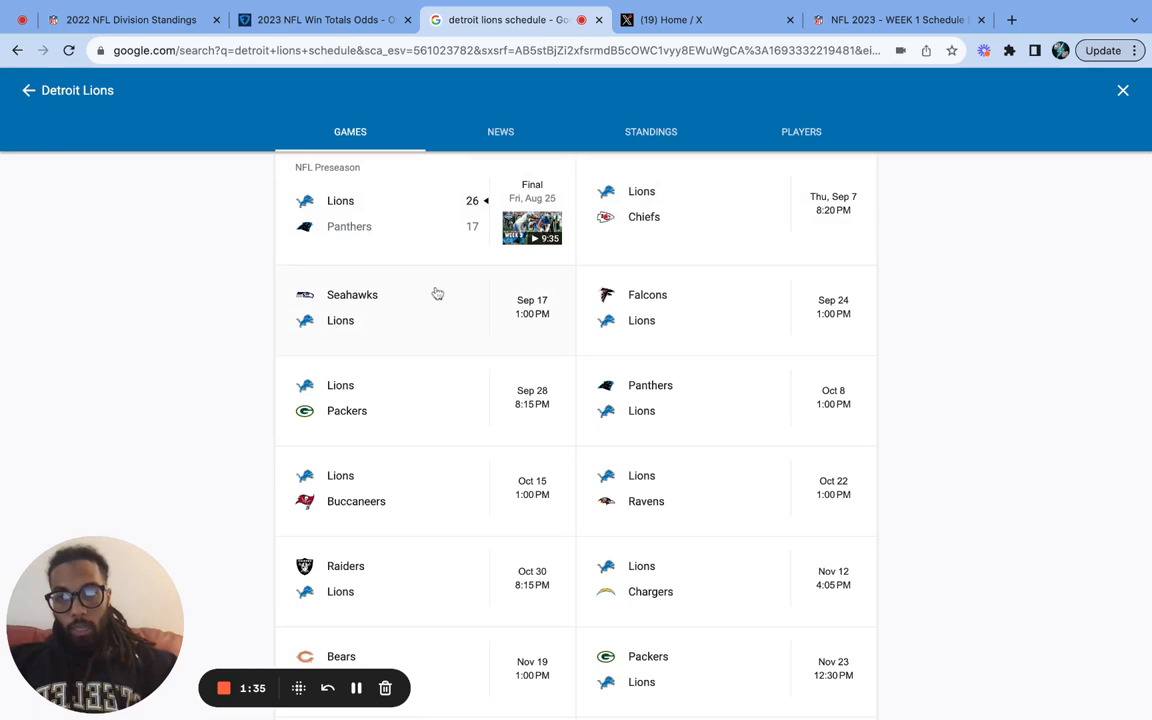
pyautogui.moveTo(406, 316)
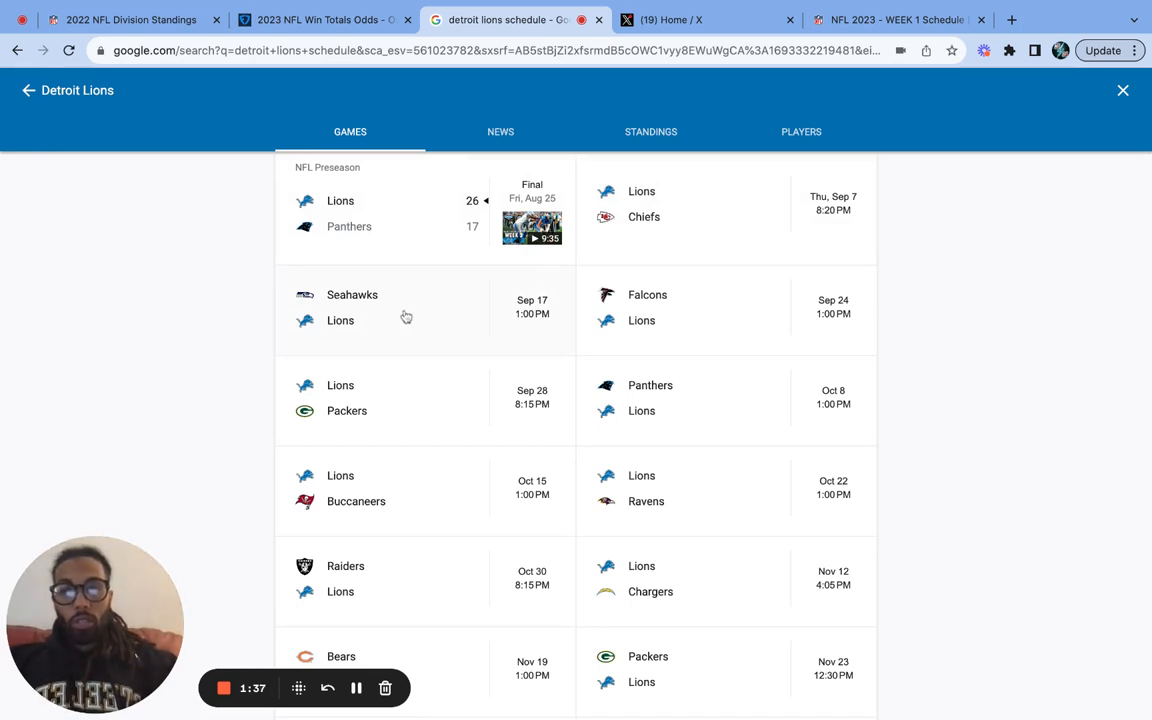
pyautogui.moveTo(395, 334)
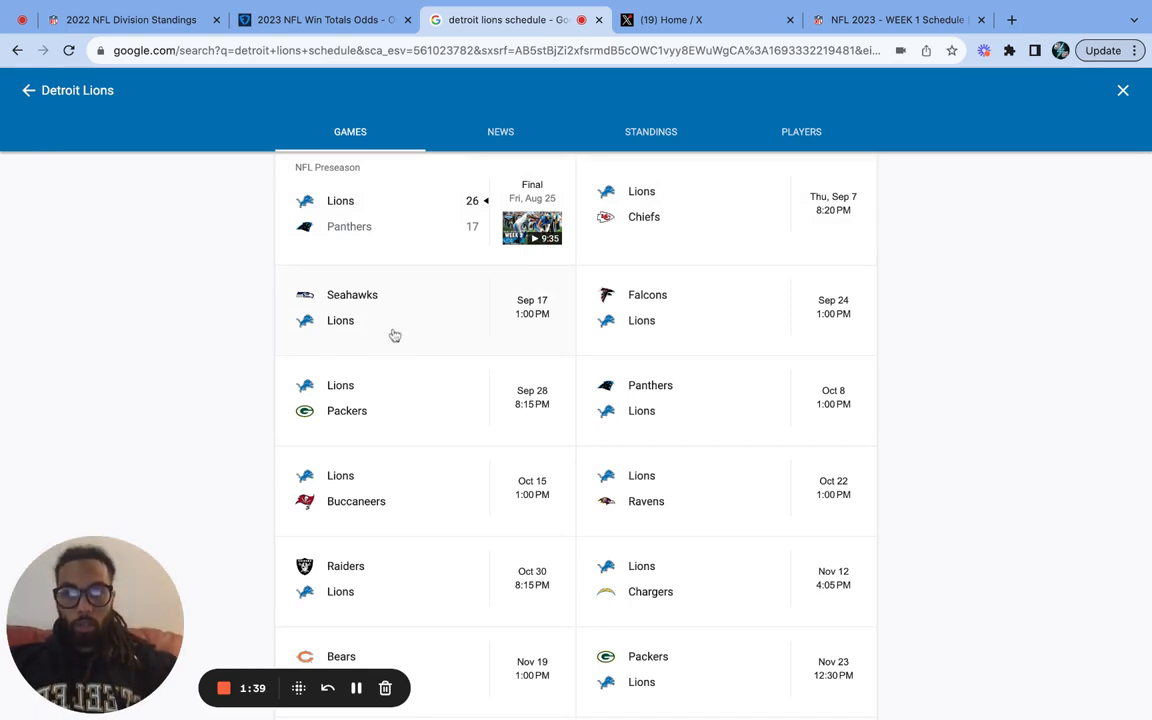
pyautogui.moveTo(337, 310)
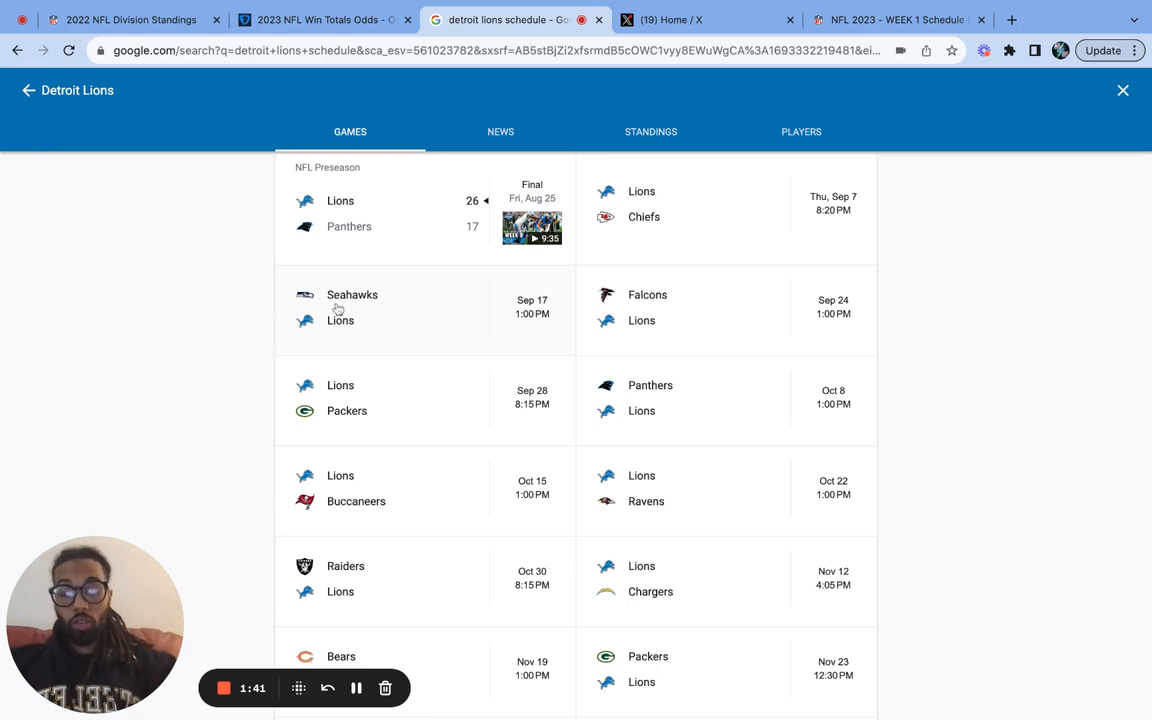
pyautogui.moveTo(352, 320)
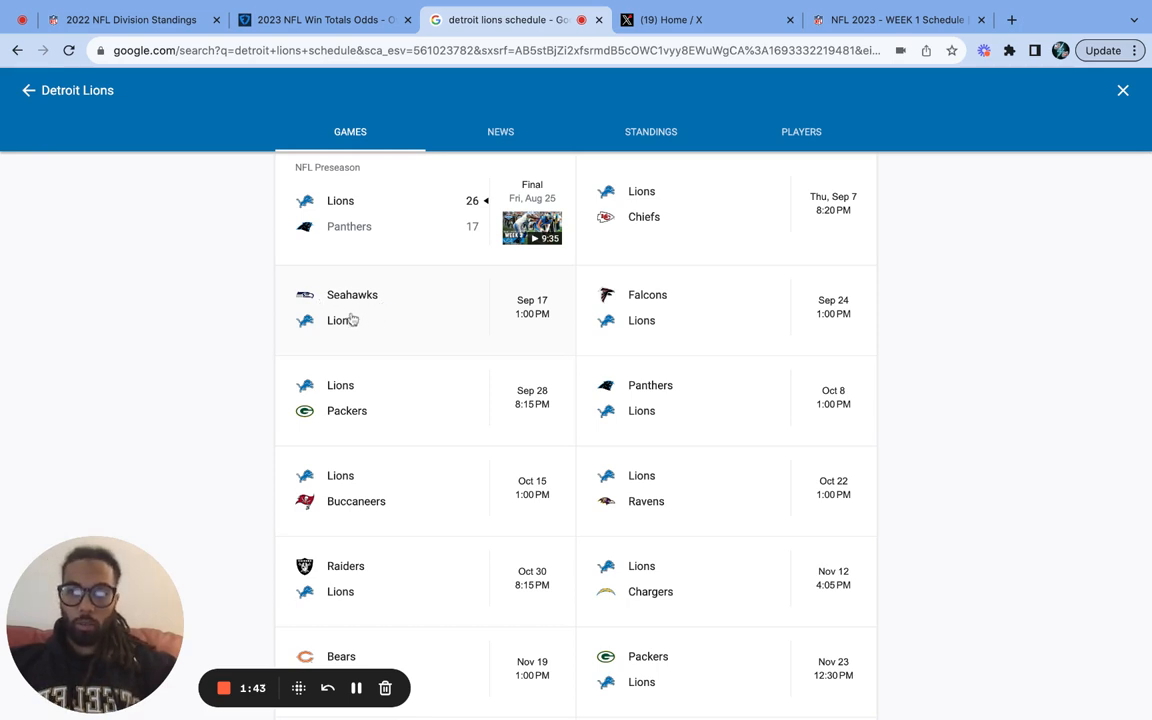
pyautogui.moveTo(332, 411)
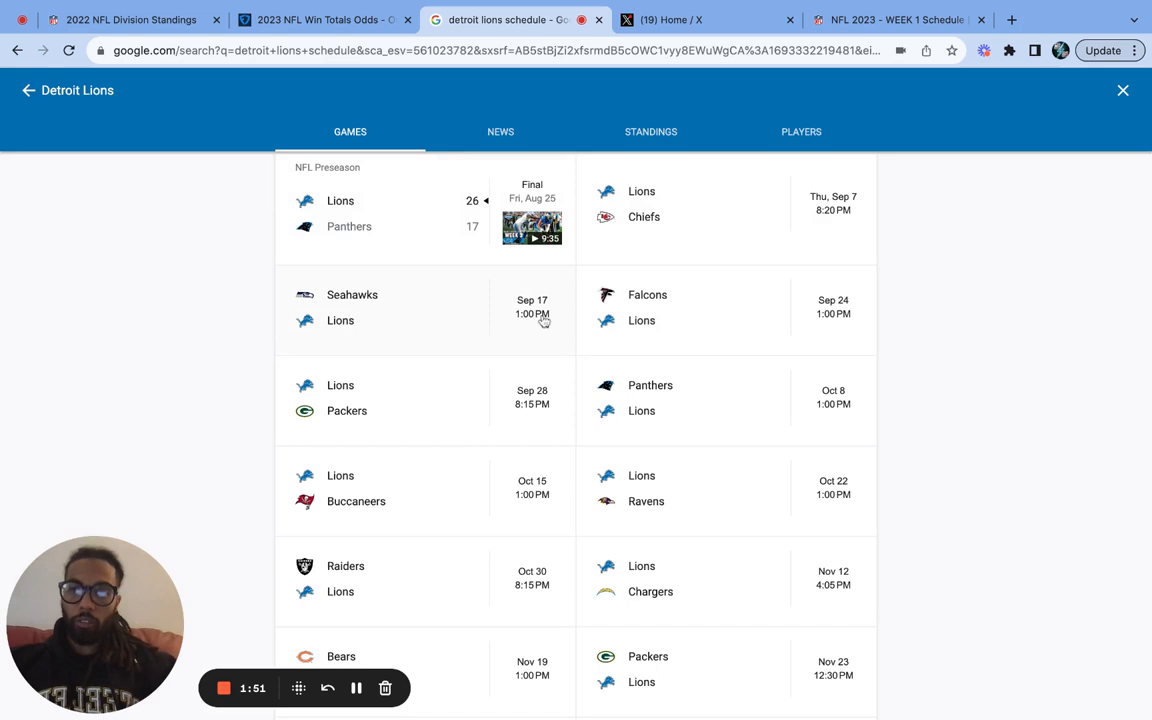
pyautogui.moveTo(590, 353)
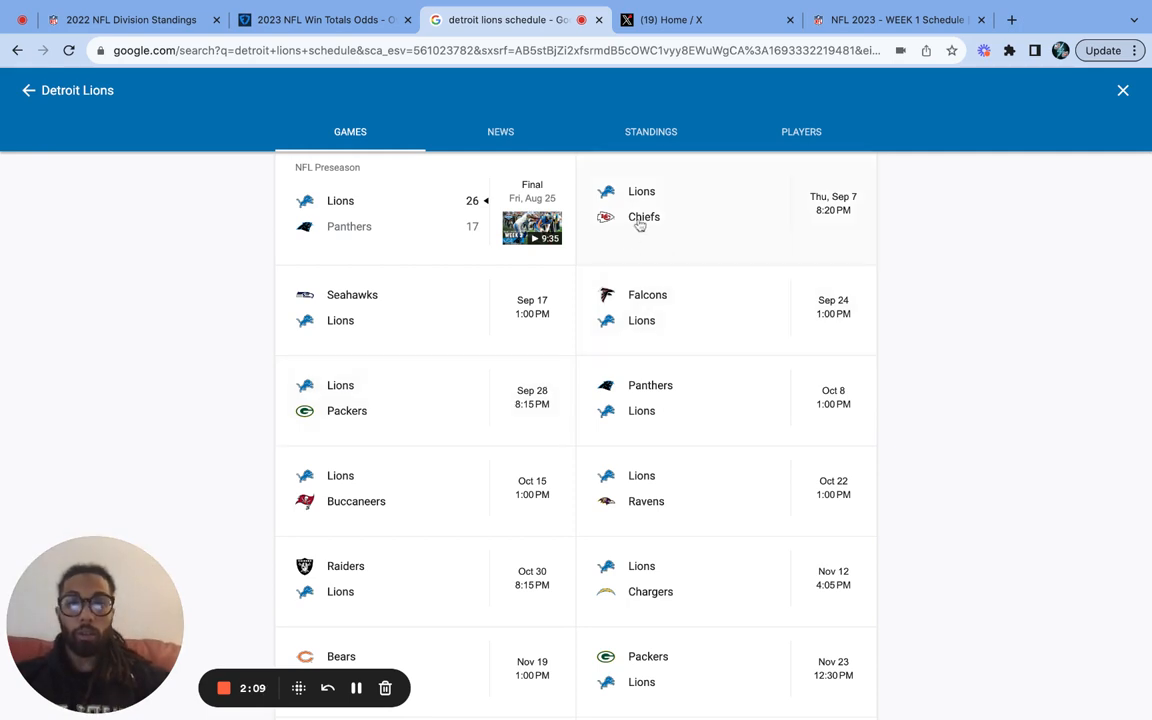
pyautogui.moveTo(533, 373)
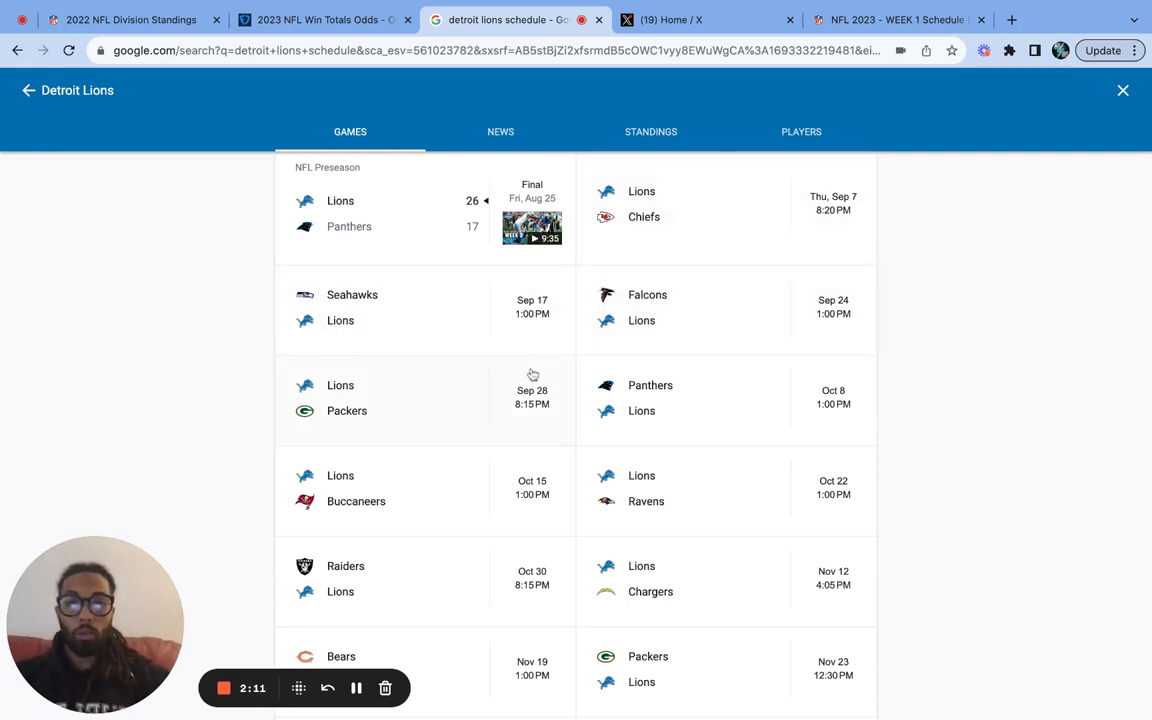
pyautogui.moveTo(625, 402)
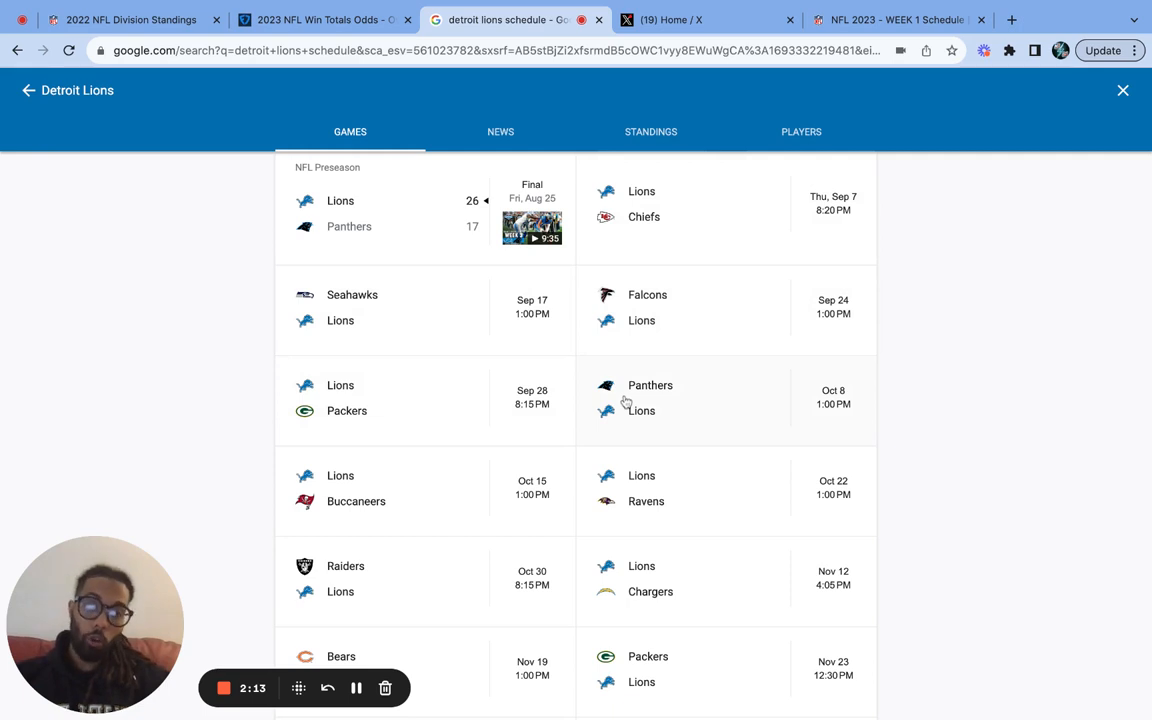
pyautogui.moveTo(377, 512)
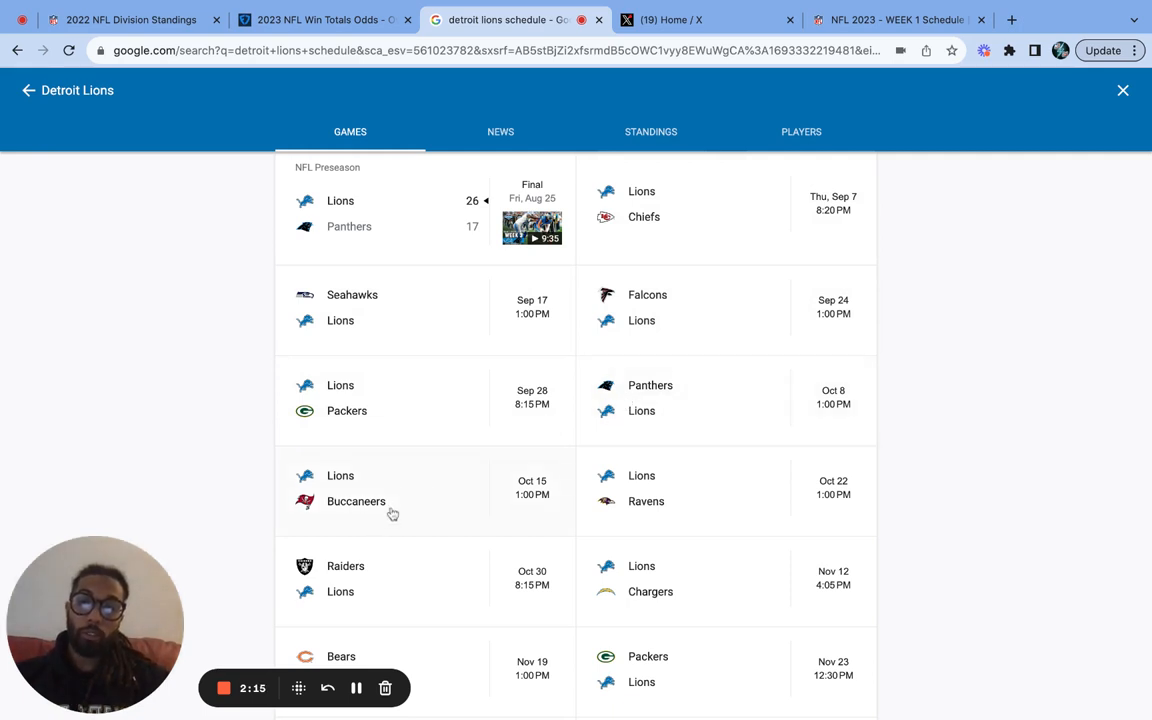
pyautogui.moveTo(654, 511)
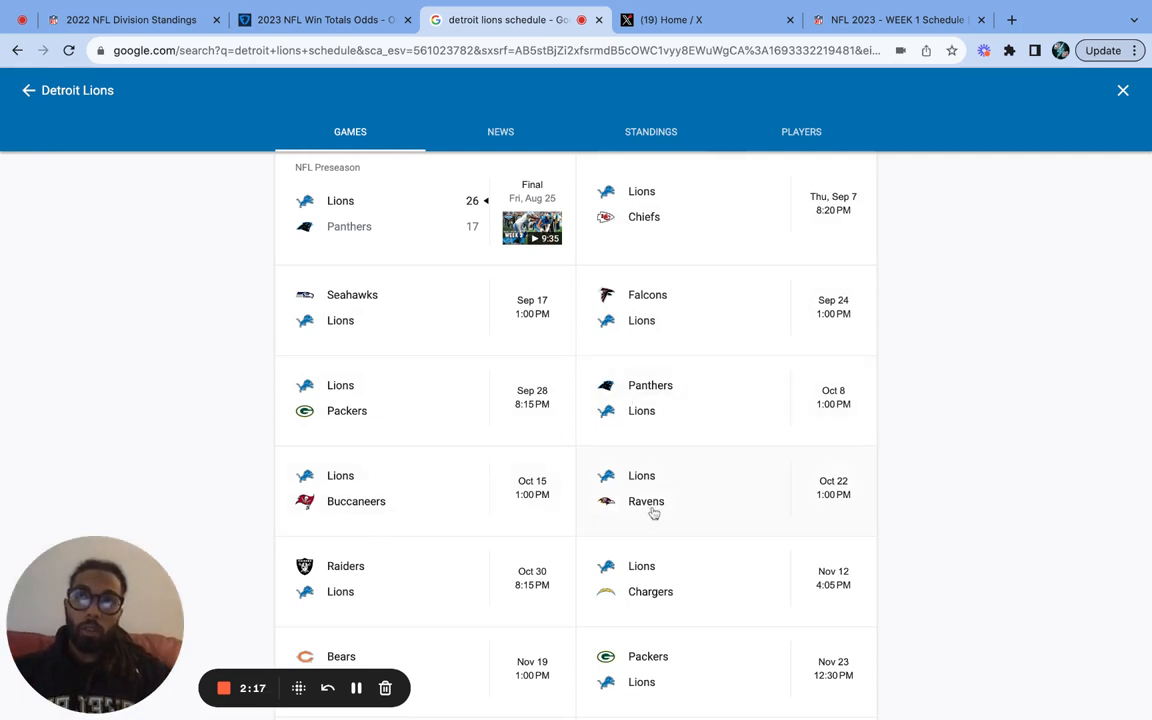
pyautogui.scroll(-3)
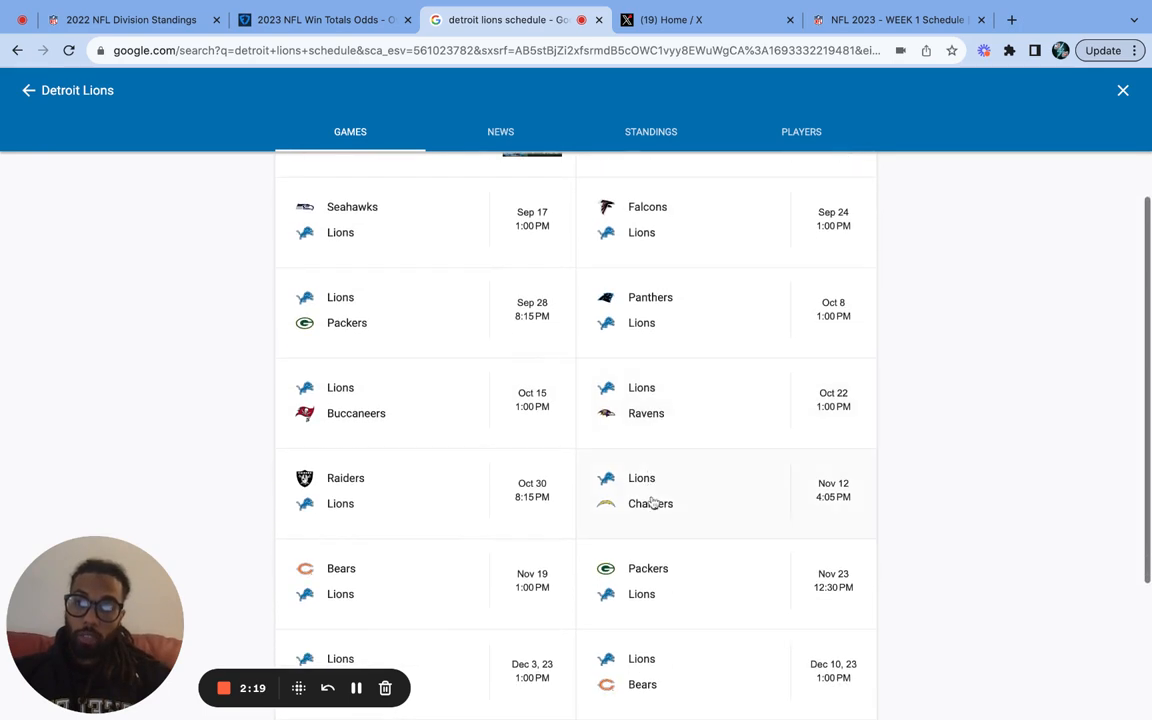
pyautogui.moveTo(390, 514)
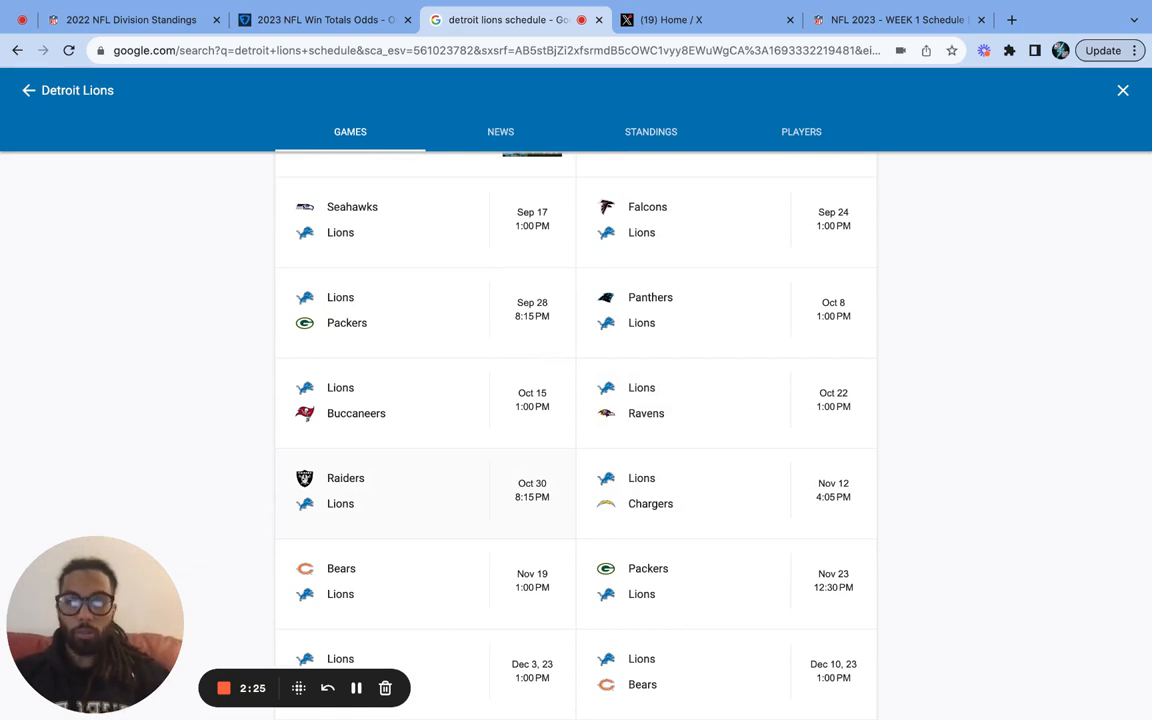
pyautogui.moveTo(676, 484)
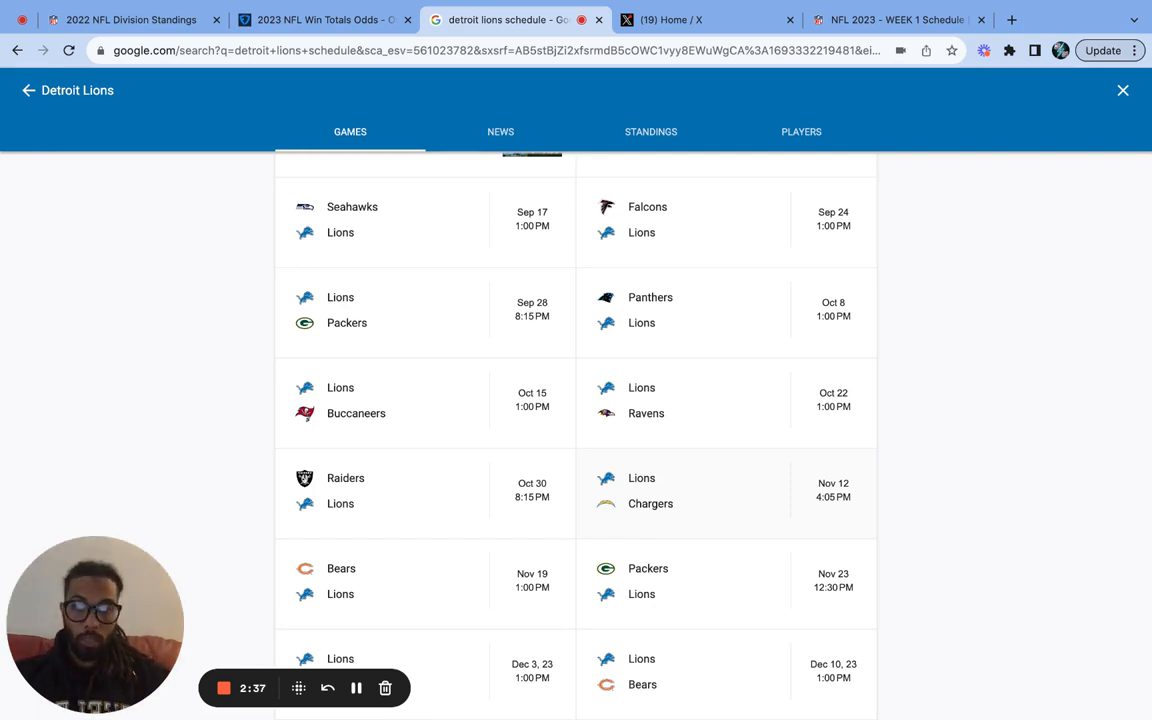
pyautogui.moveTo(676, 508)
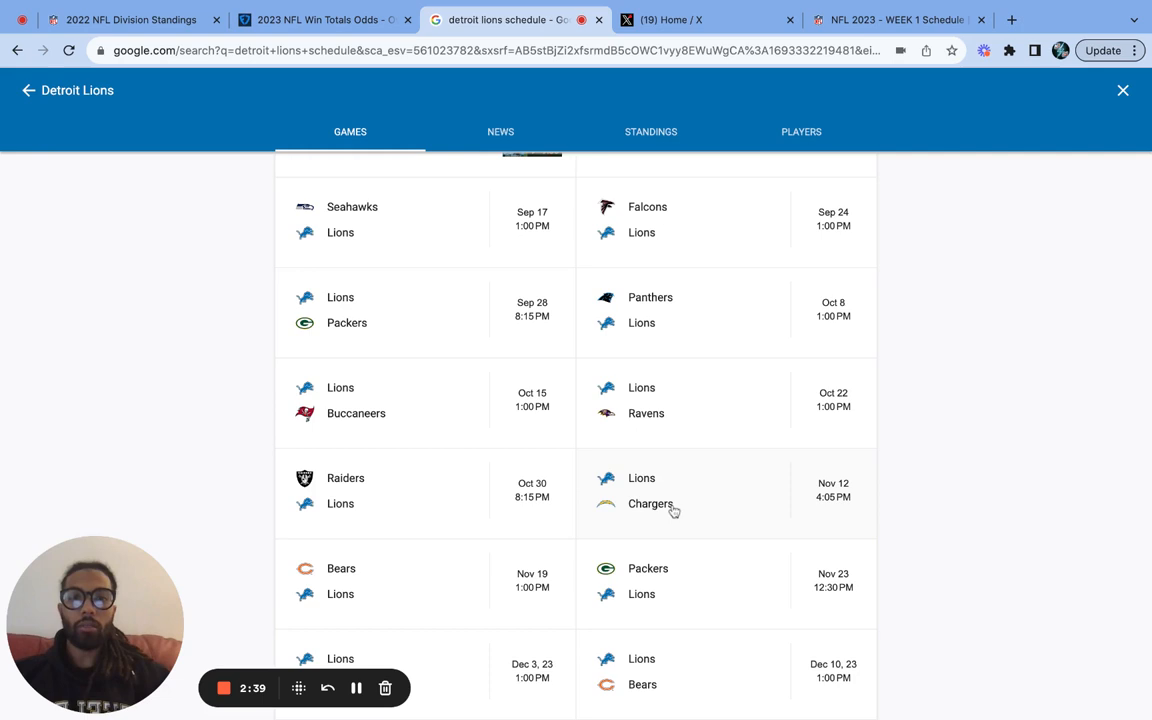
pyautogui.moveTo(703, 493)
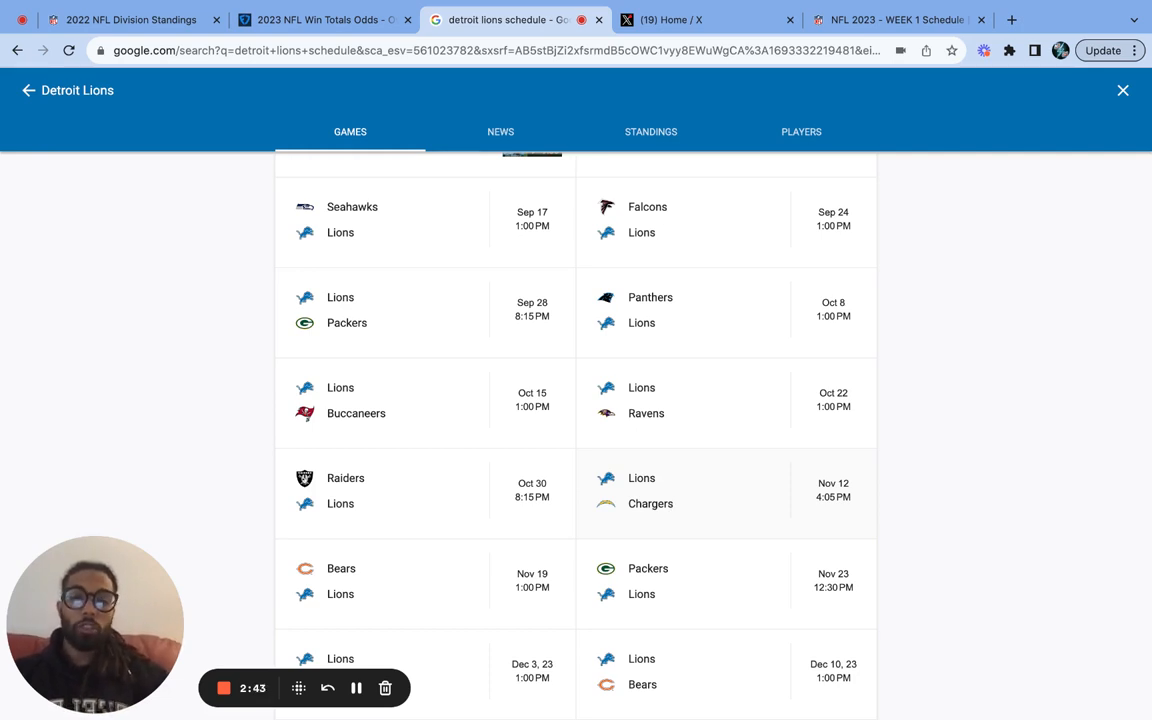
pyautogui.moveTo(673, 508)
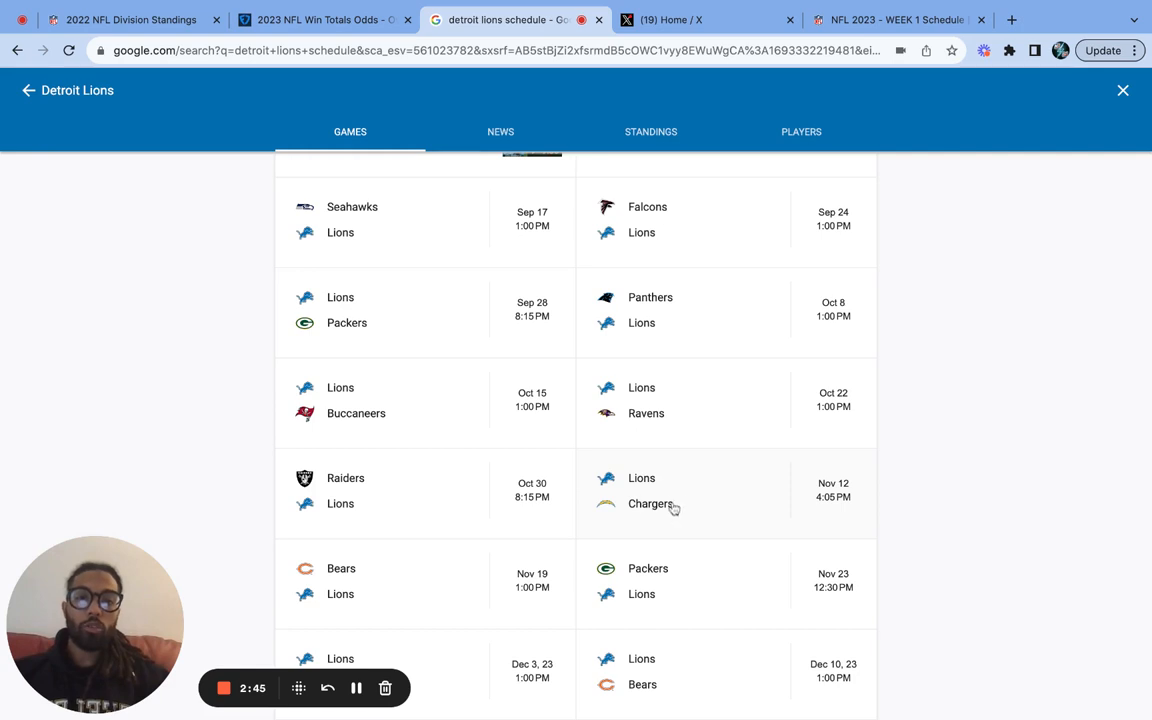
pyautogui.scroll(-3)
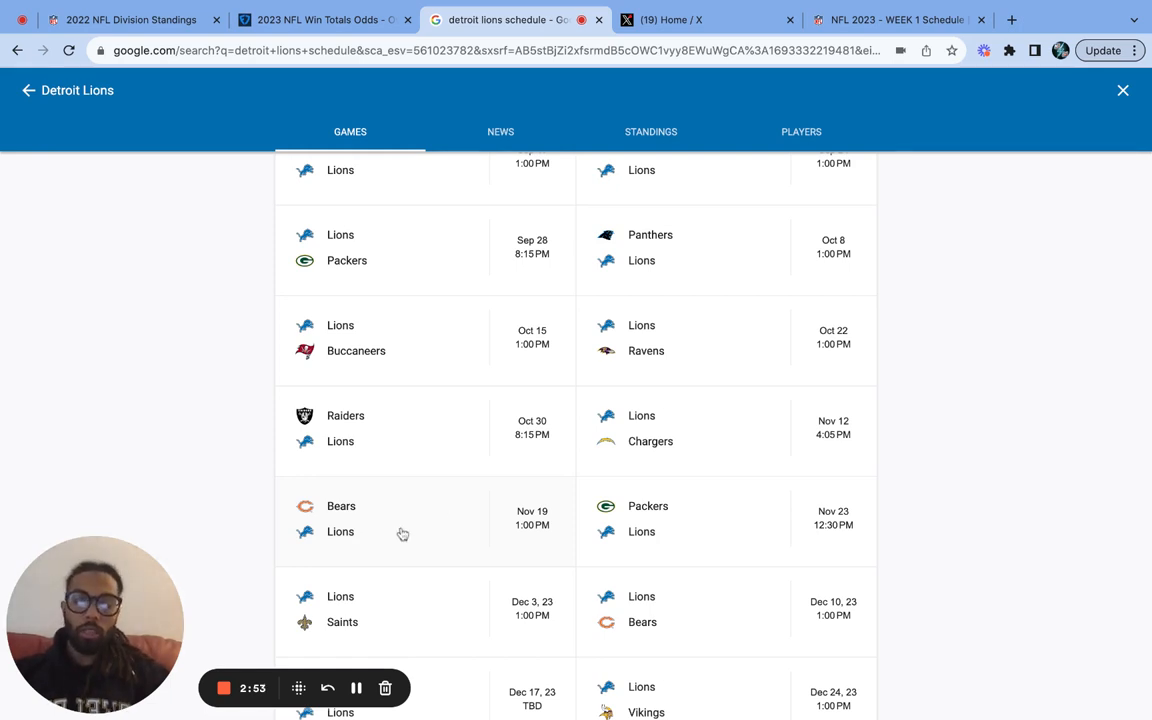
pyautogui.moveTo(686, 519)
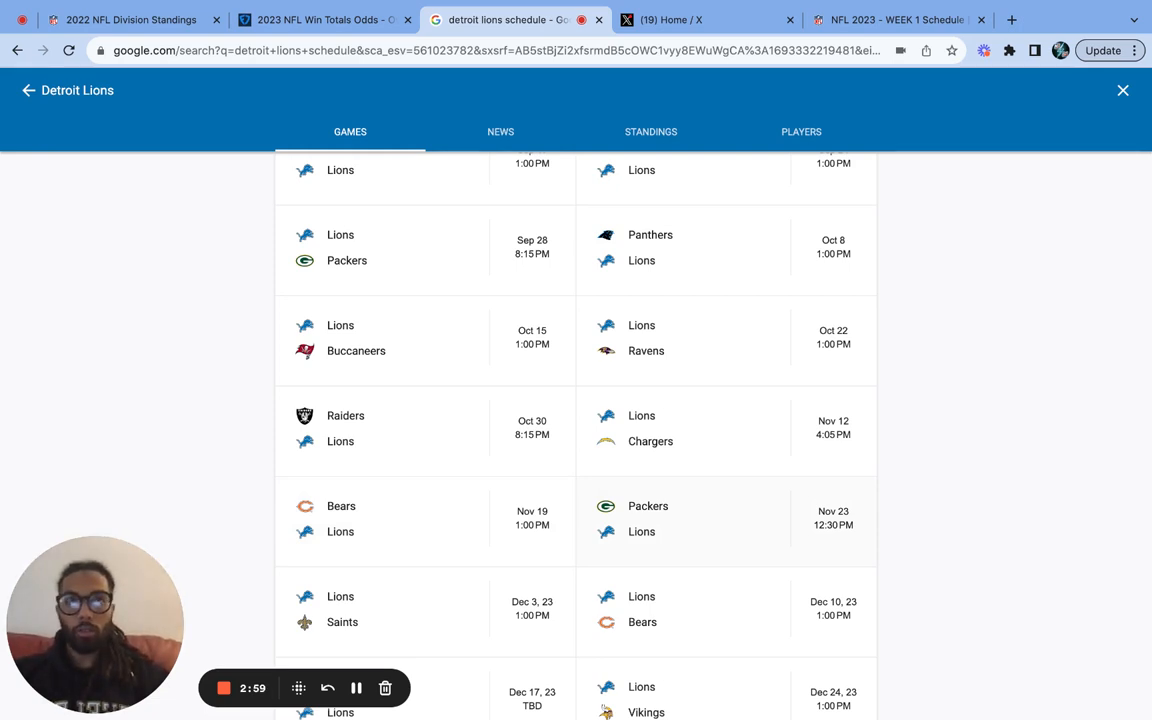
pyautogui.moveTo(556, 537)
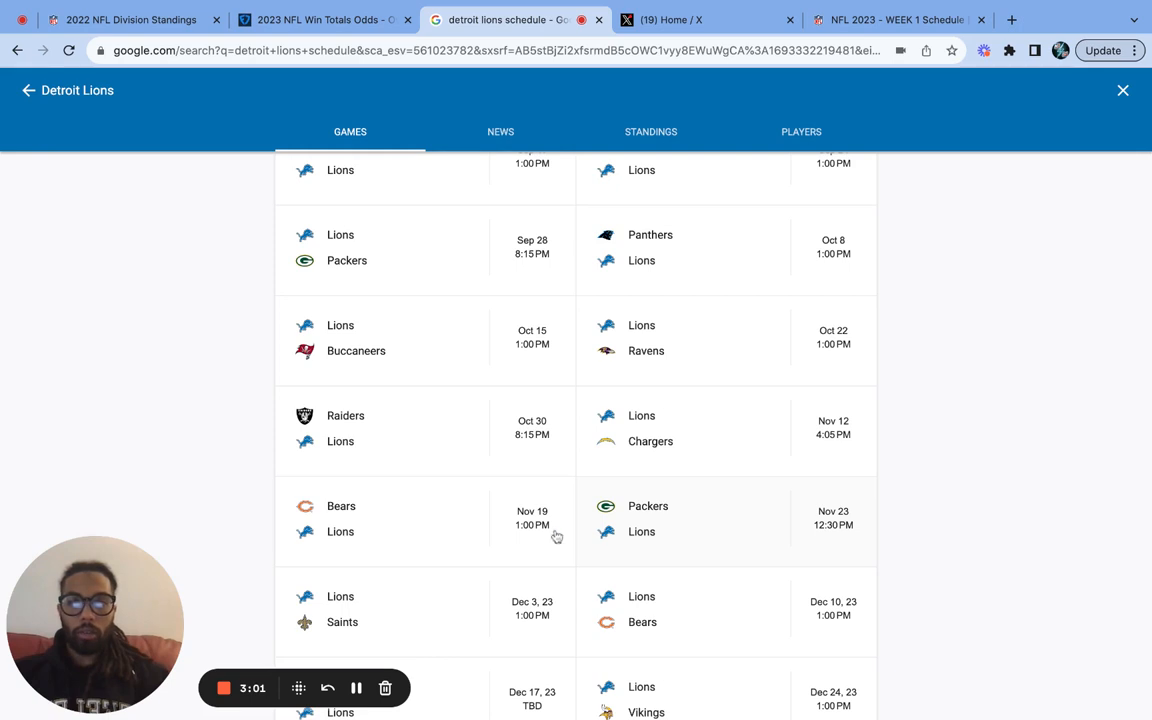
pyautogui.moveTo(684, 527)
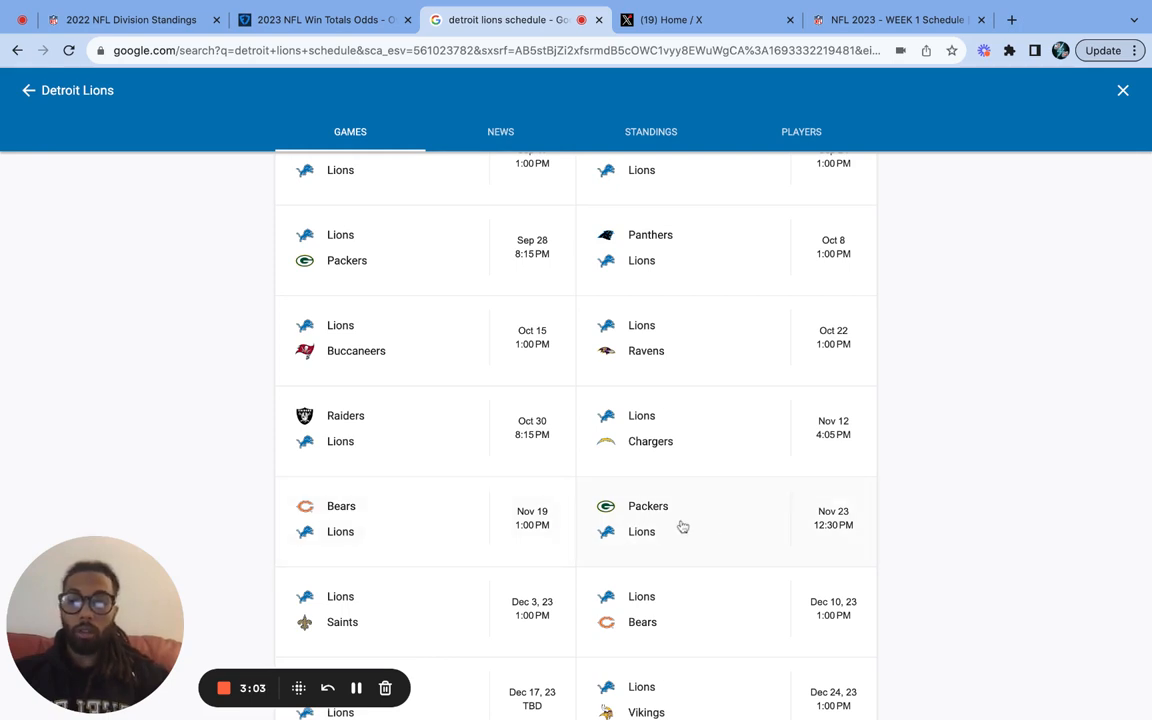
pyautogui.moveTo(653, 370)
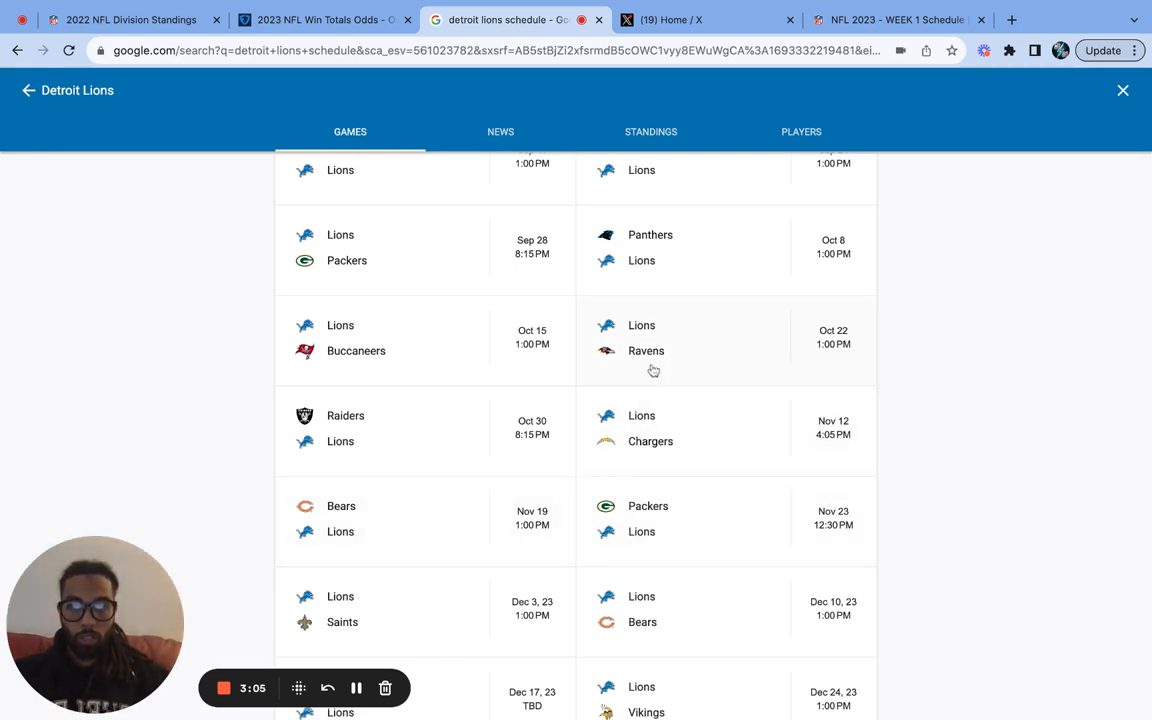
pyautogui.scroll(3)
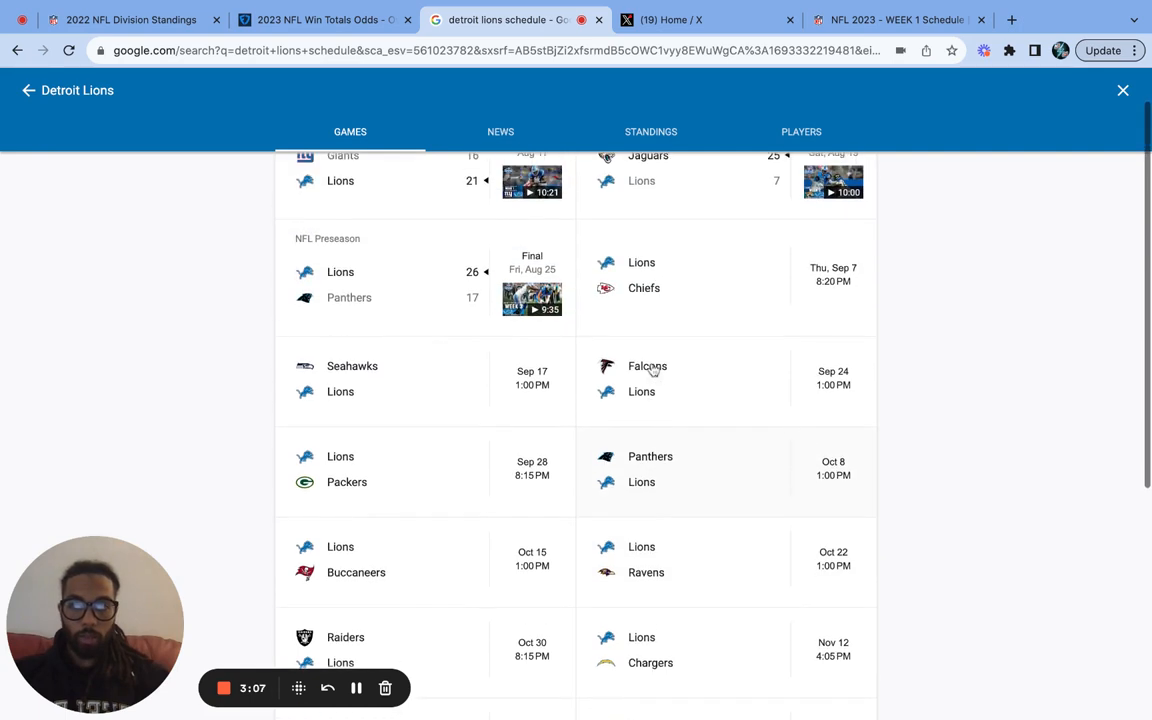
pyautogui.scroll(-3)
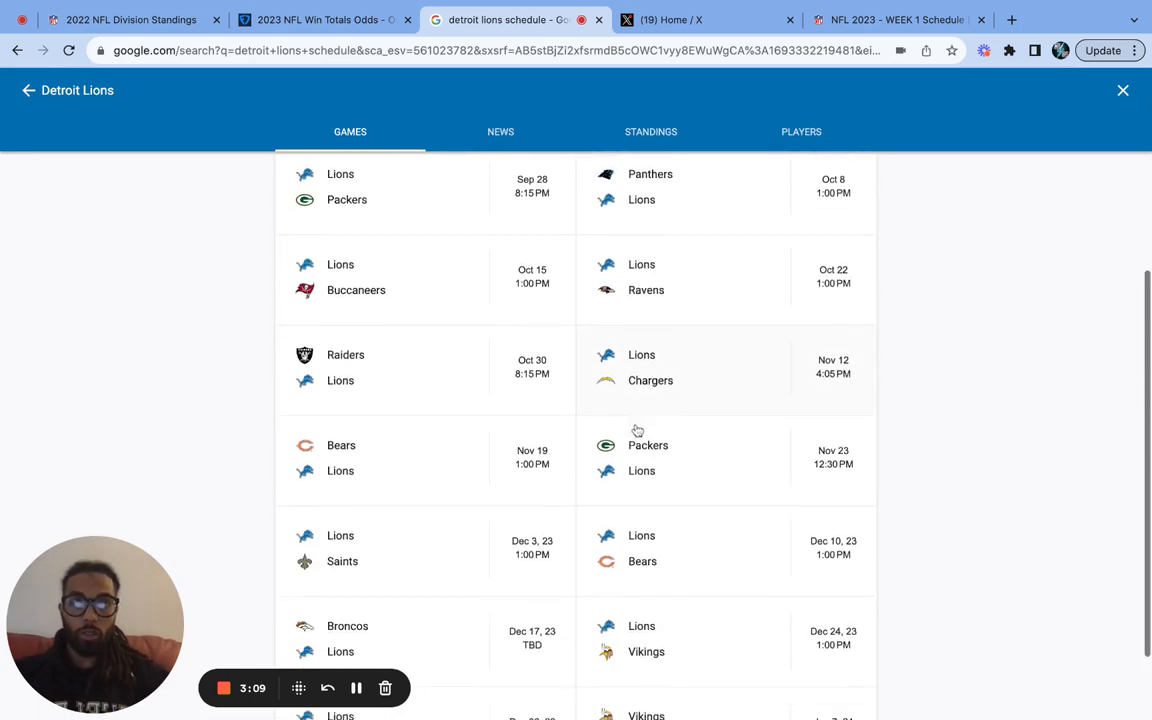
pyautogui.scroll(-3)
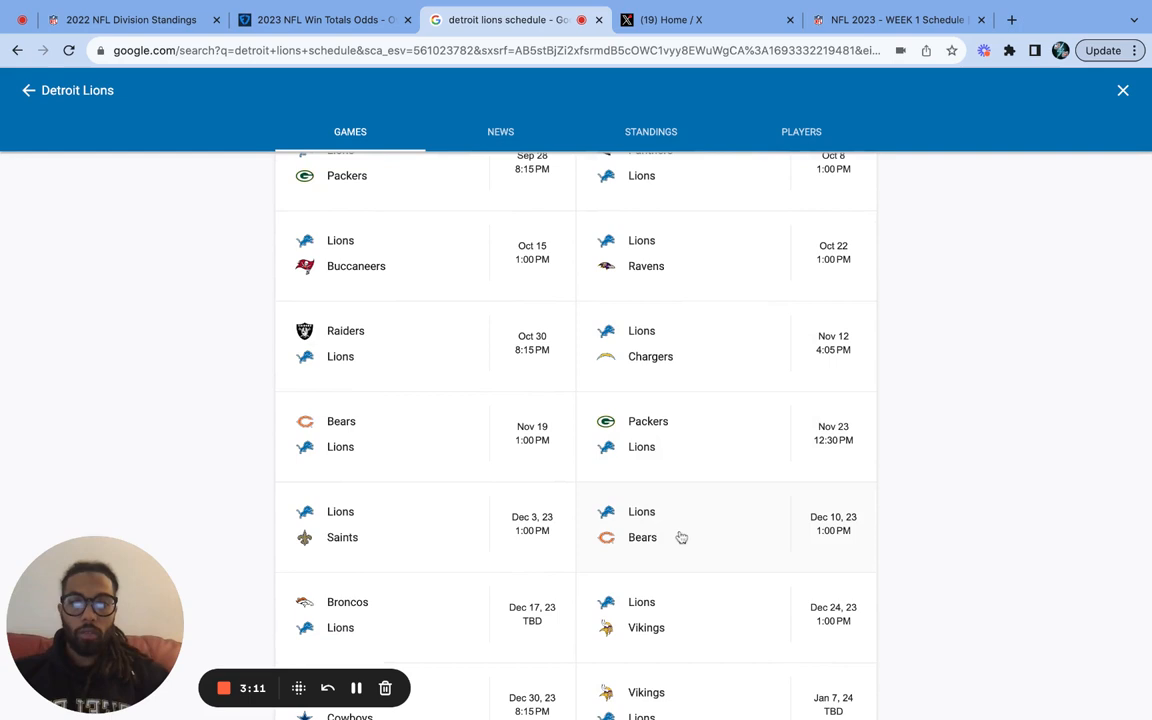
pyautogui.moveTo(702, 458)
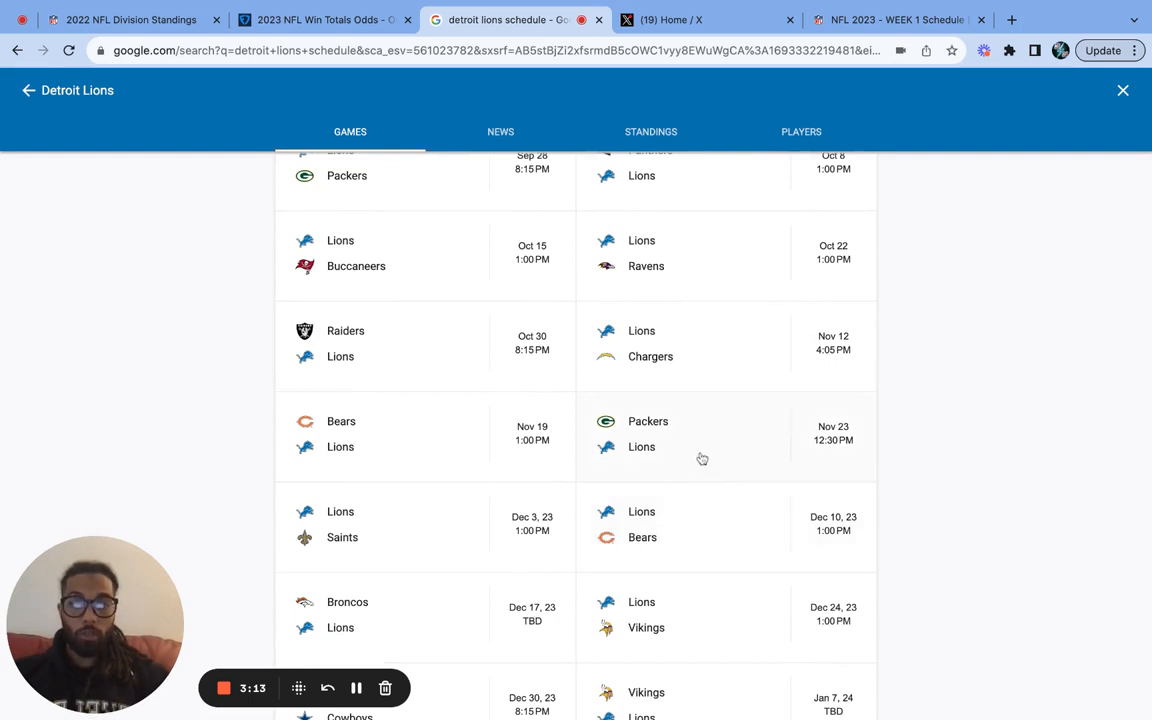
pyautogui.moveTo(698, 430)
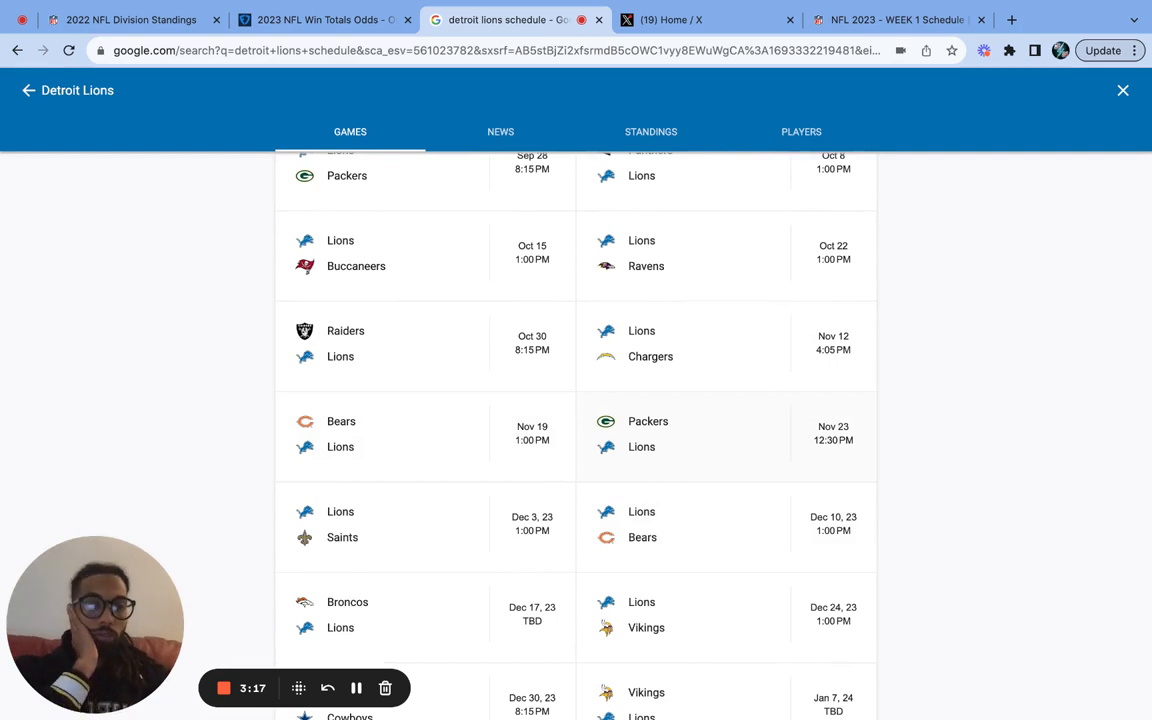
pyautogui.scroll(-3)
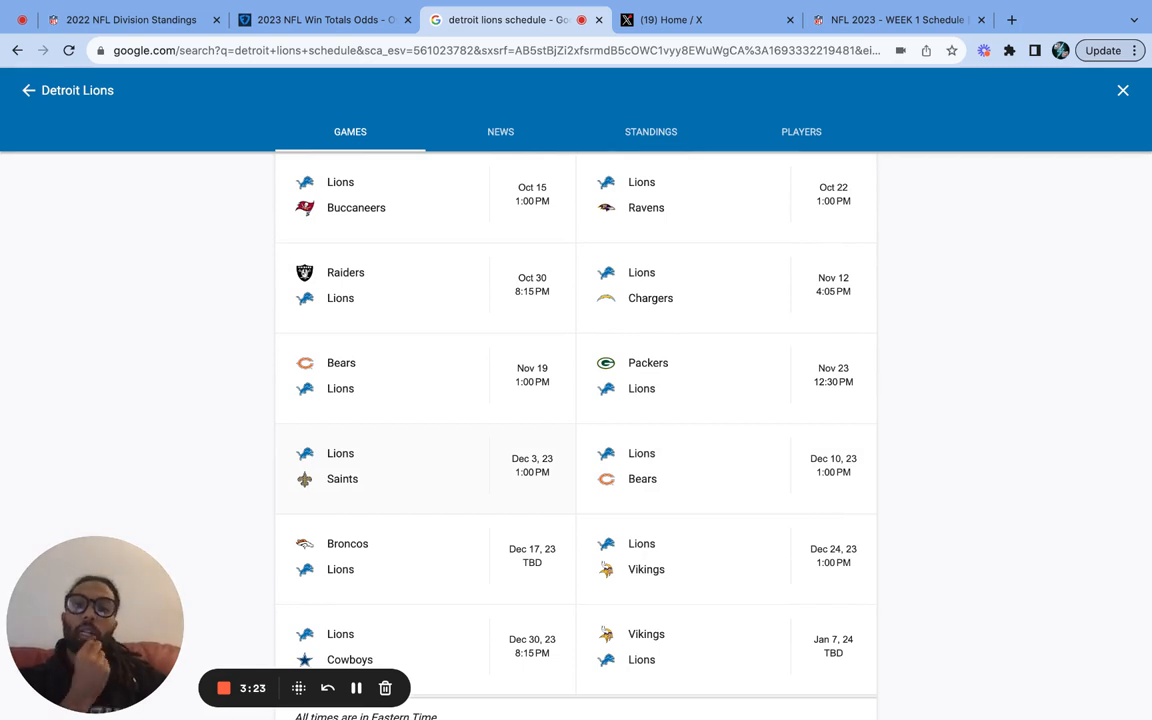
pyautogui.moveTo(330, 469)
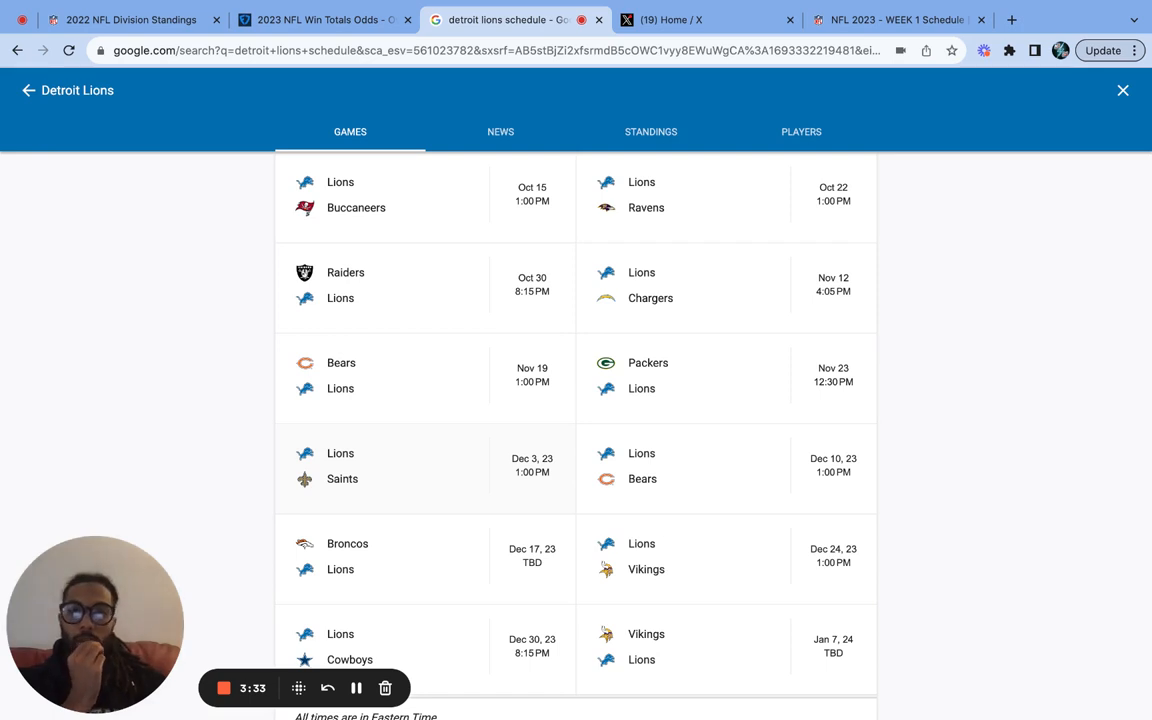
pyautogui.moveTo(681, 482)
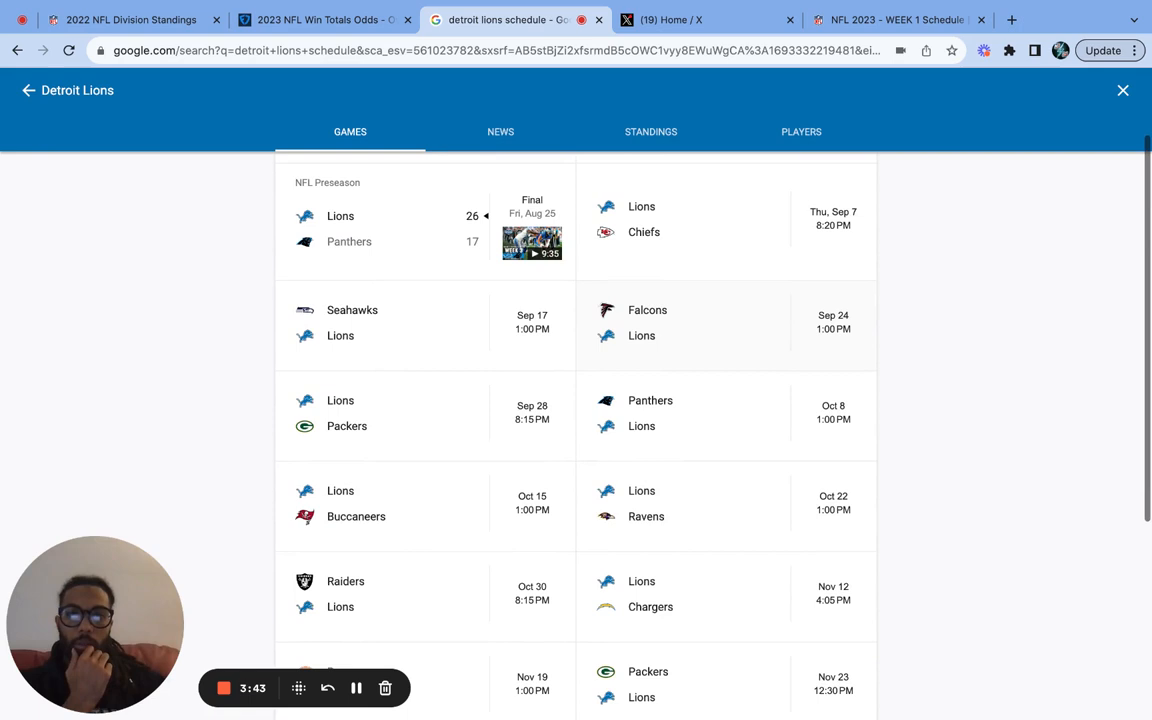
pyautogui.moveTo(712, 263)
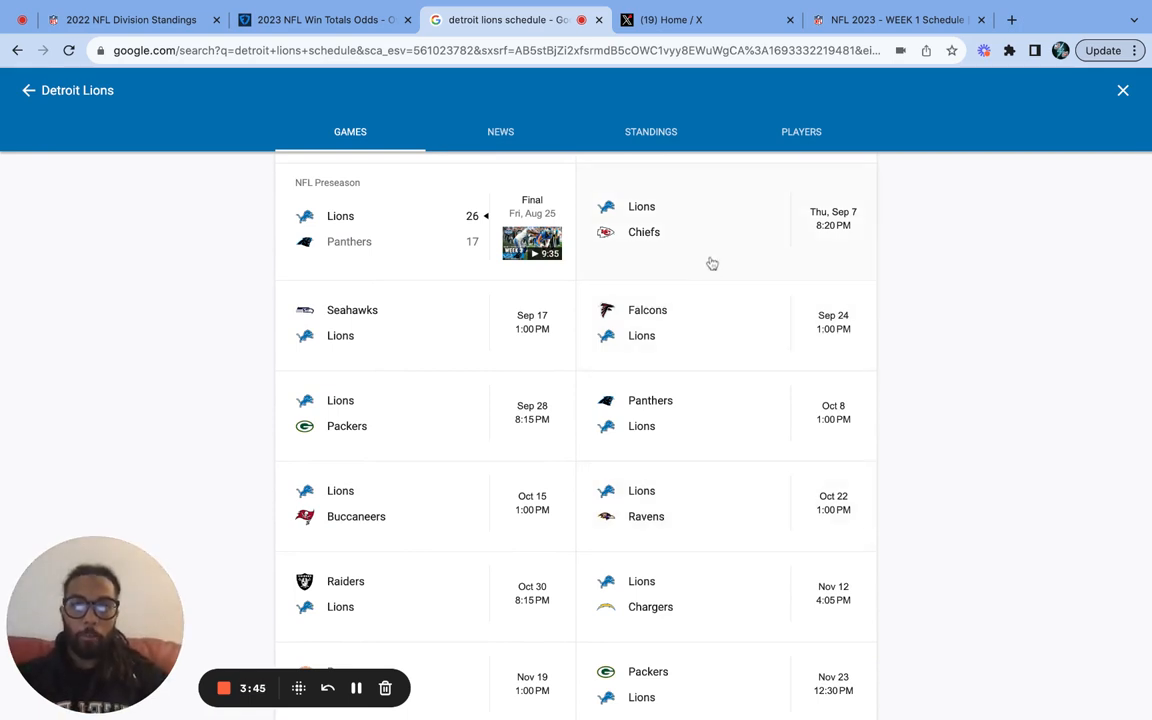
pyautogui.moveTo(668, 340)
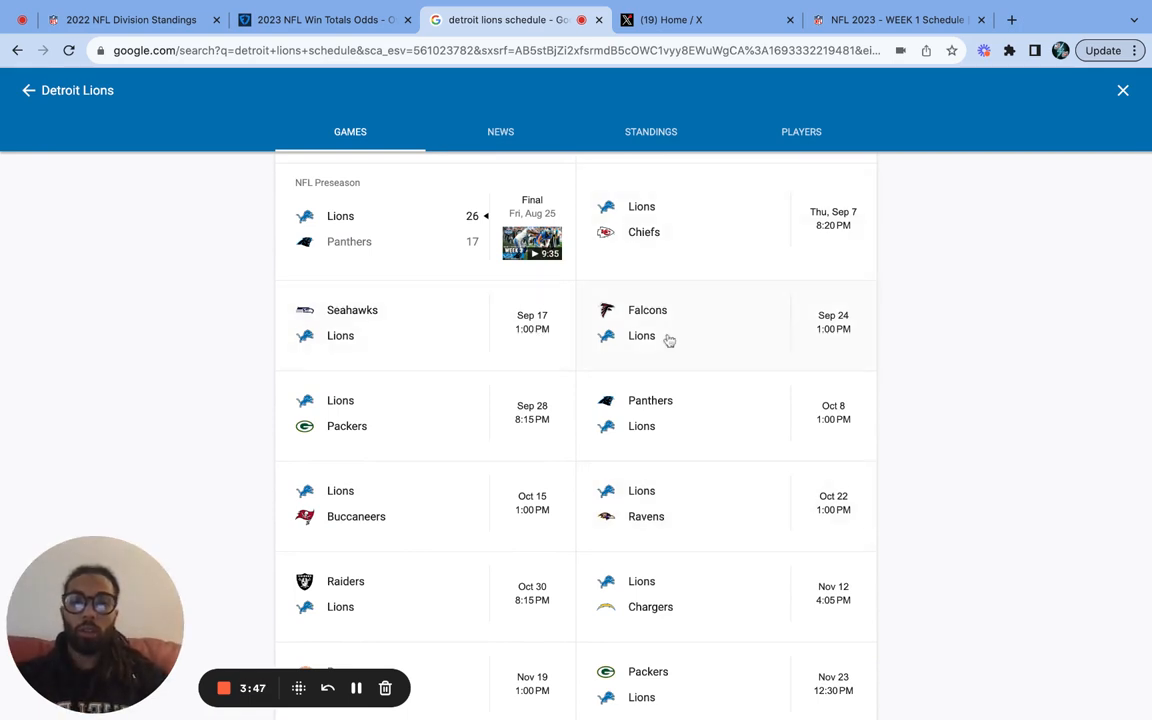
pyautogui.moveTo(576, 417)
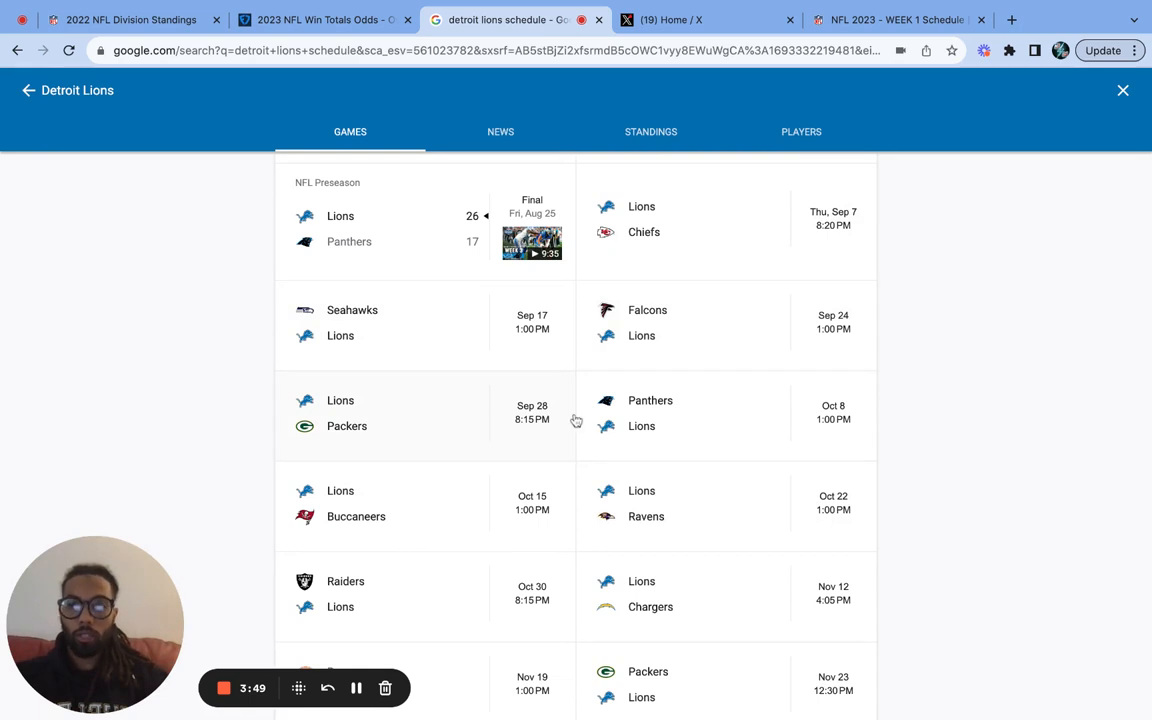
pyautogui.moveTo(730, 416)
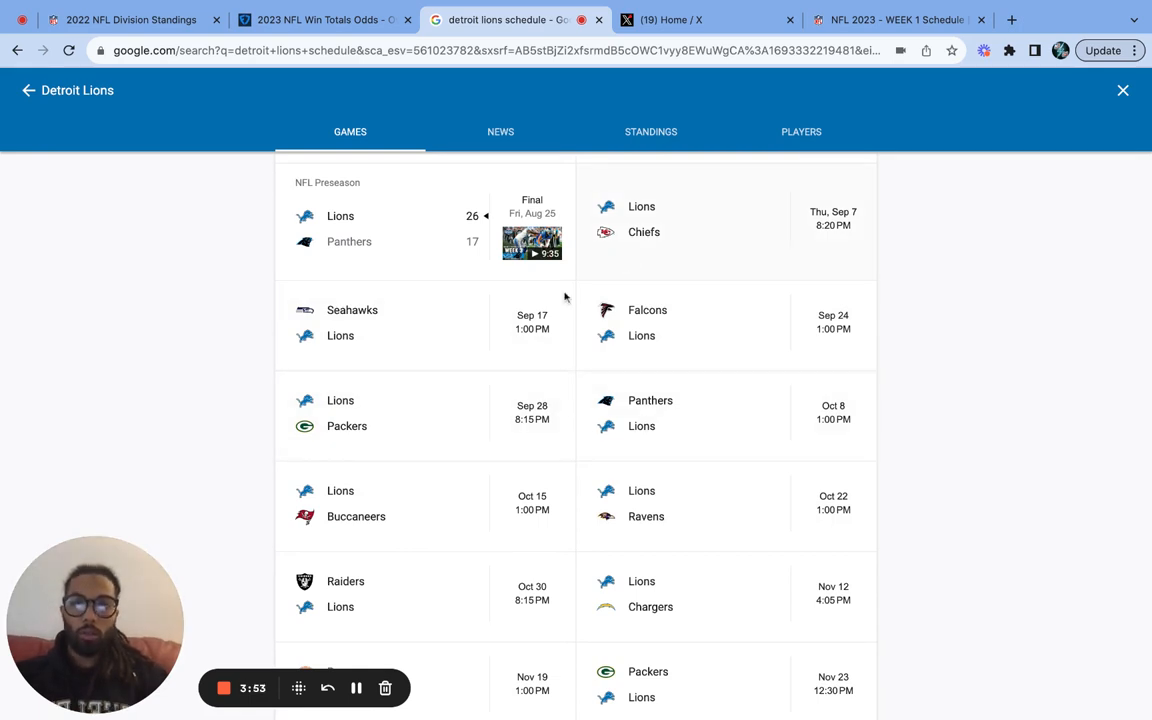
pyautogui.moveTo(632, 337)
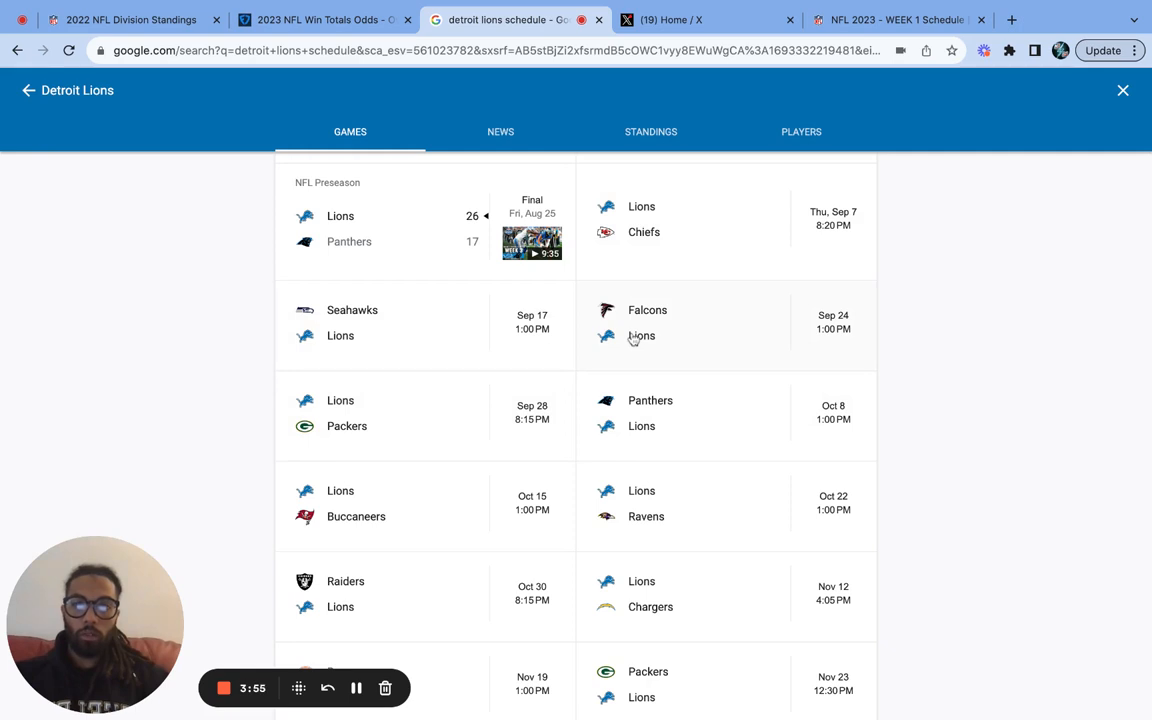
pyautogui.moveTo(641, 409)
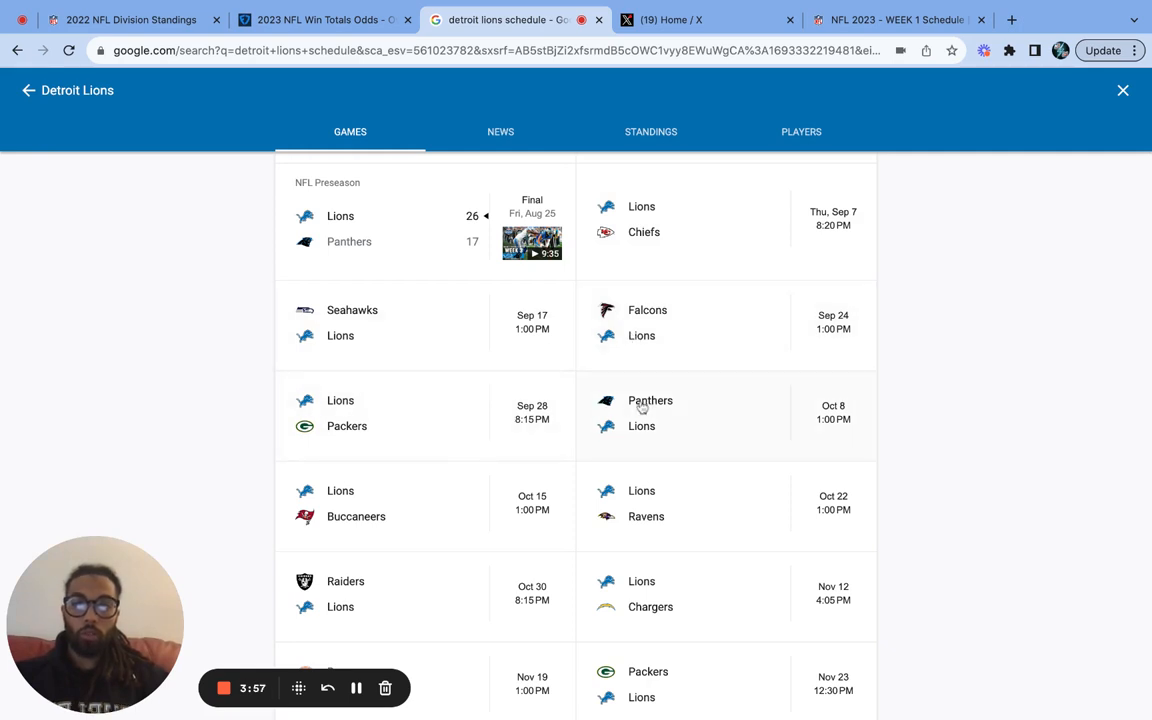
pyautogui.moveTo(690, 526)
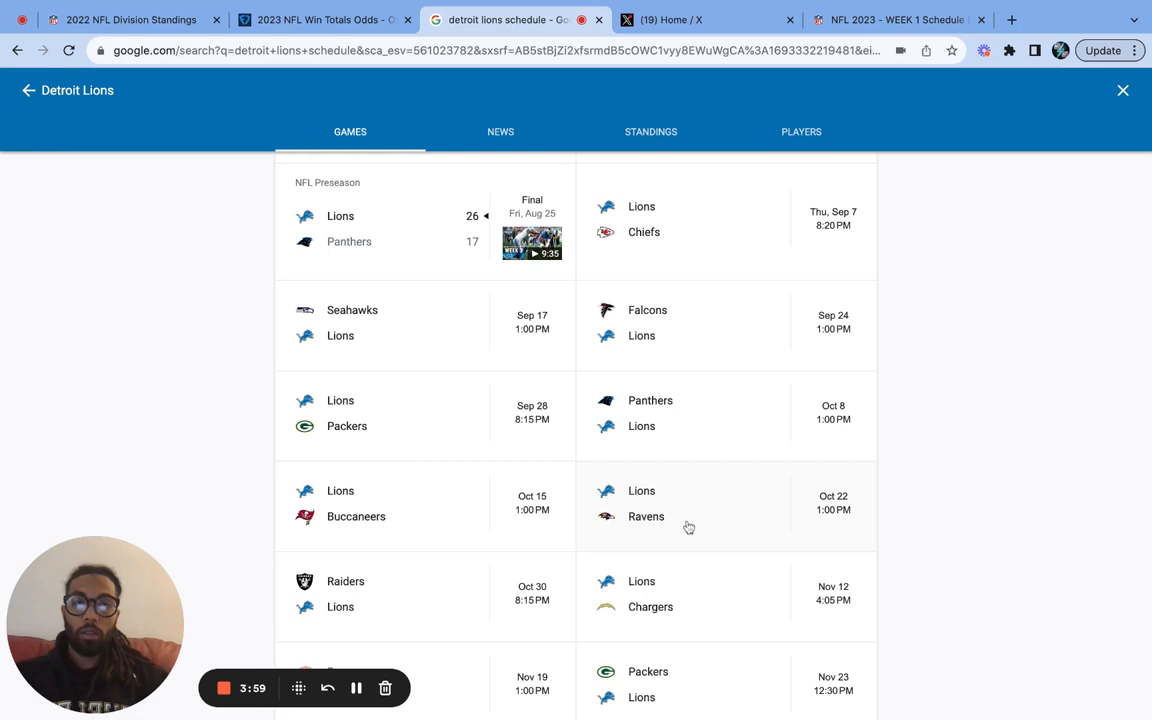
# - Review the Lions schedule from the Chiefs opener to the Jan 7 Vikings finale, then return to FanDuel
pyautogui.scroll(-3)
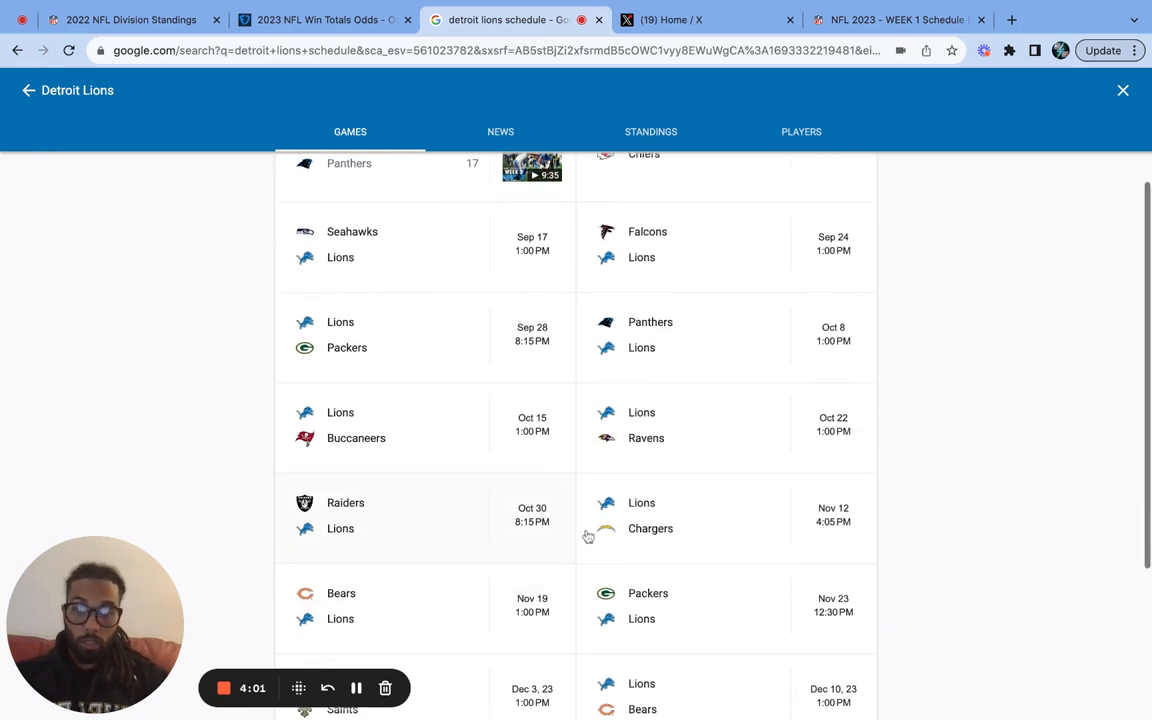
pyautogui.scroll(-3)
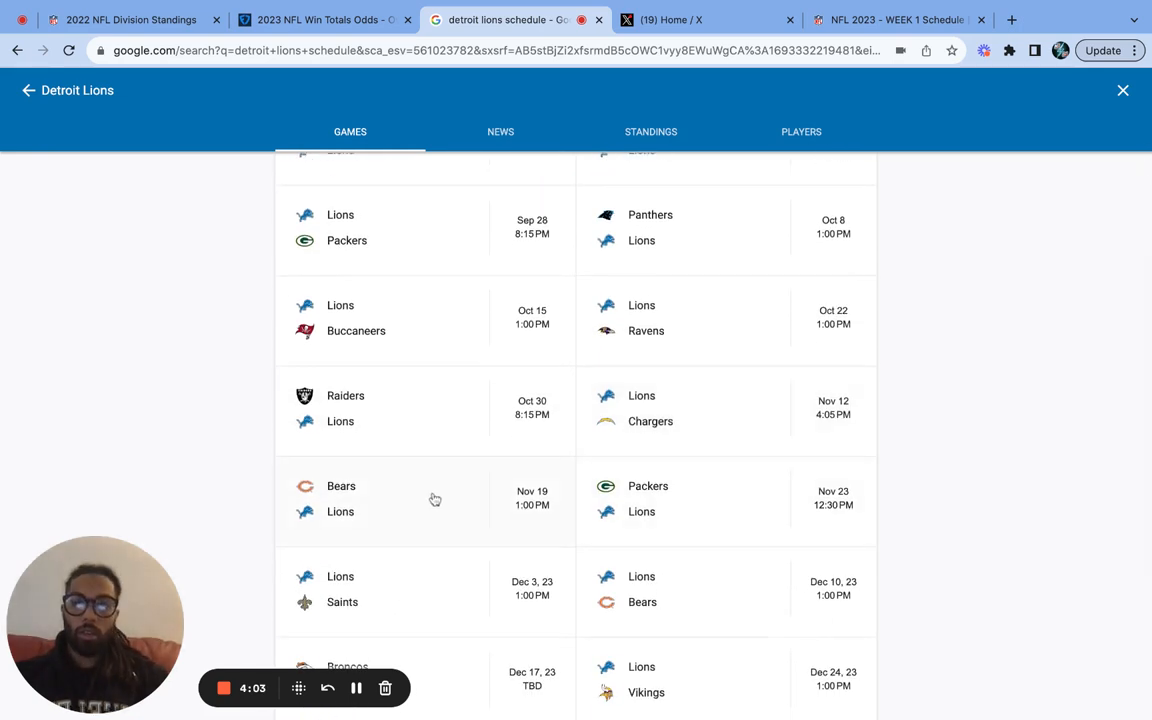
pyautogui.moveTo(669, 507)
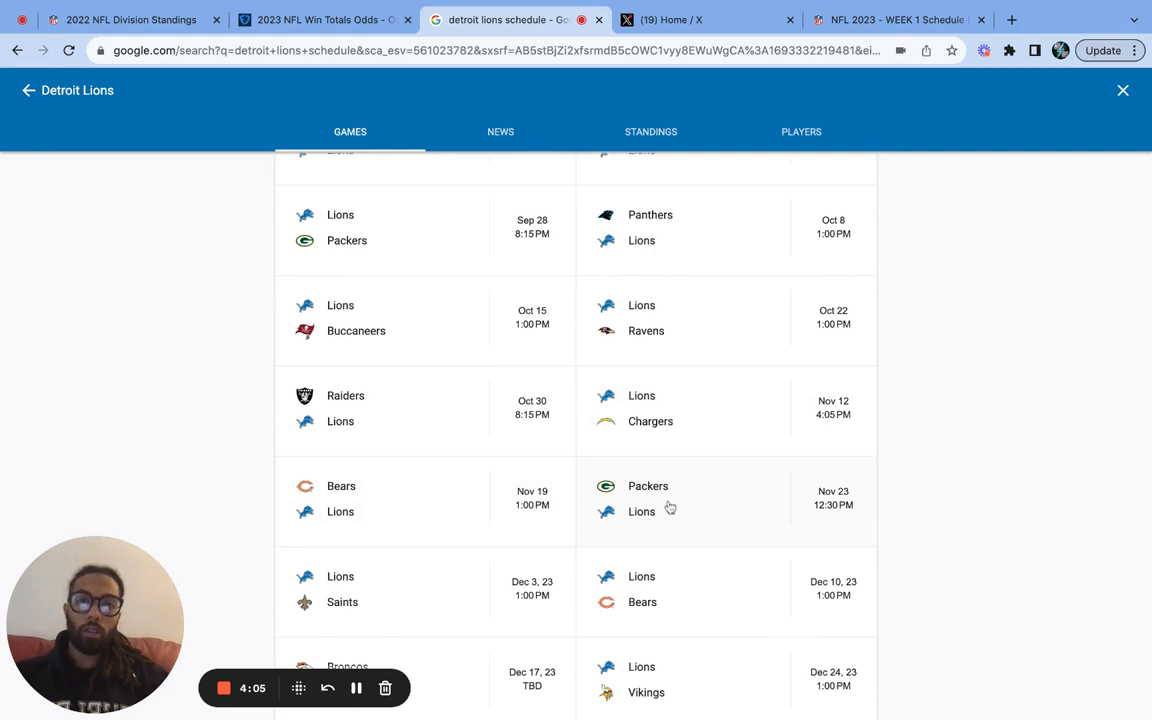
pyautogui.scroll(-3)
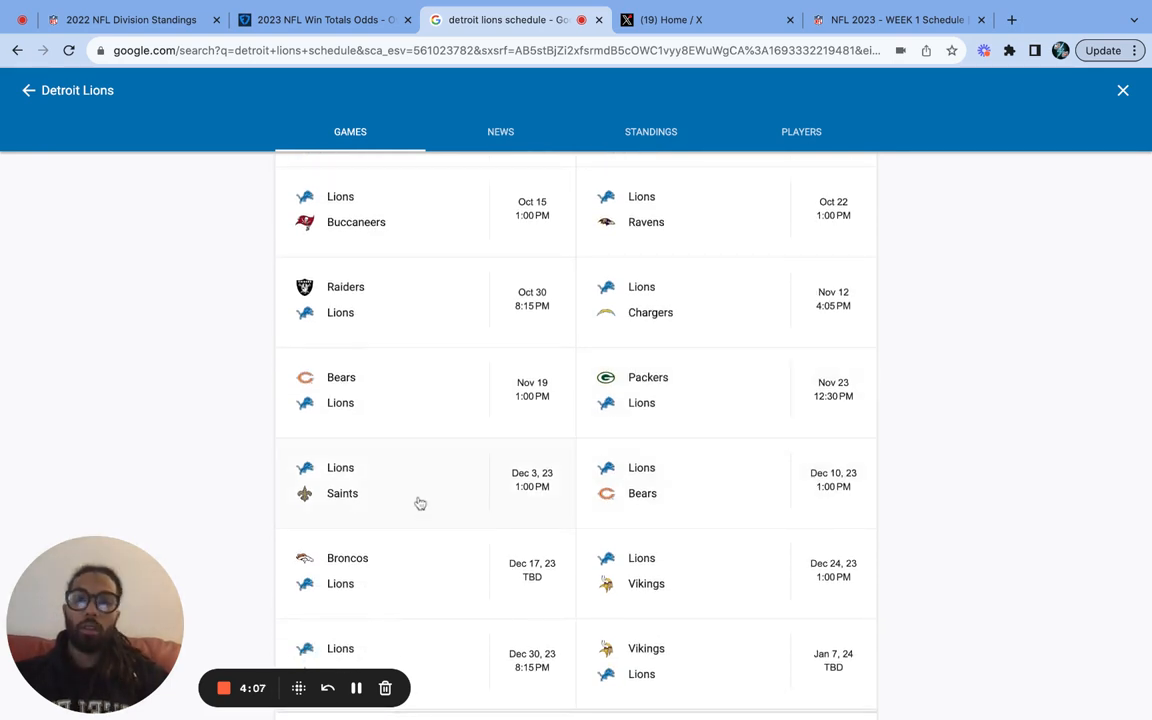
pyautogui.moveTo(709, 486)
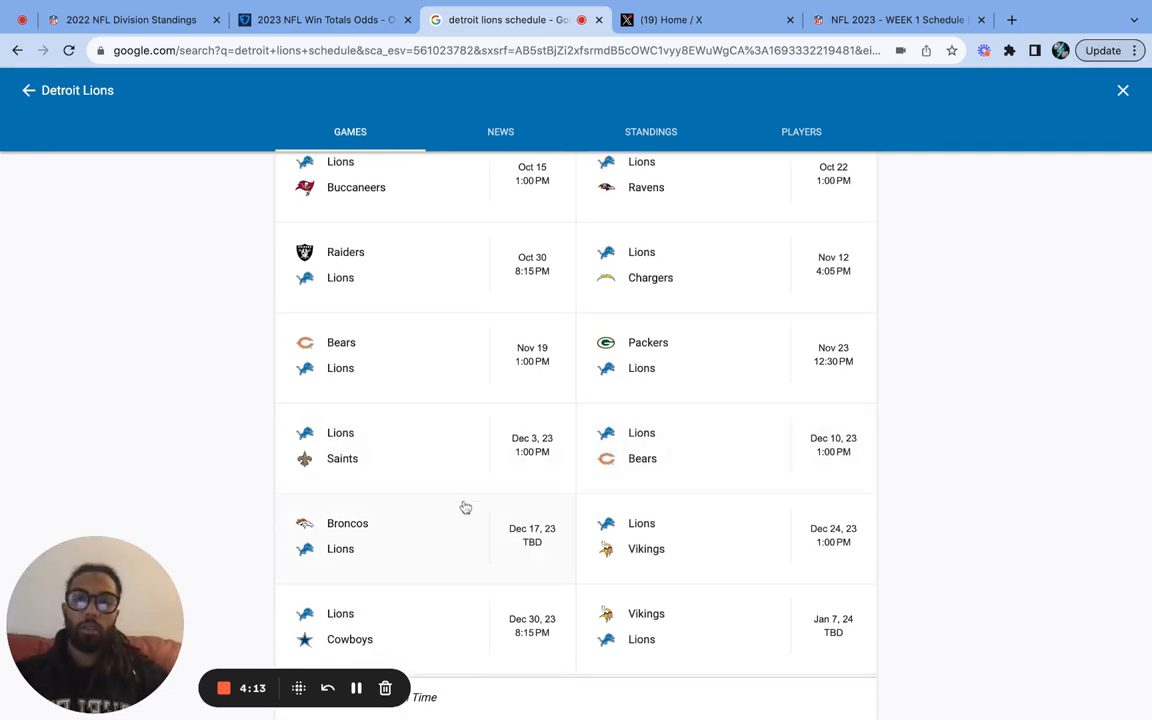
pyautogui.moveTo(461, 517)
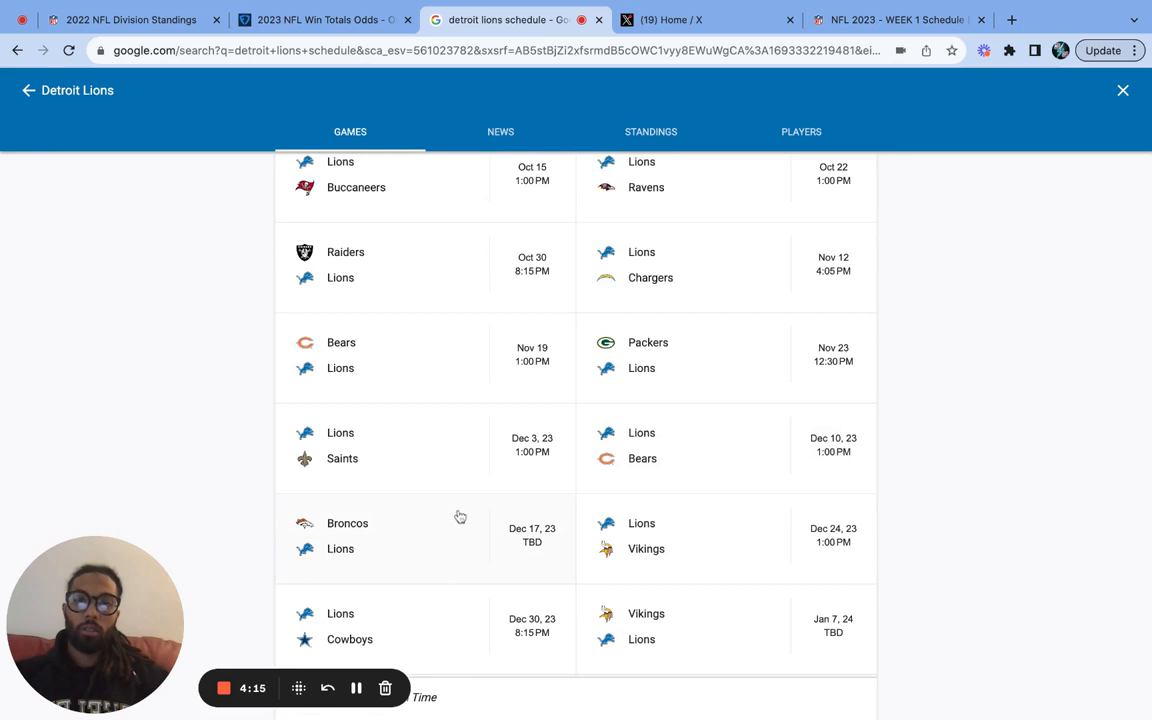
pyautogui.moveTo(438, 541)
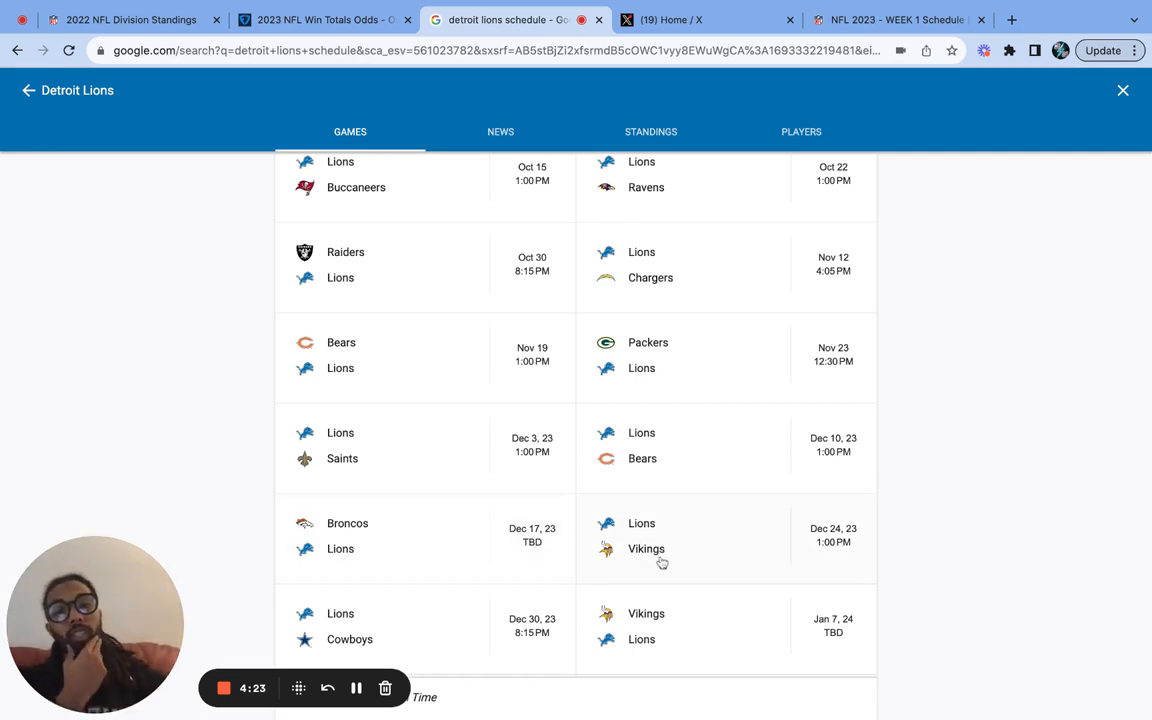
pyautogui.moveTo(503, 639)
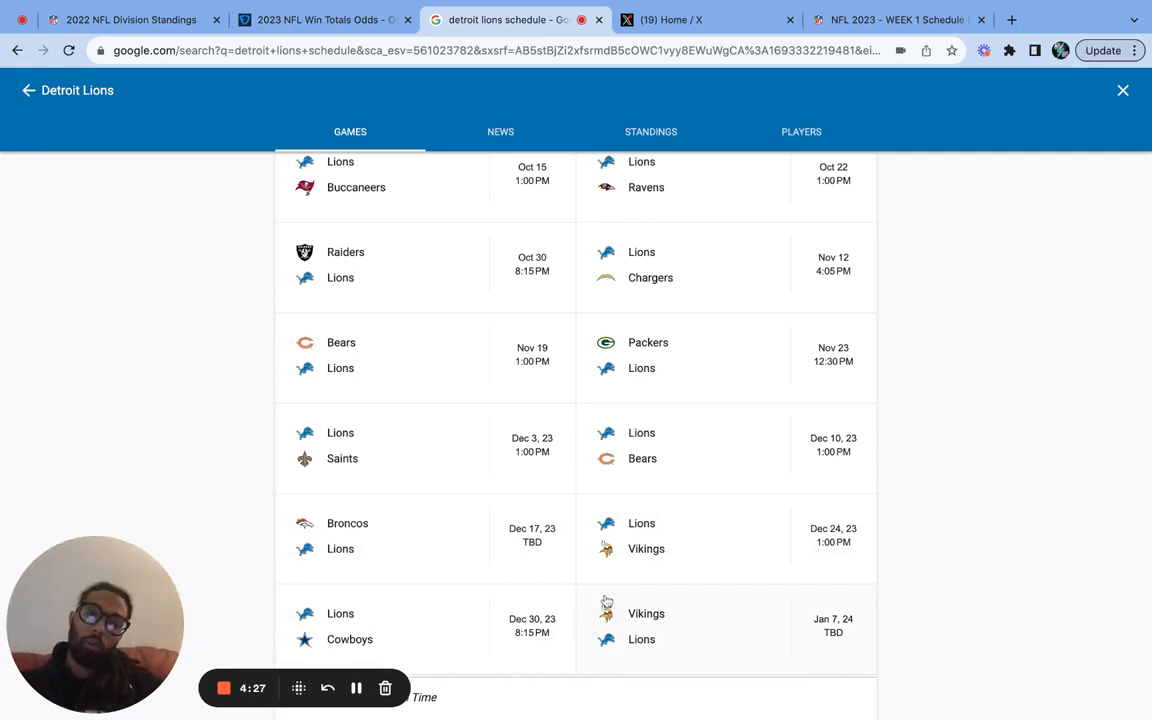
pyautogui.moveTo(656, 570)
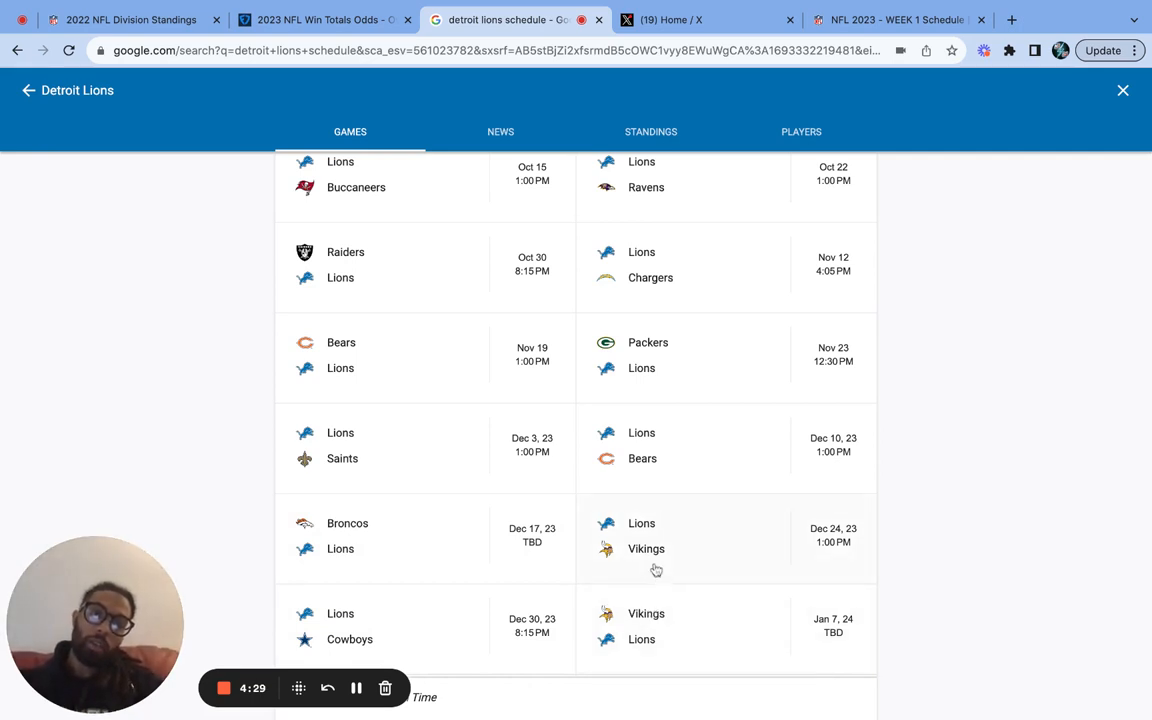
pyautogui.moveTo(637, 579)
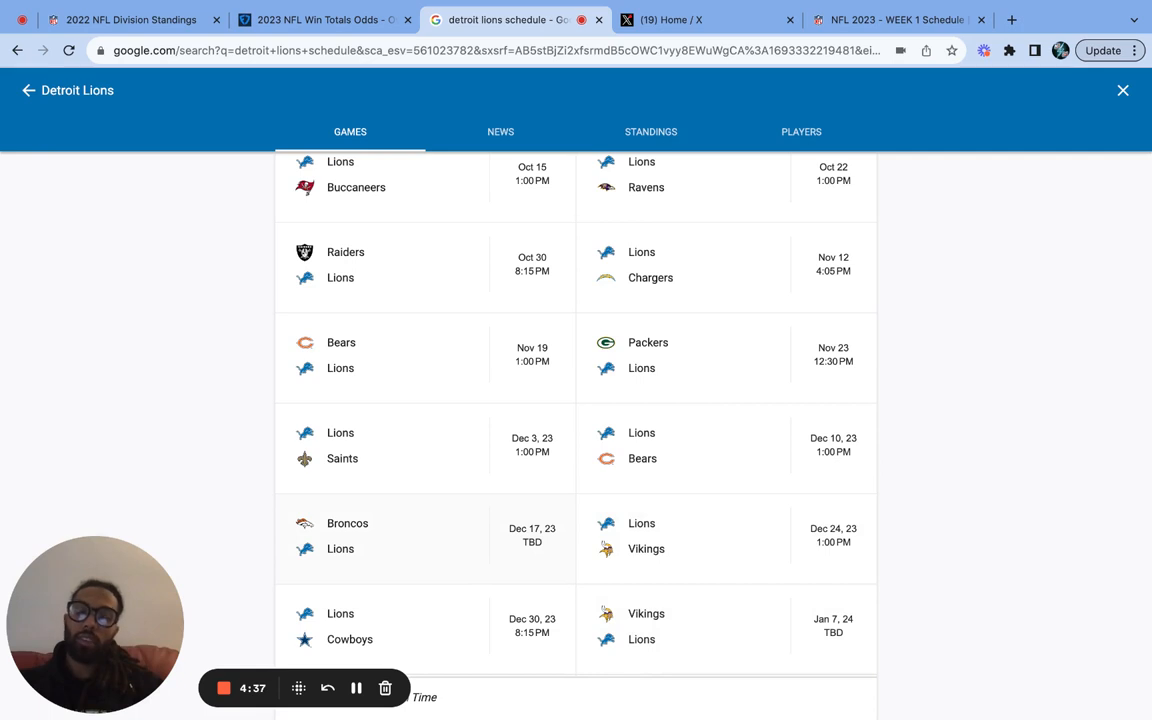
pyautogui.click(312, 20)
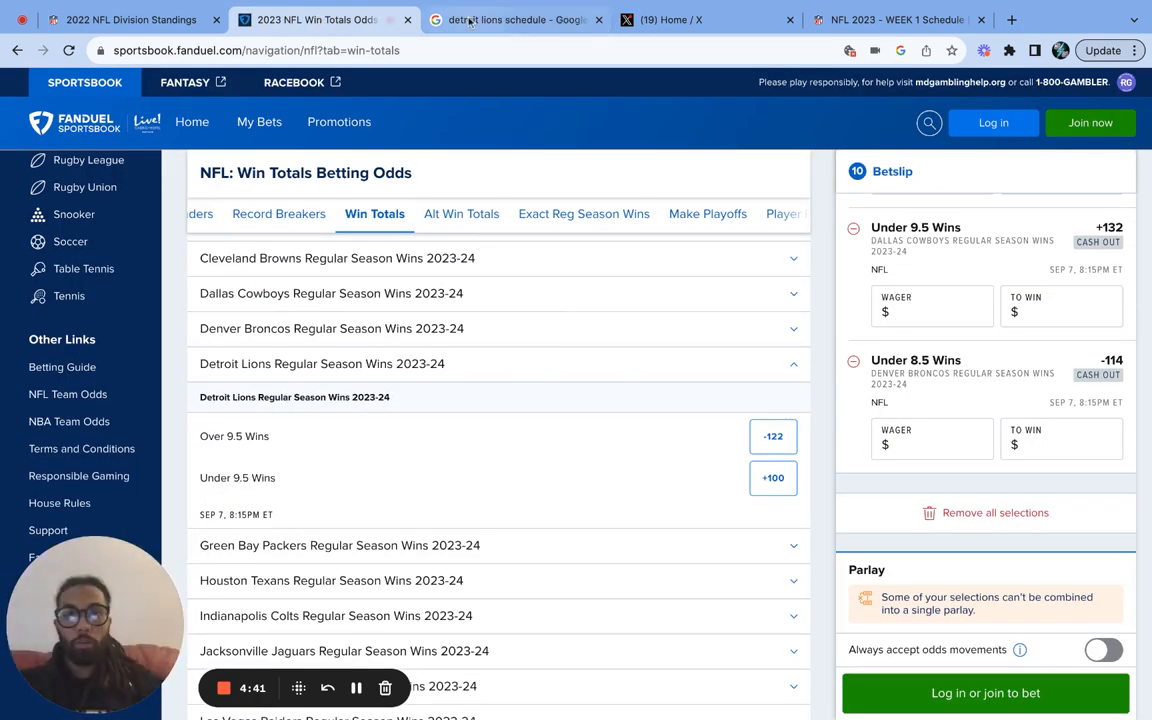
# - Return to the 'detroit lions schedule' Google tab showing the Lions Games panel
pyautogui.click(512, 16)
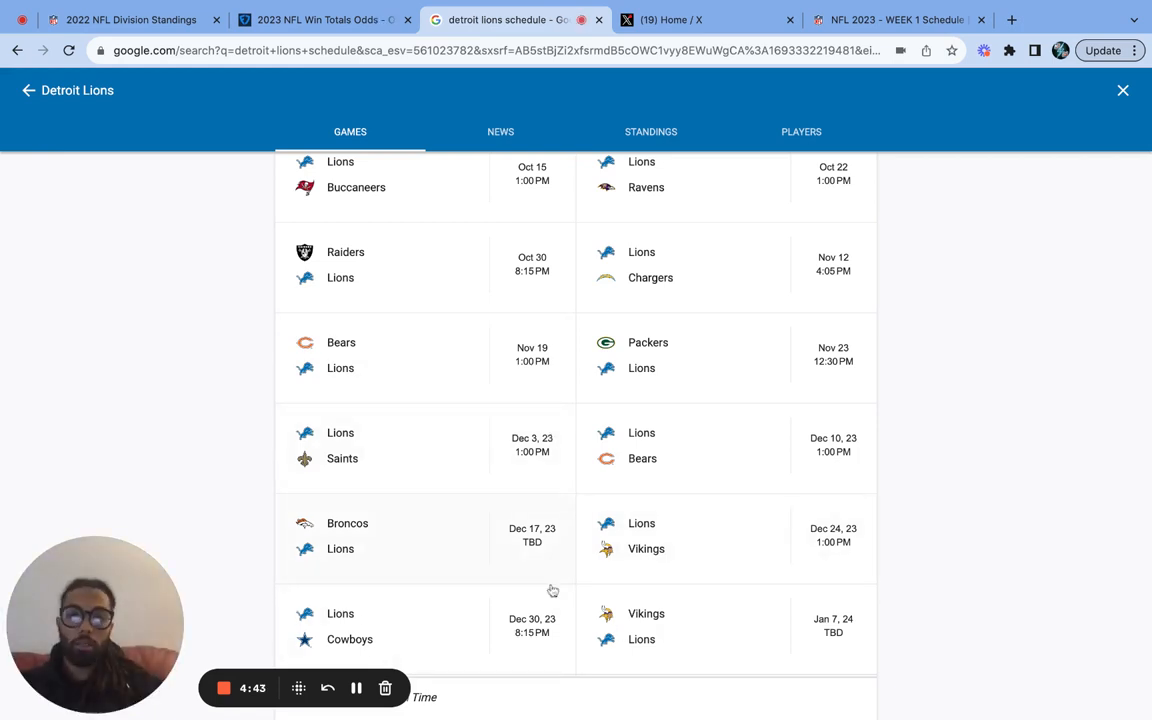
pyautogui.moveTo(562, 587)
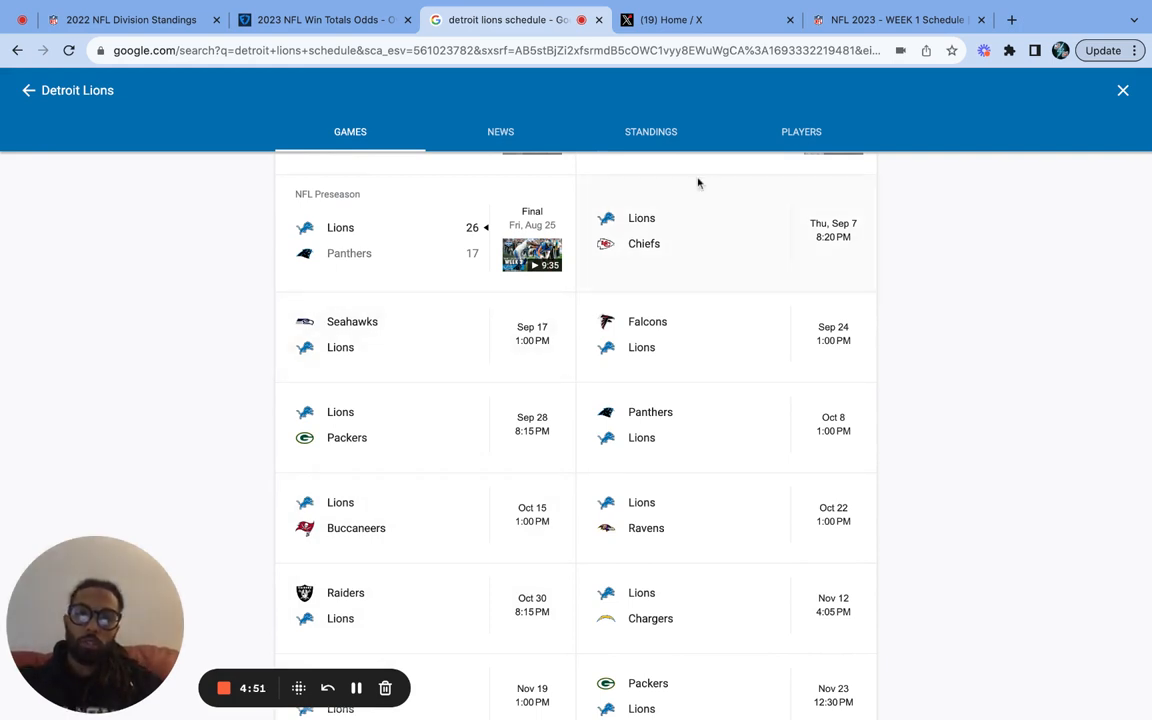
pyautogui.moveTo(497, 401)
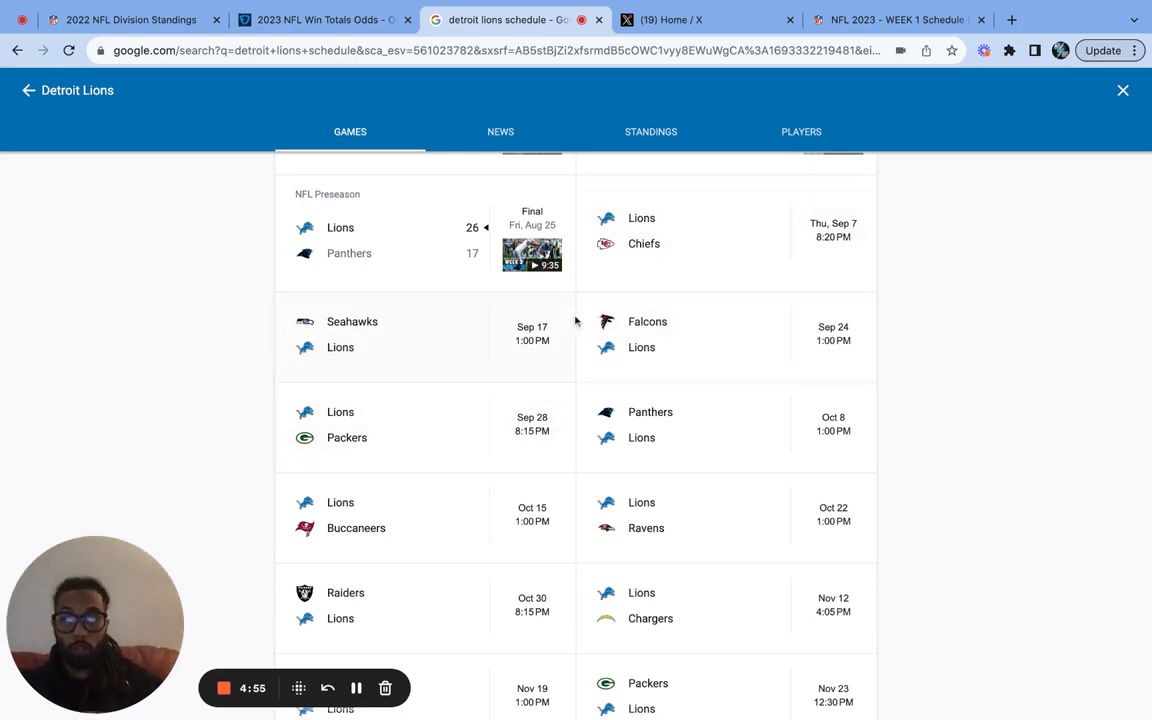
pyautogui.moveTo(685, 340)
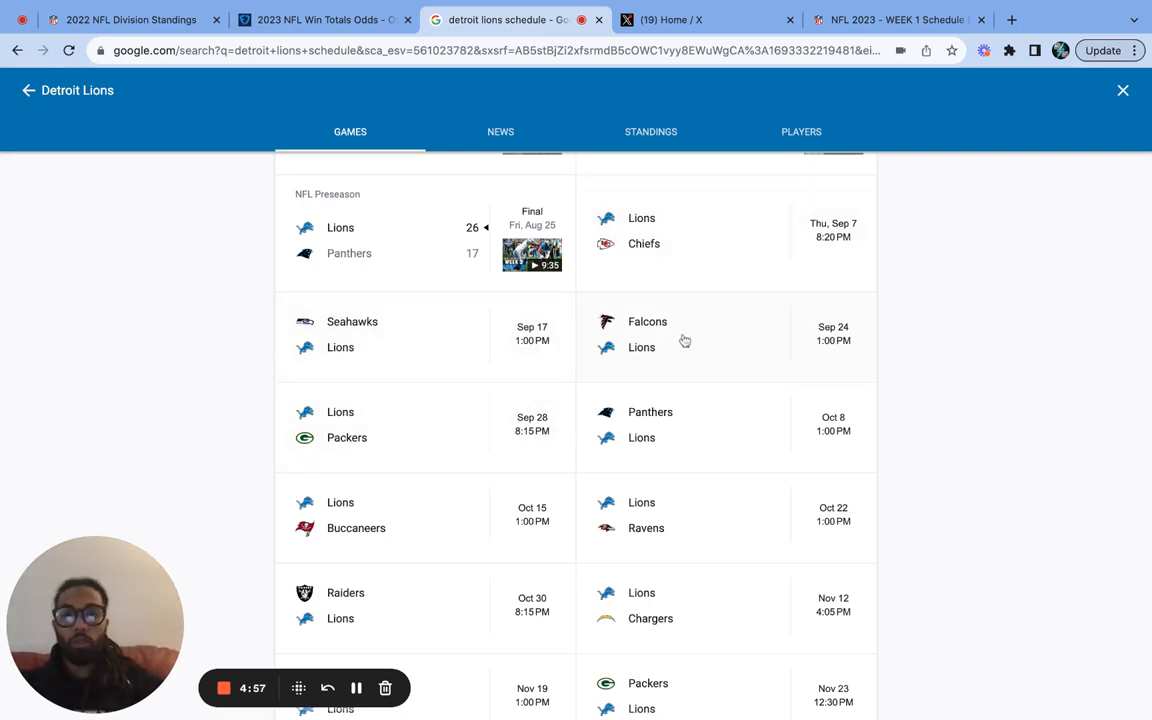
pyautogui.moveTo(451, 474)
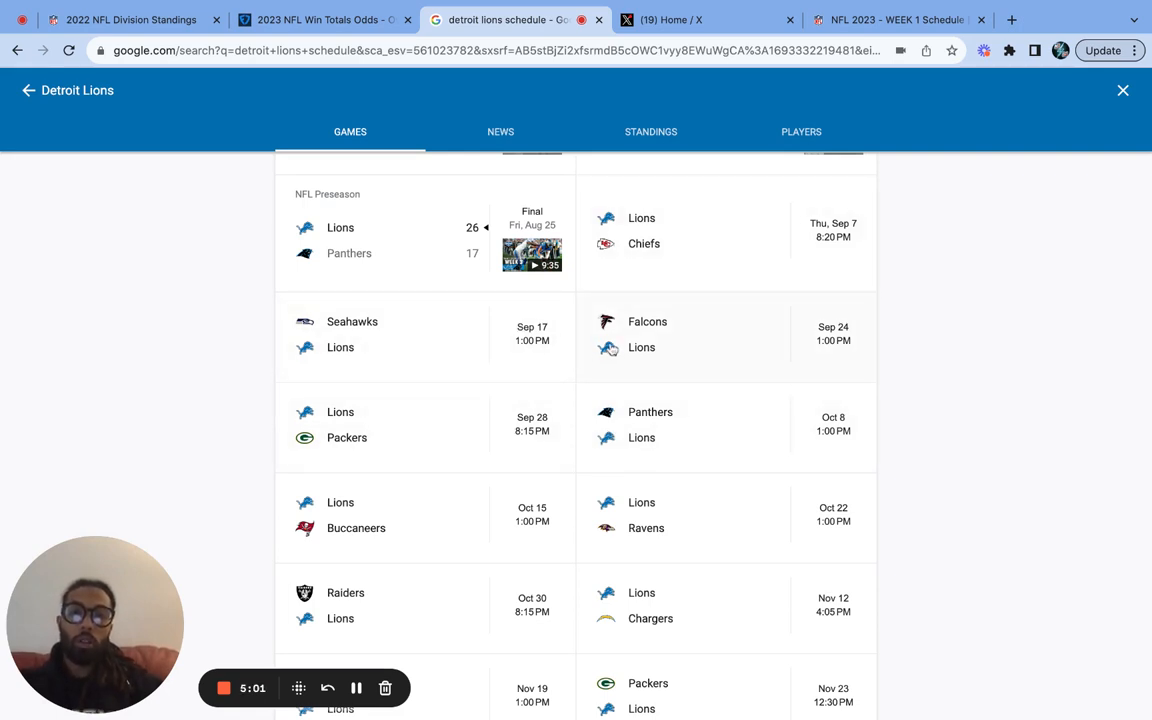
pyautogui.moveTo(649, 261)
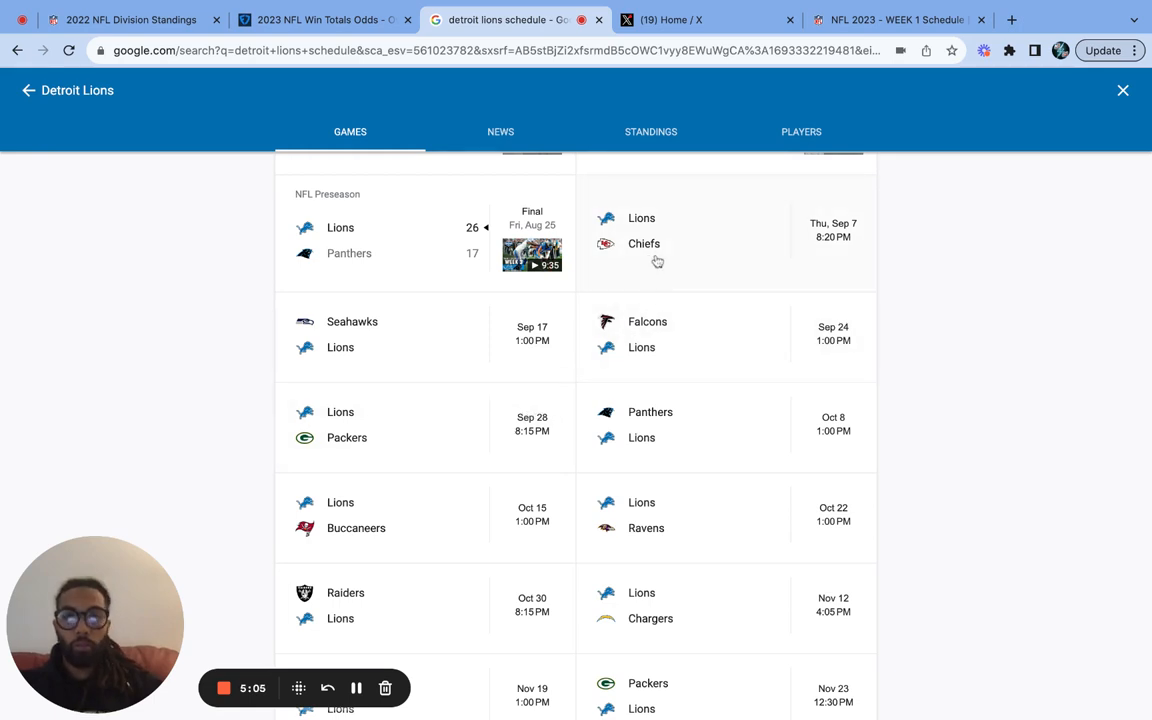
pyautogui.moveTo(466, 535)
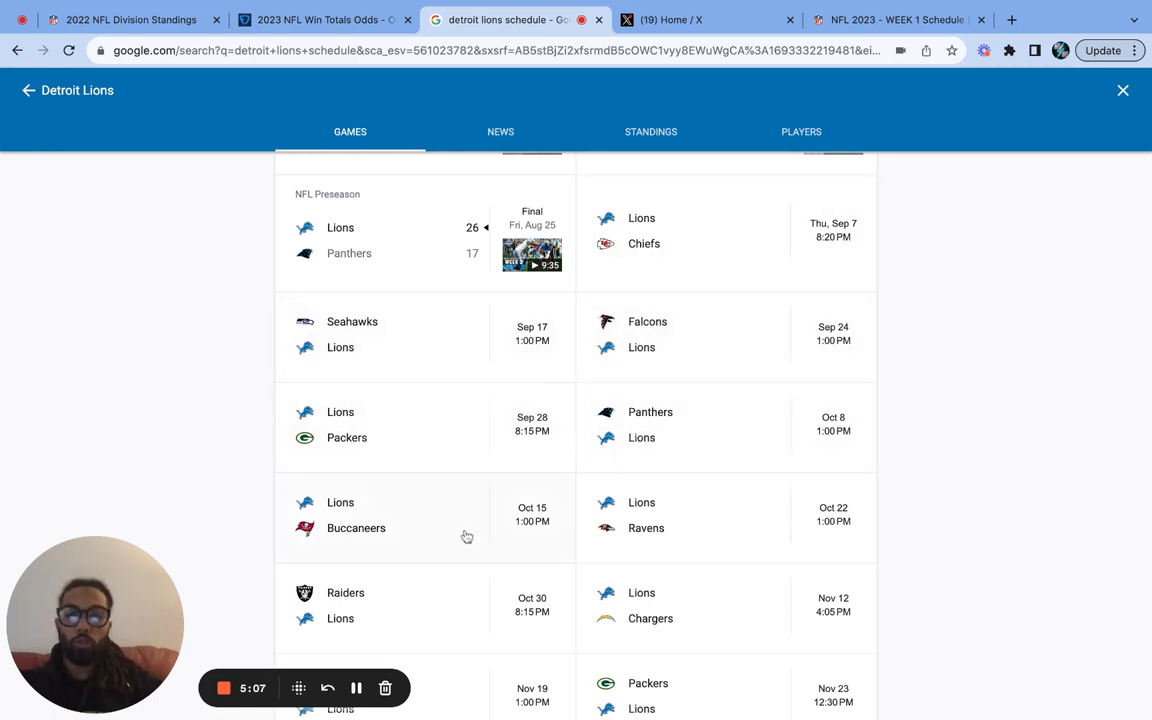
# - Scroll through the Lions Games list to review the season schedule
pyautogui.scroll(-3)
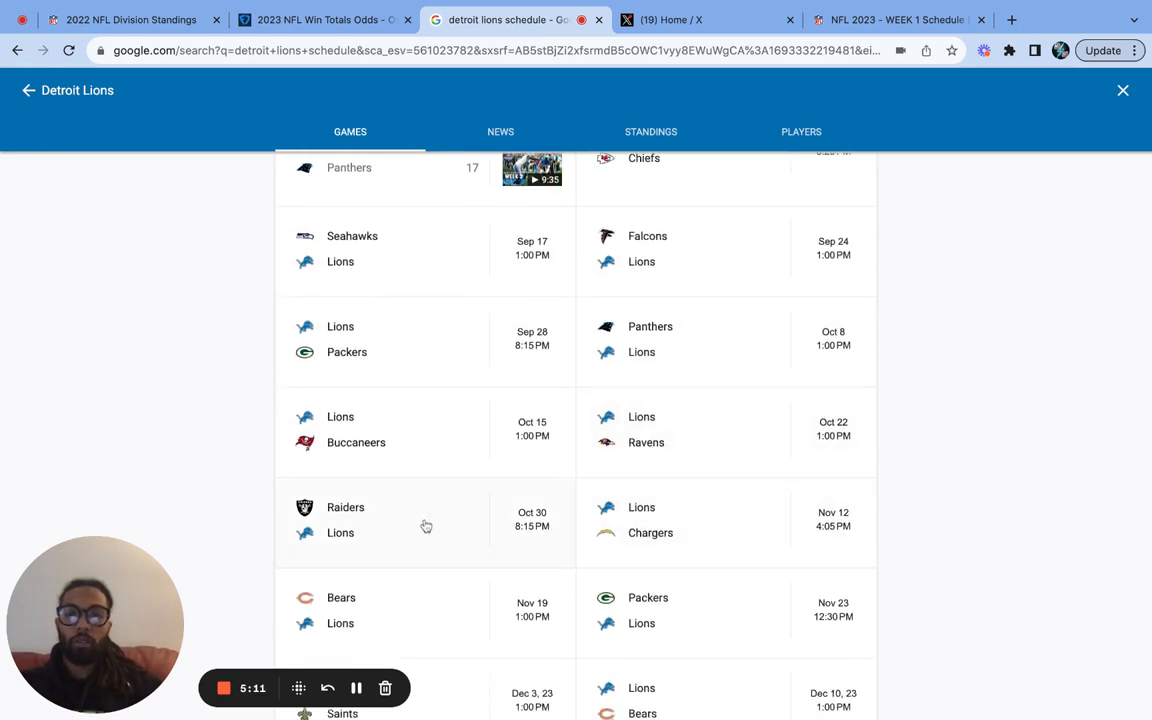
pyautogui.moveTo(639, 528)
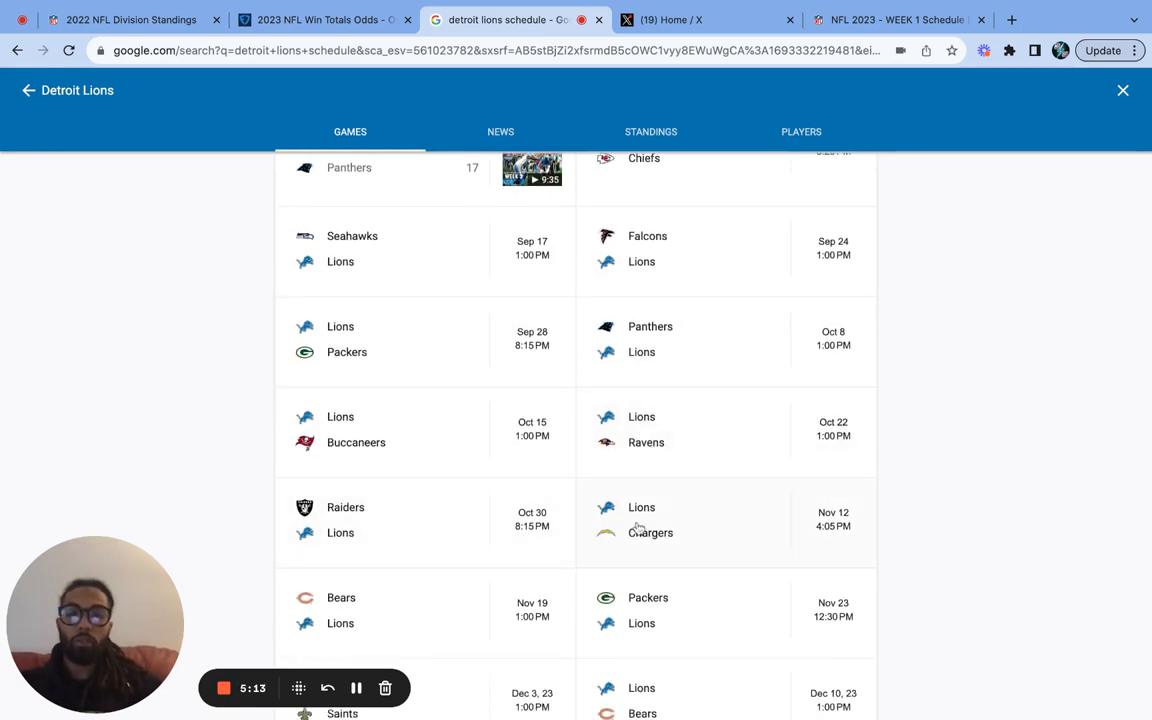
pyautogui.scroll(-3)
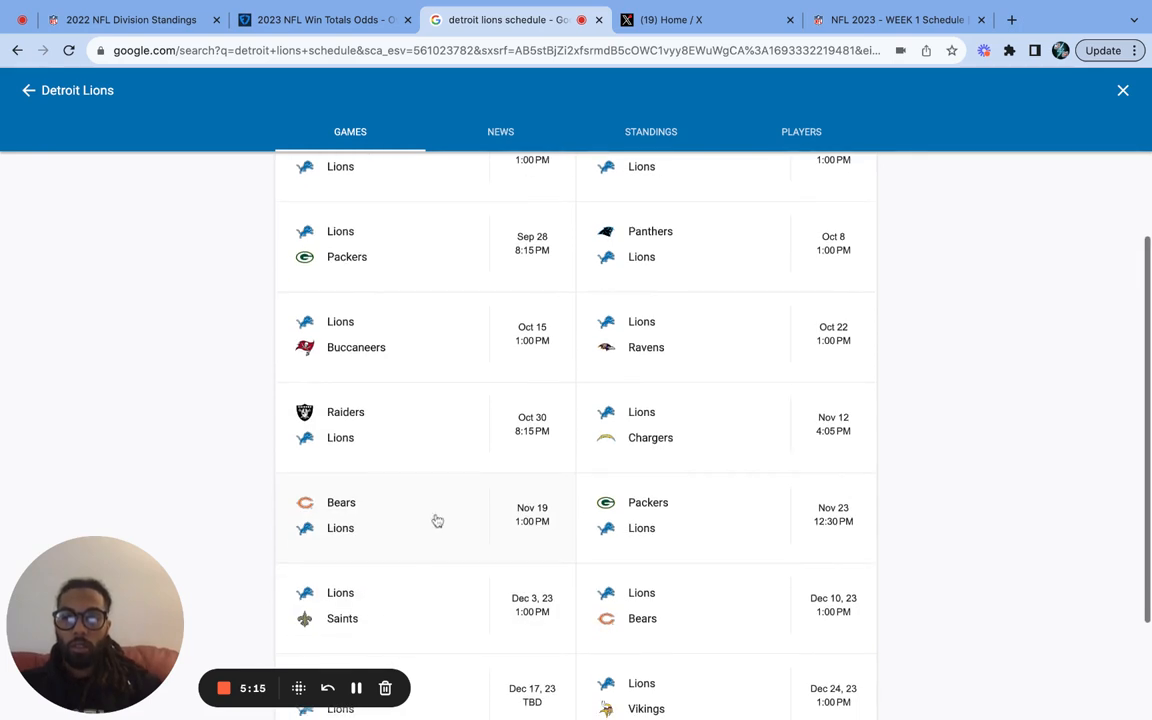
pyautogui.moveTo(437, 516)
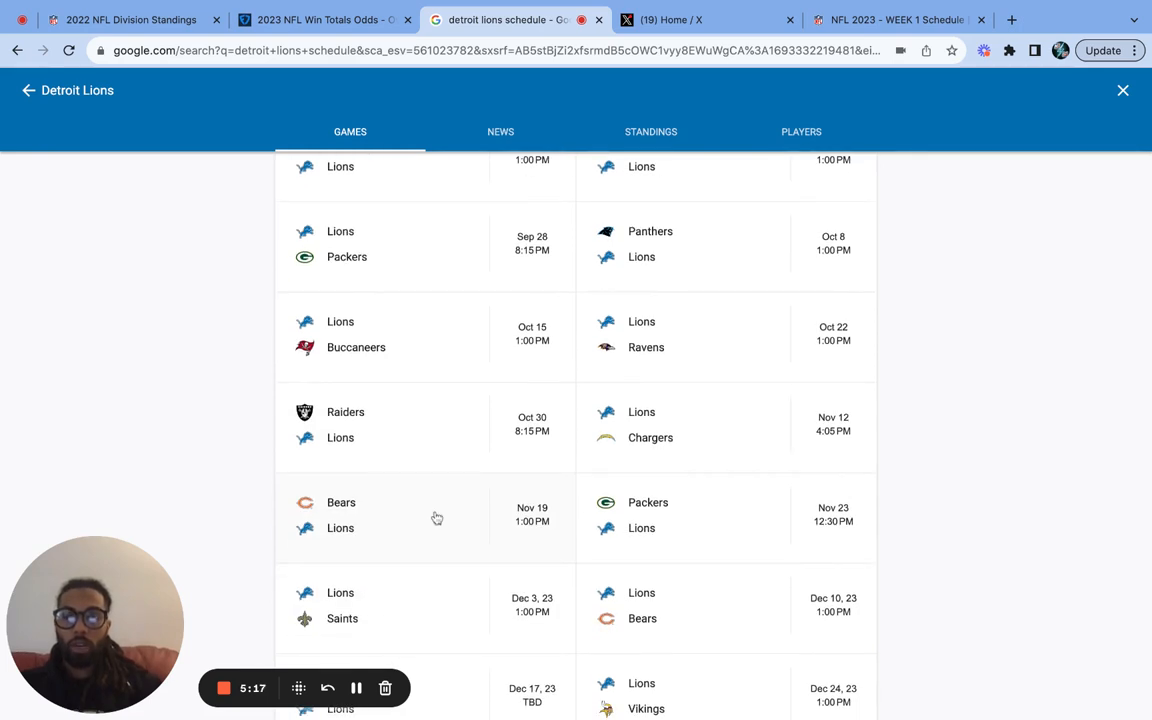
pyautogui.moveTo(562, 552)
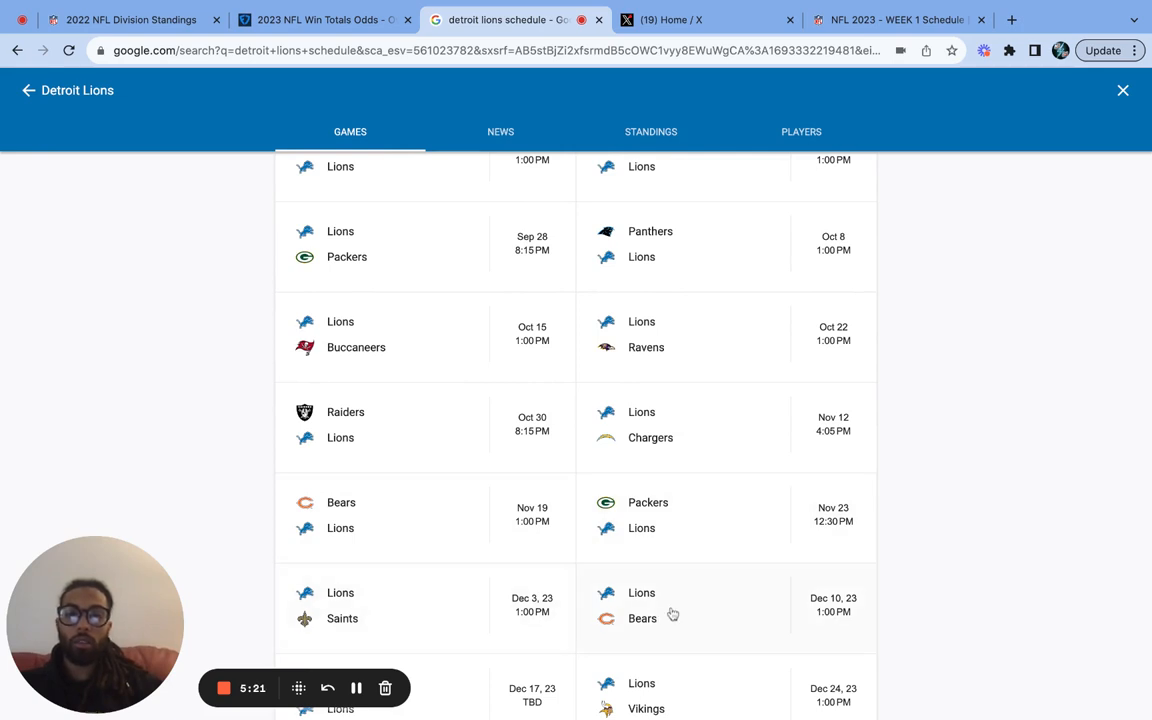
pyautogui.scroll(-3)
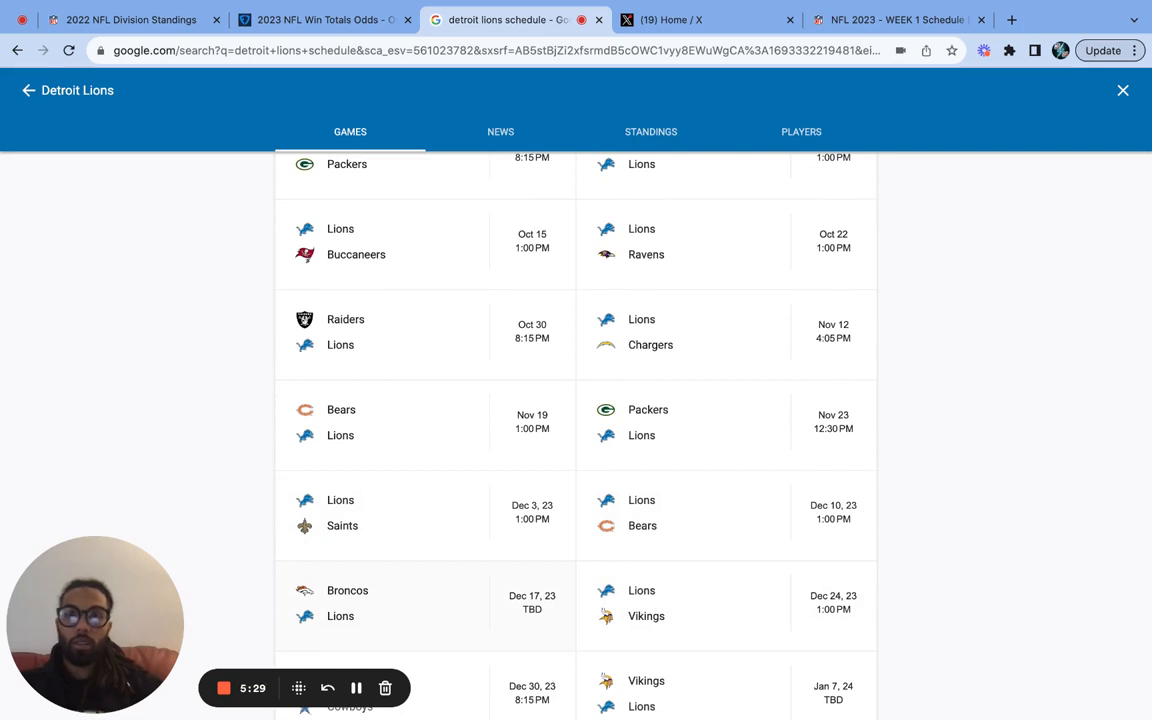
pyautogui.moveTo(436, 527)
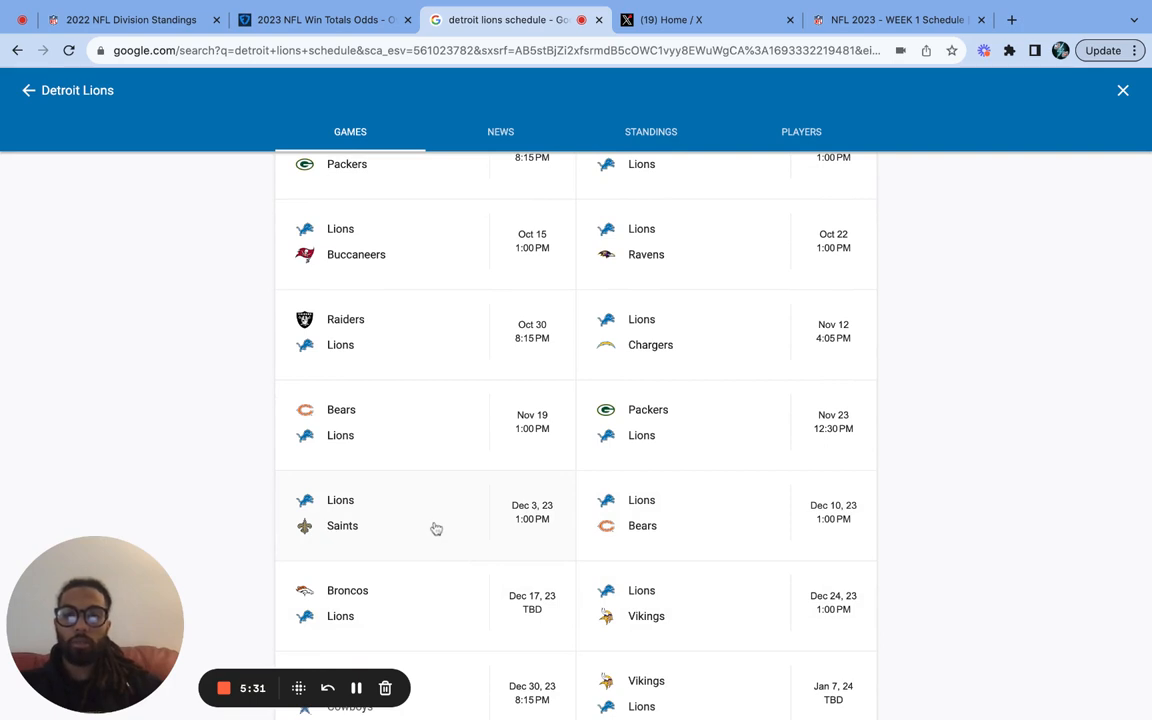
pyautogui.moveTo(456, 526)
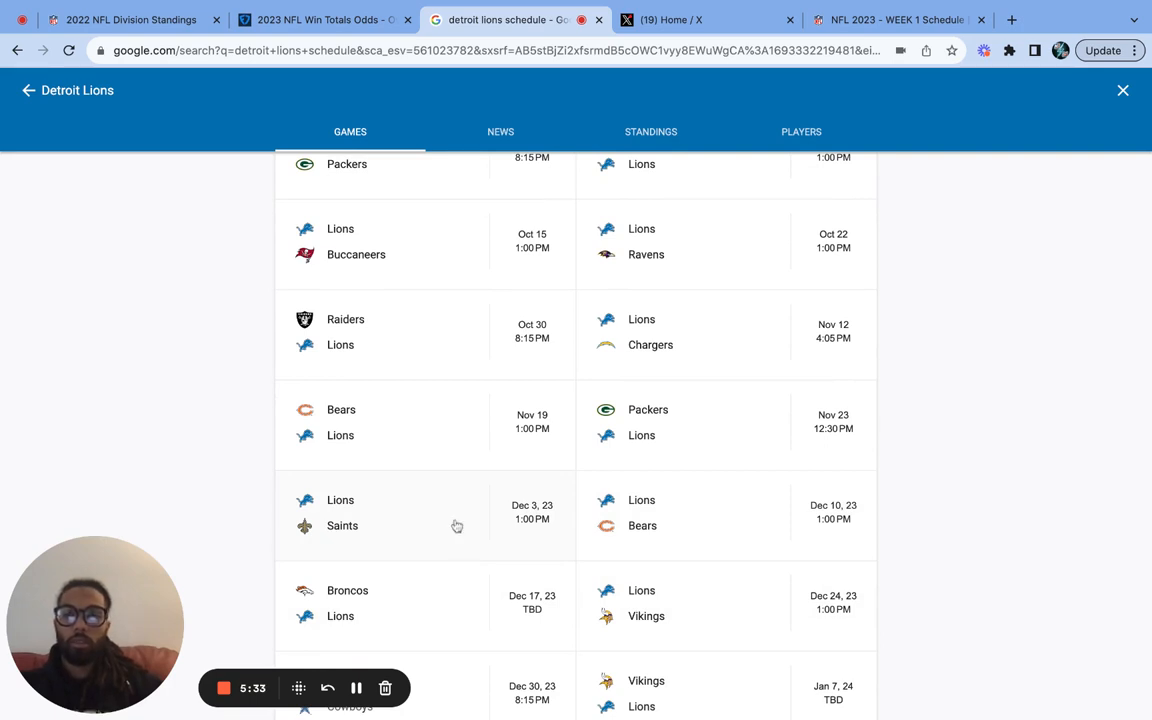
pyautogui.scroll(-3)
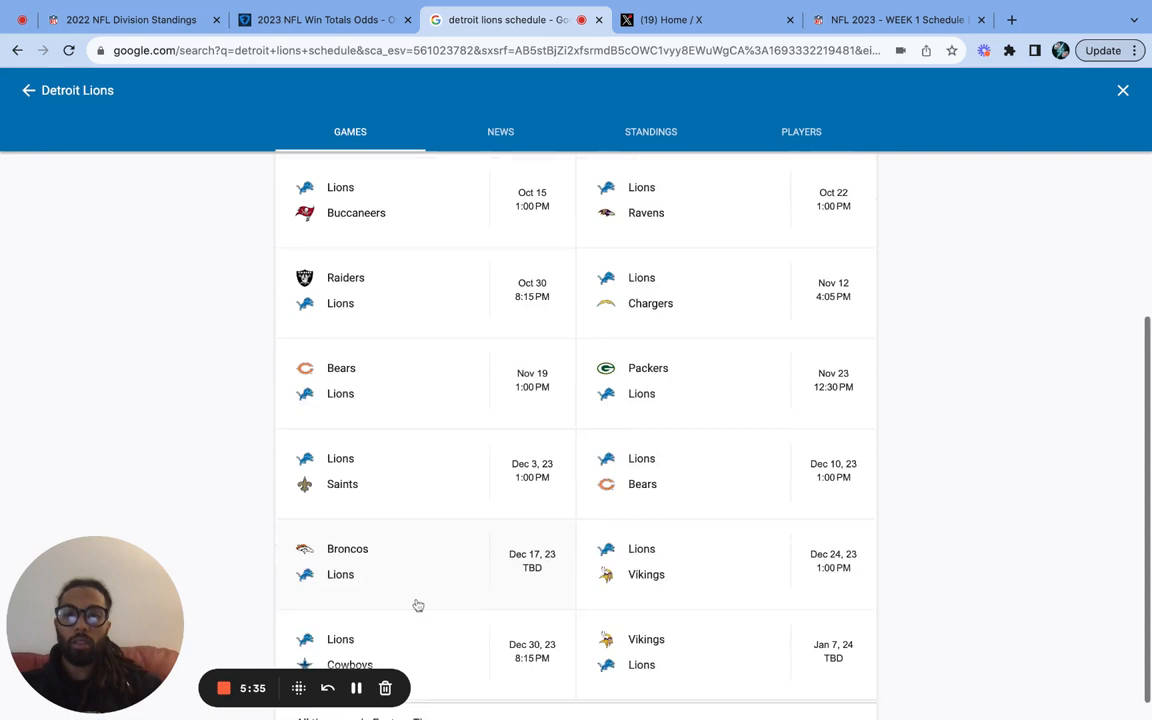
pyautogui.scroll(-3)
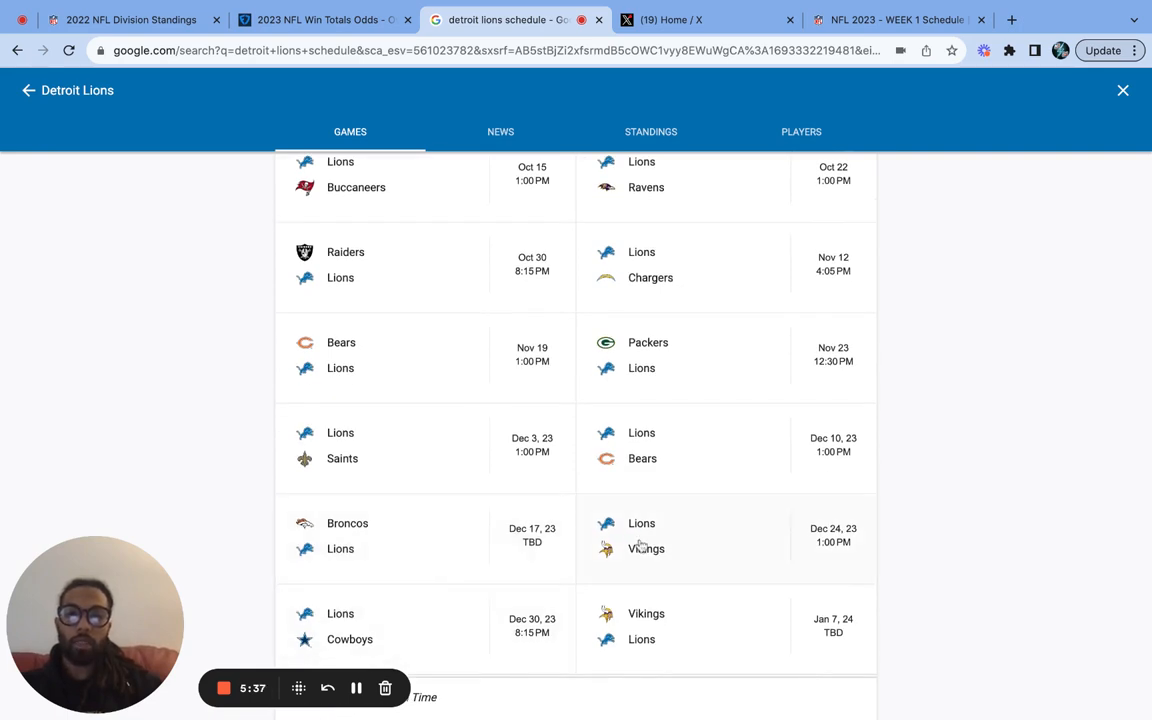
pyautogui.moveTo(671, 411)
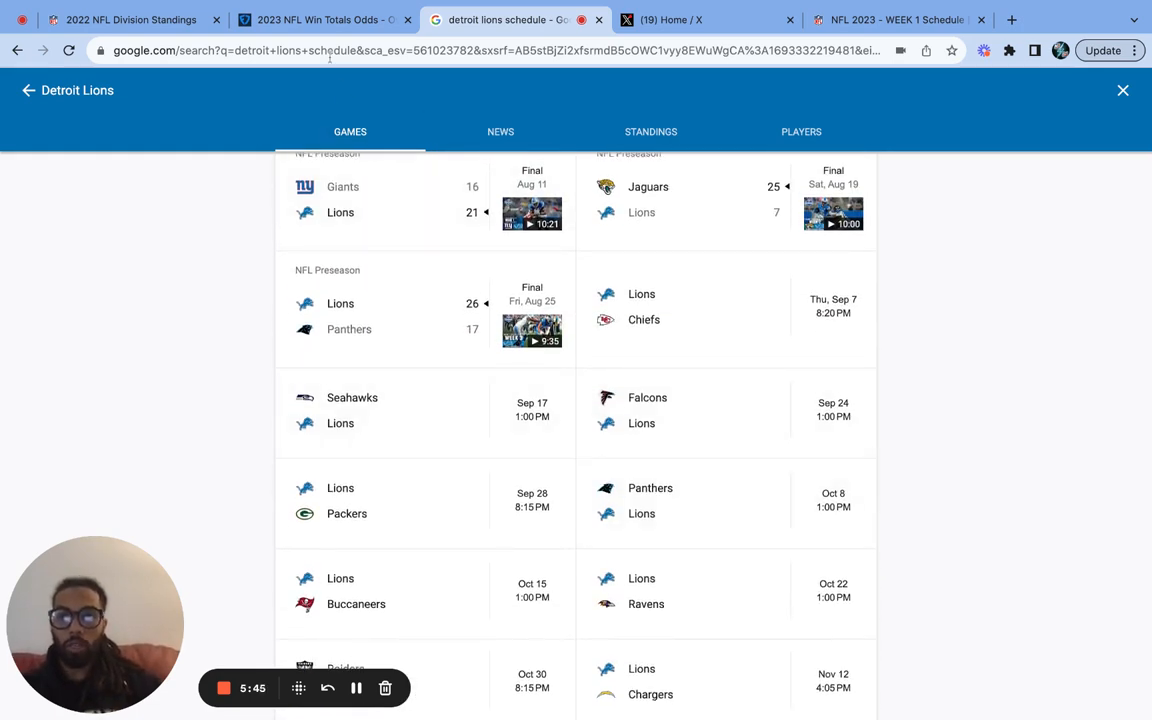
# - Add Lions Over 9.5 Wins at -122 to the FanDuel betslip, then return to the schedule
pyautogui.click(310, 20)
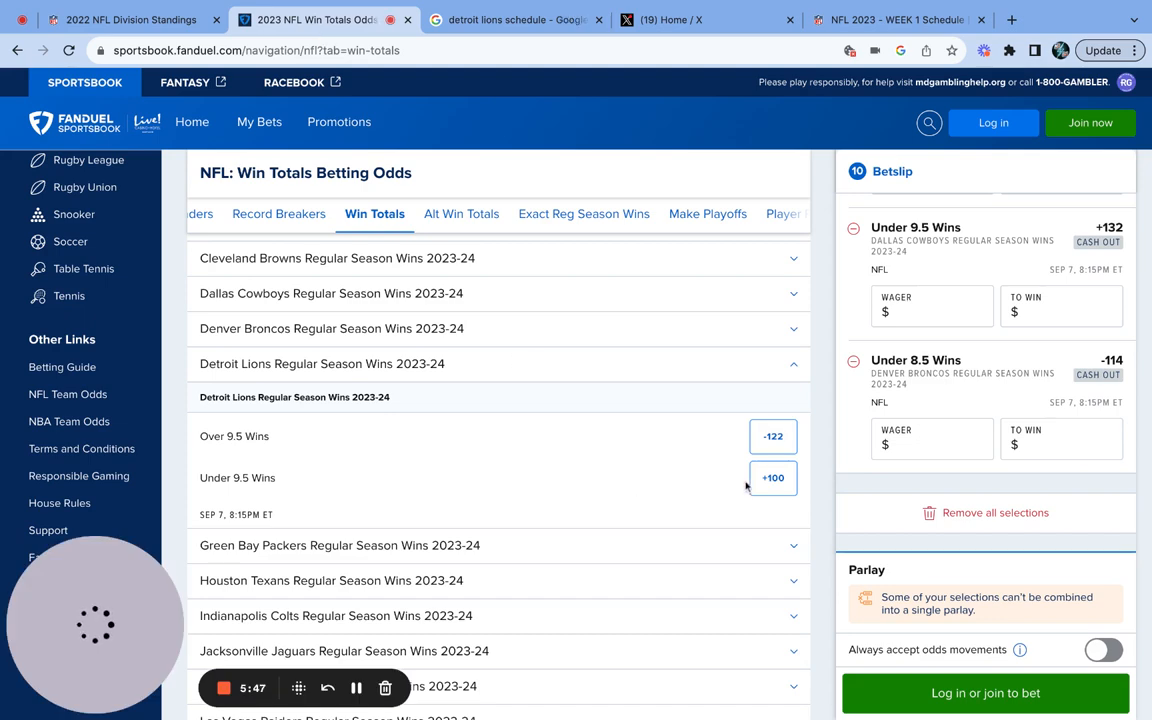
pyautogui.click(772, 436)
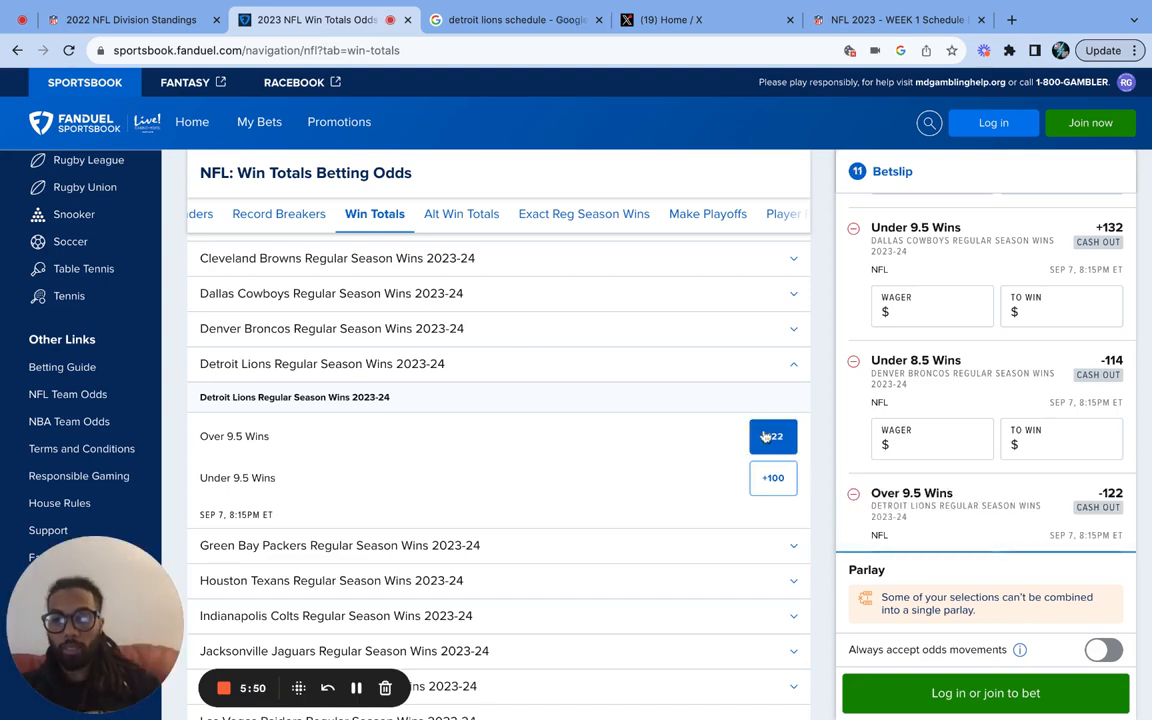
pyautogui.click(513, 18)
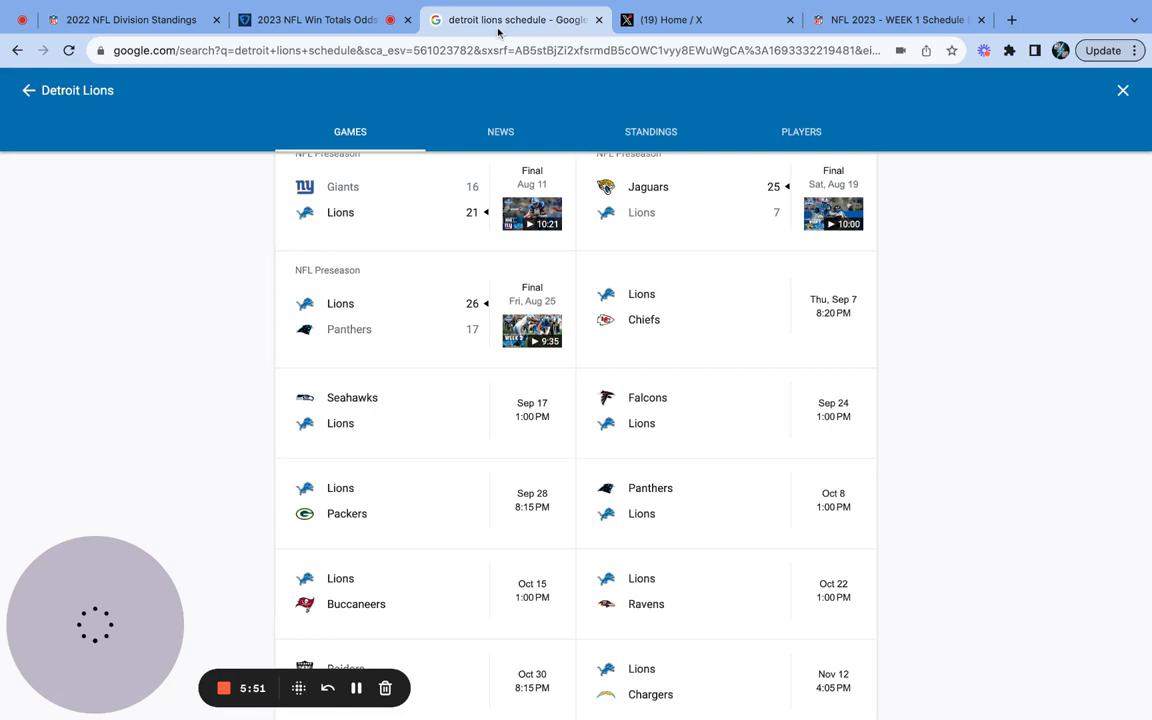
pyautogui.scroll(-3)
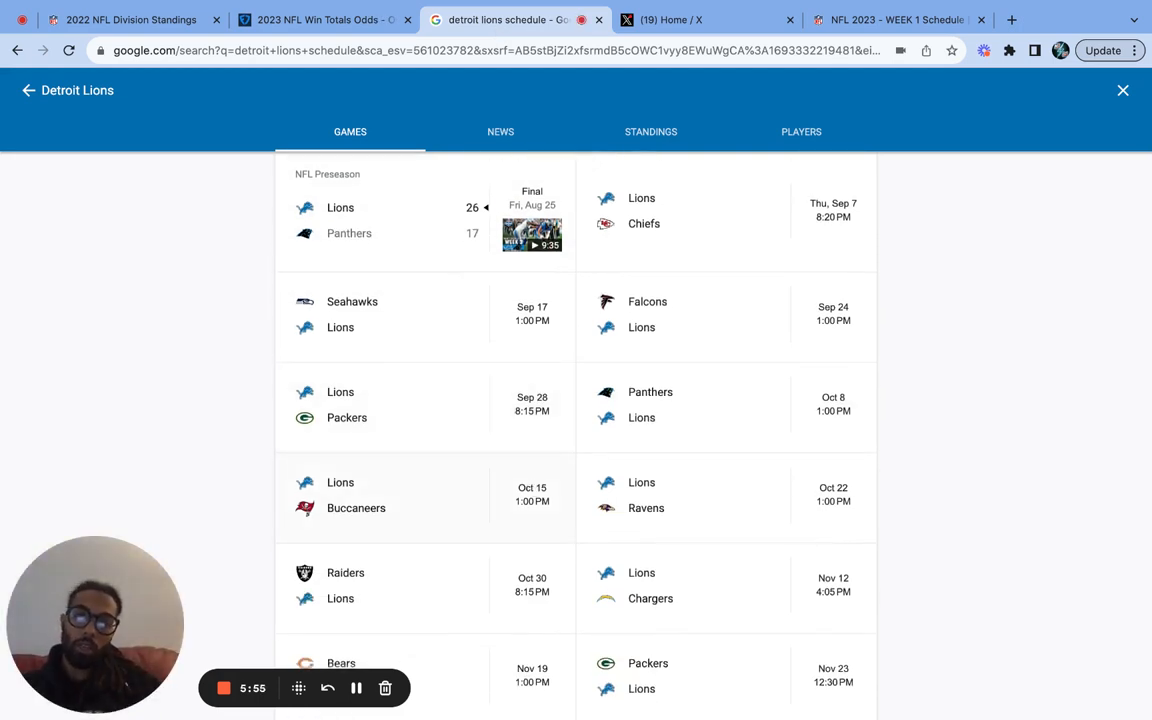
pyautogui.scroll(-3)
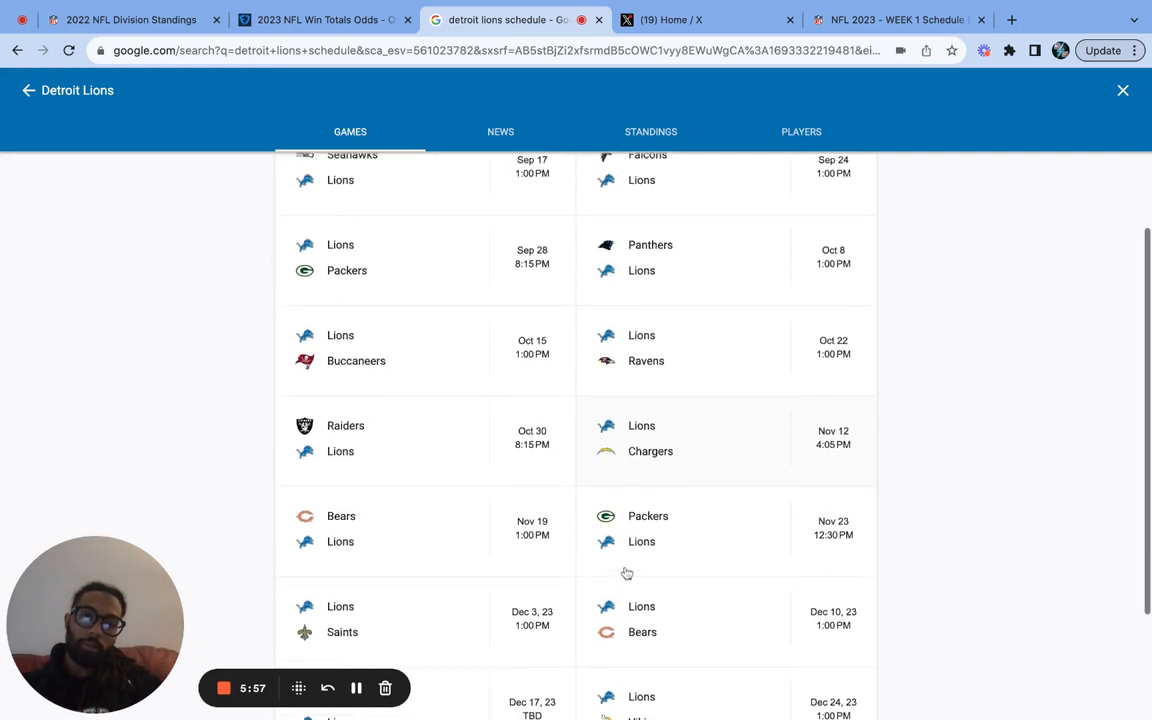
pyautogui.scroll(-3)
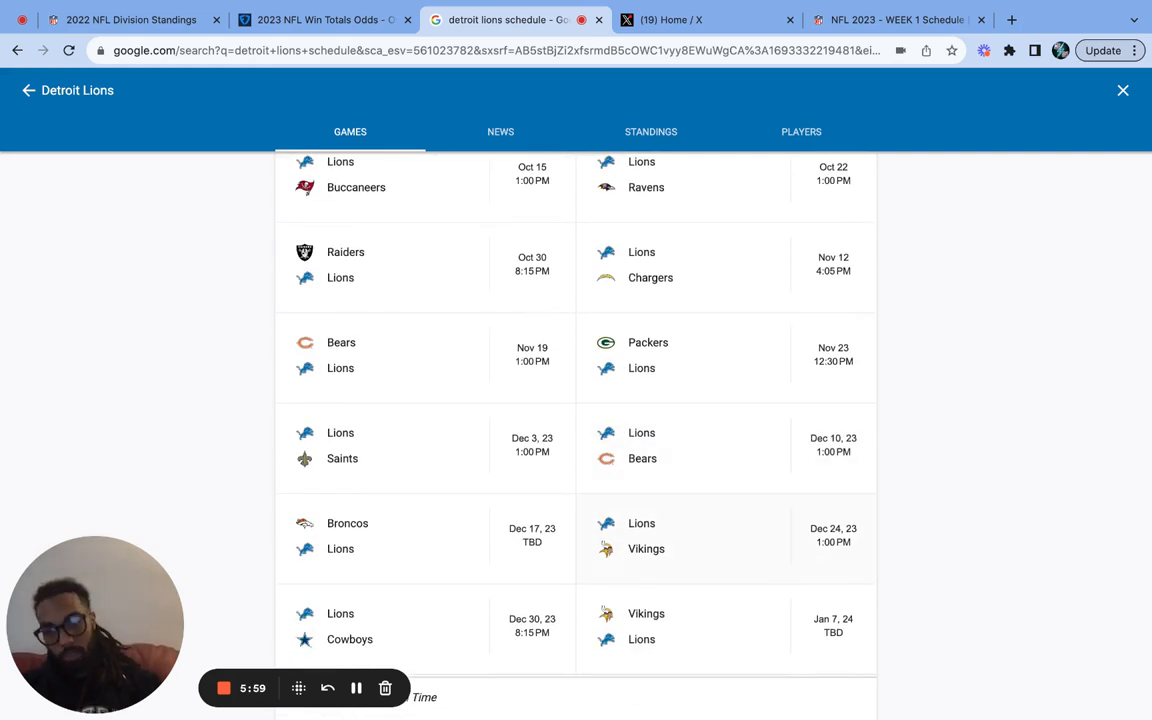
pyautogui.moveTo(556, 572)
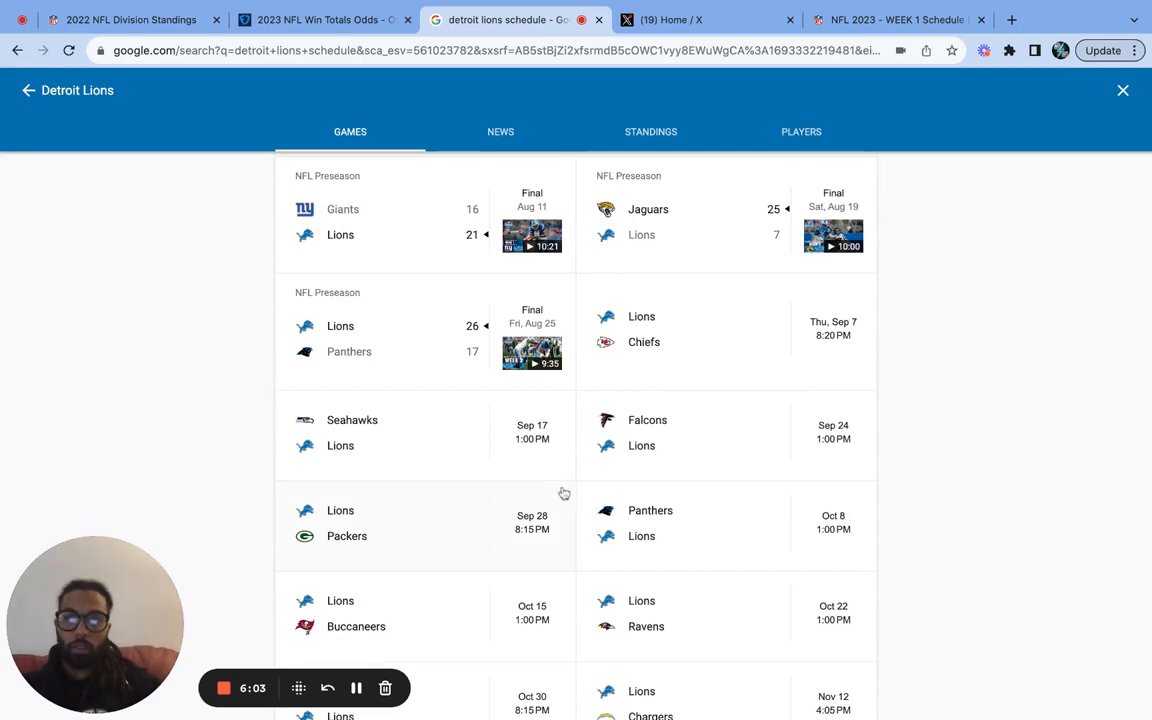
pyautogui.moveTo(540, 585)
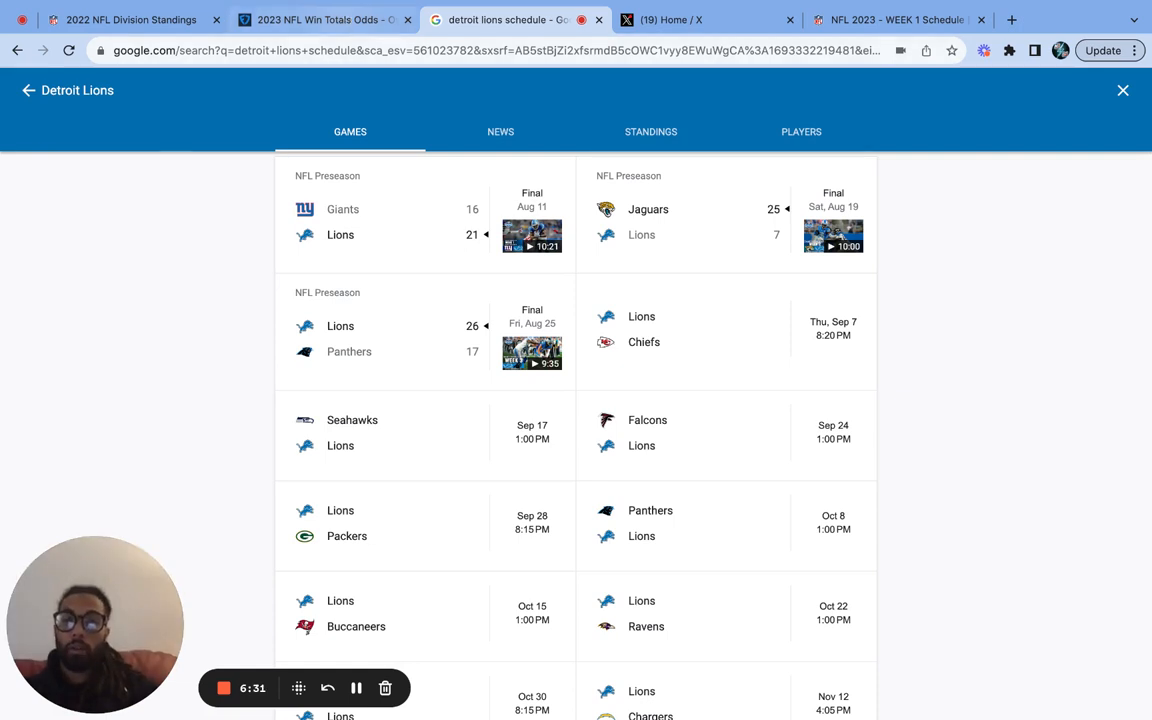
pyautogui.click(300, 19)
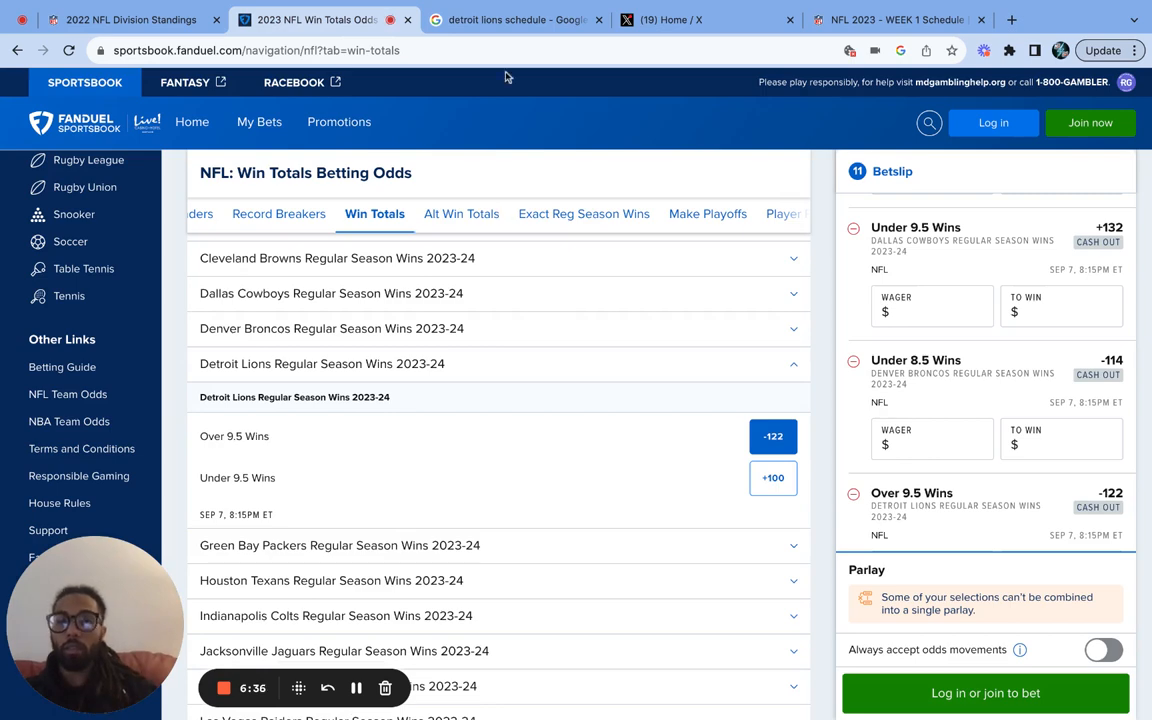
pyautogui.click(513, 18)
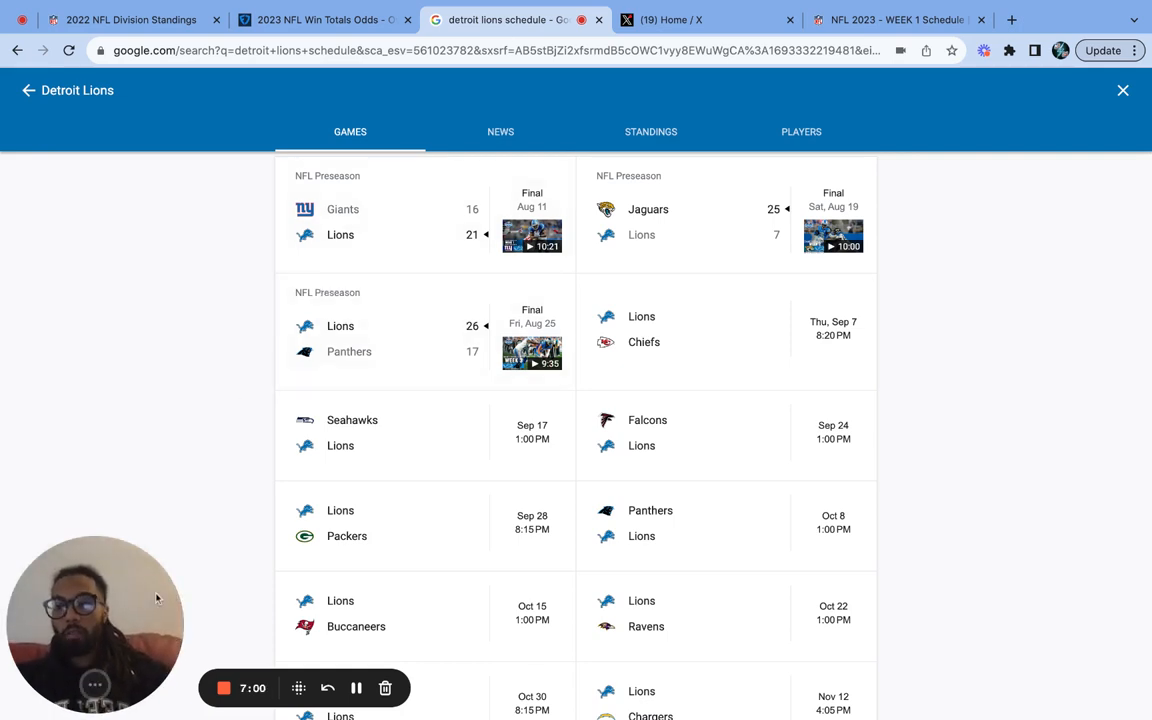
pyautogui.moveTo(212, 654)
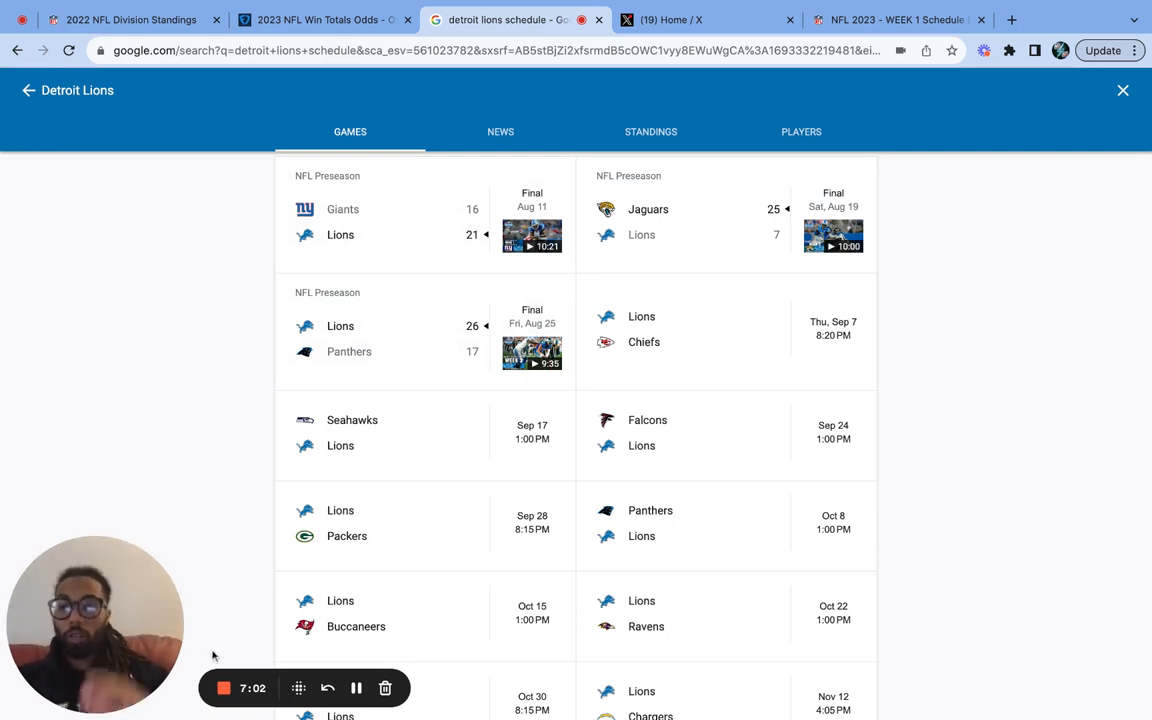